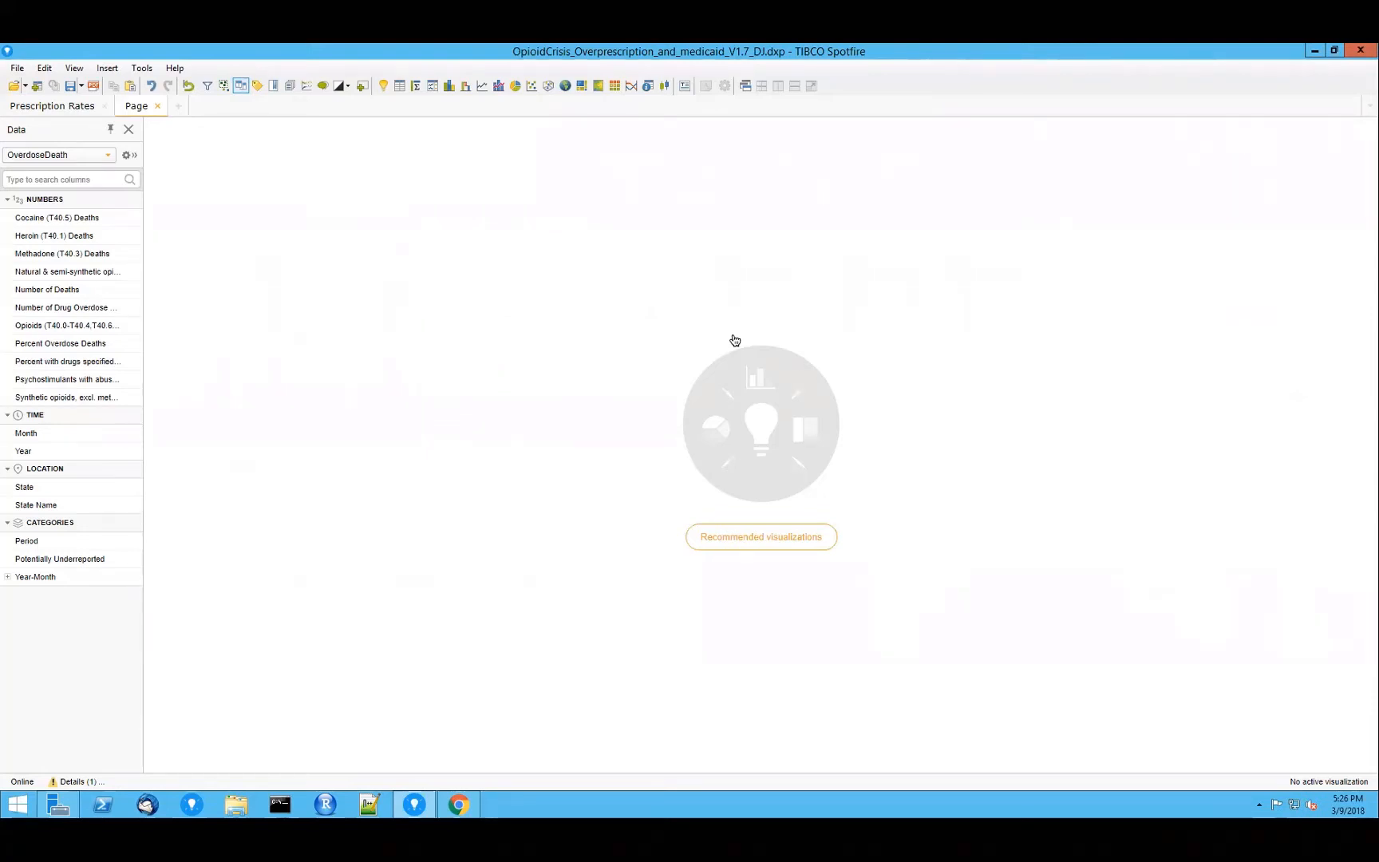
mouse_move(424, 135)
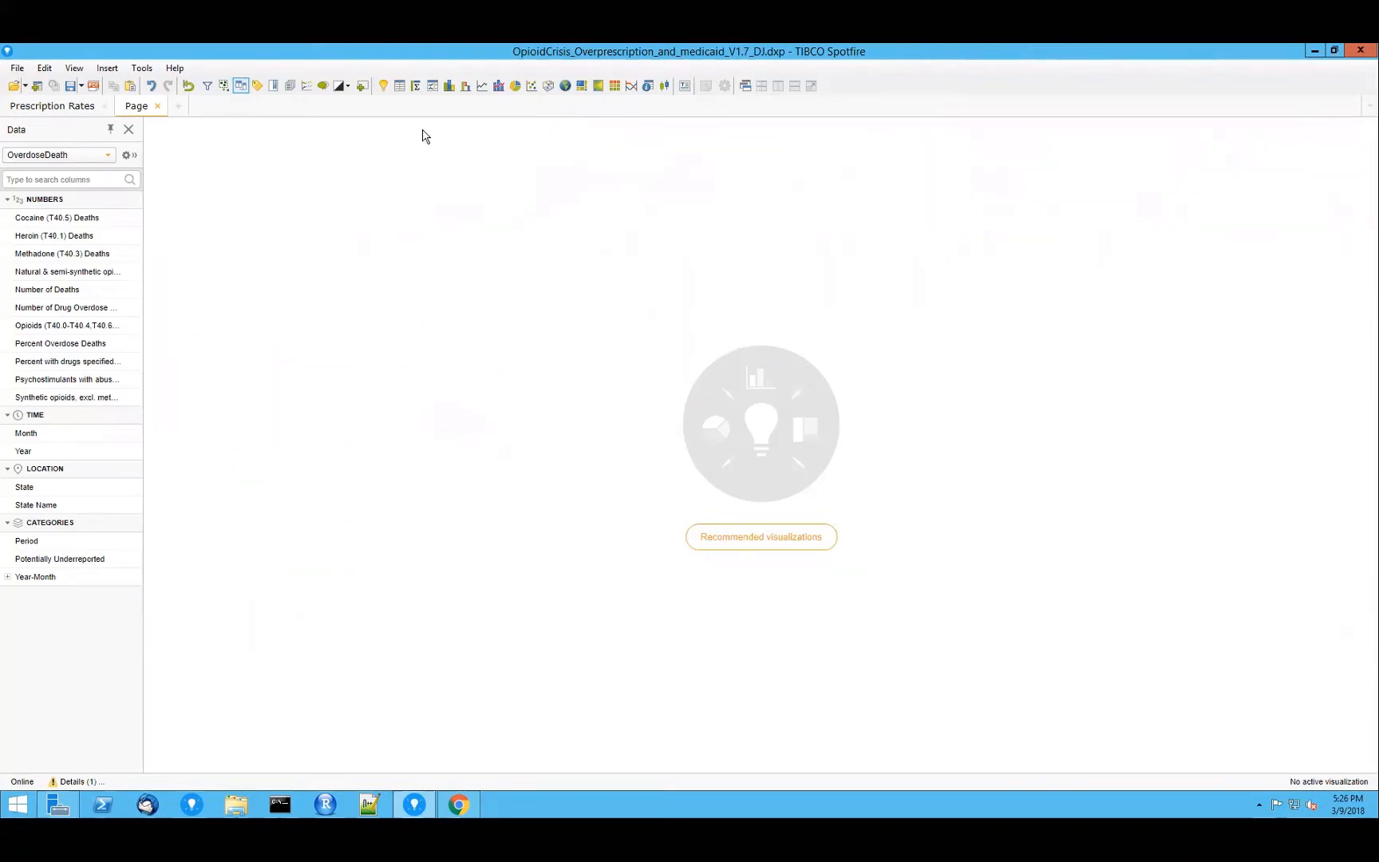
Step: Open the data canvas showing how the OverdoseDeath table is built
click(127, 155)
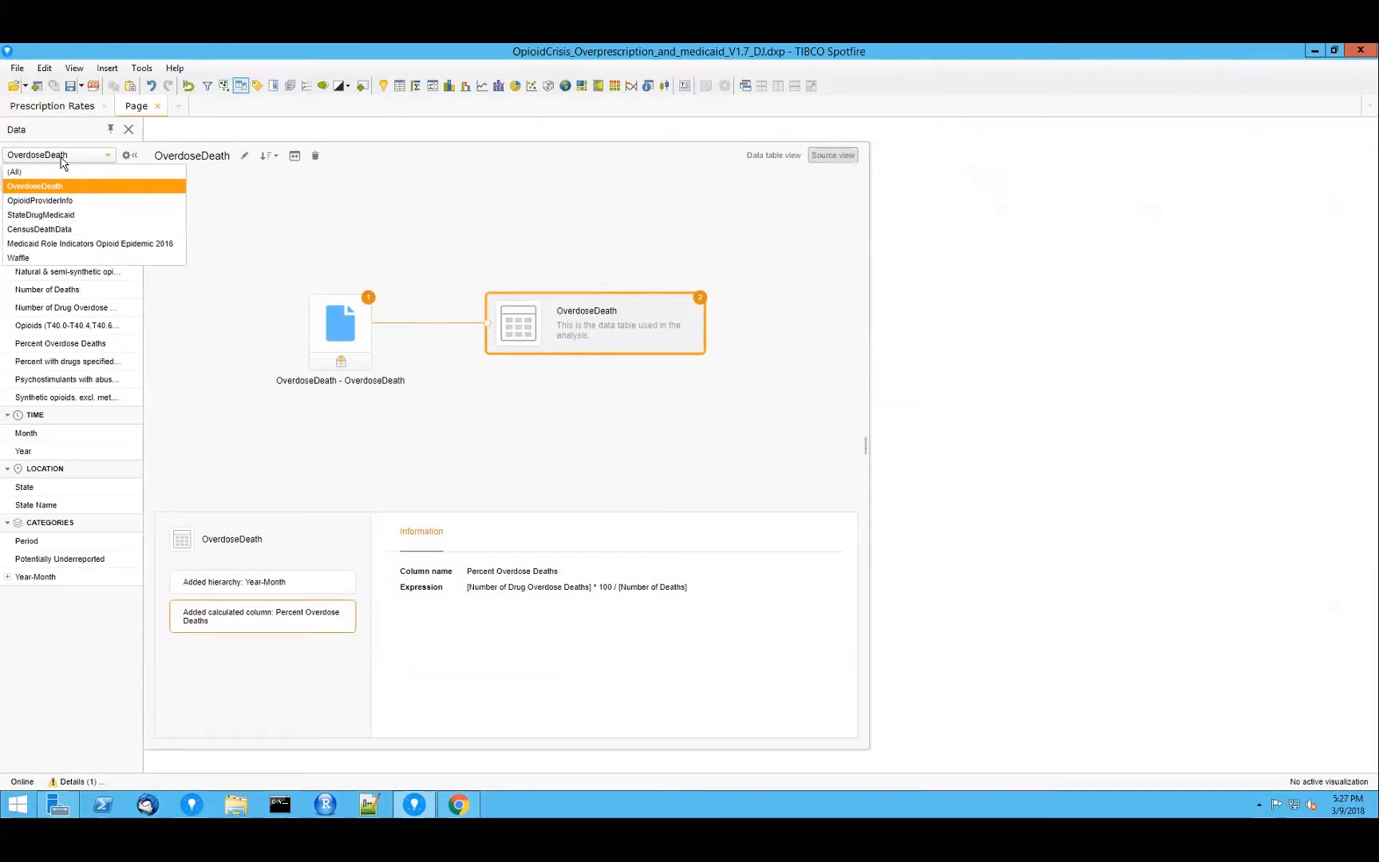
mouse_move(245, 260)
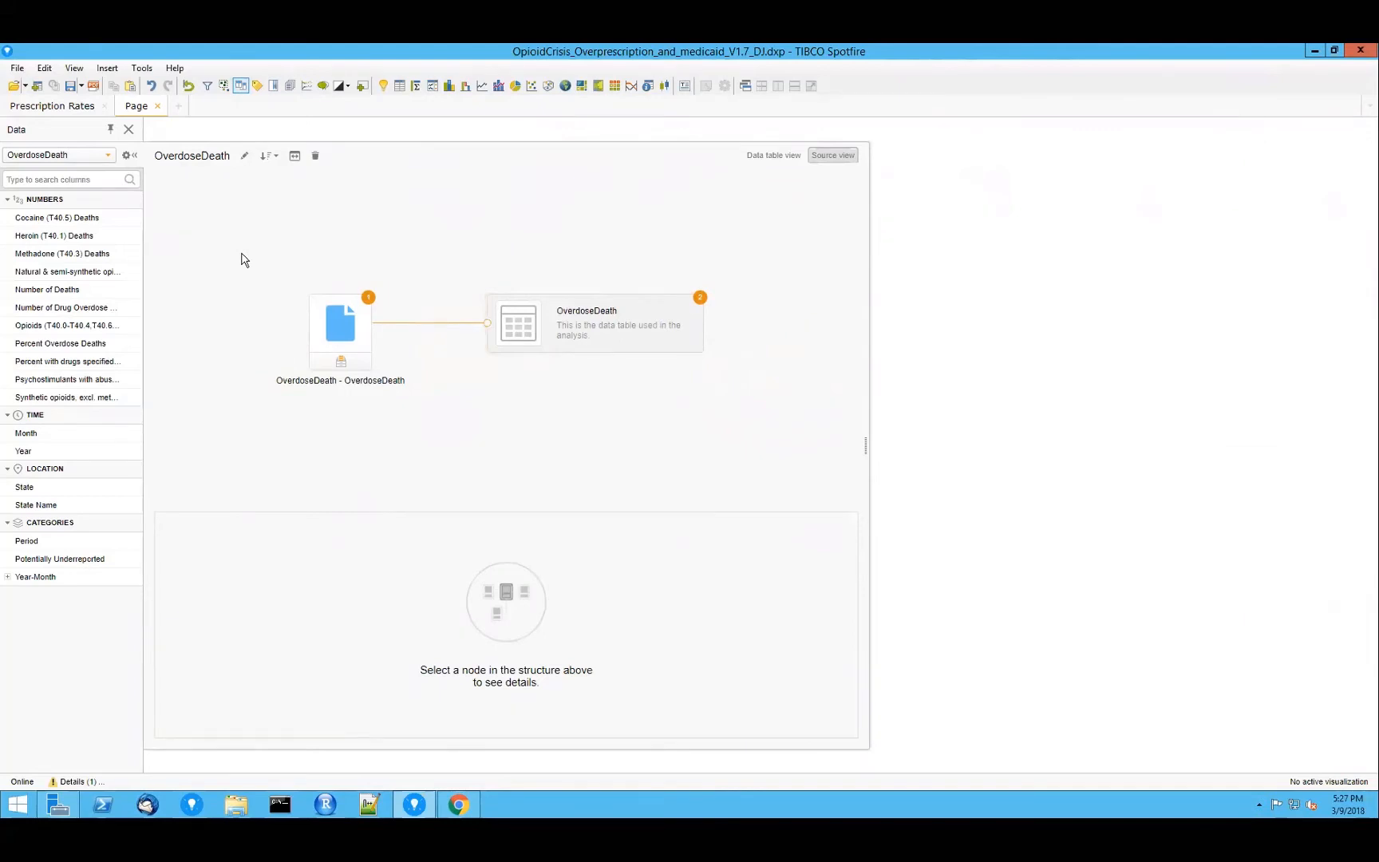
mouse_move(343, 324)
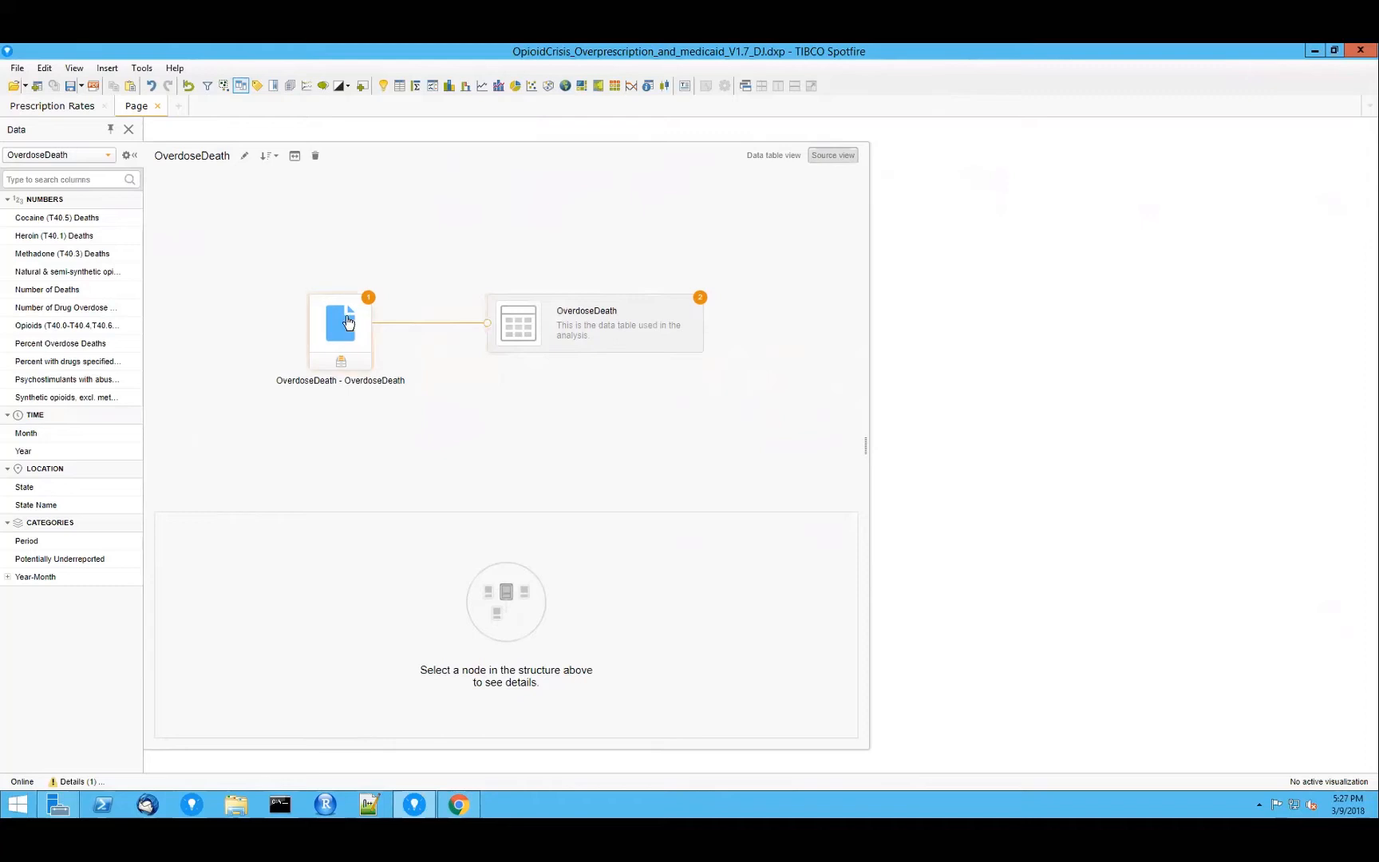
Step: Inspect the OverdoseDeath Excel source and its Pivot step's row identifiers, value columns and naming
click(340, 331)
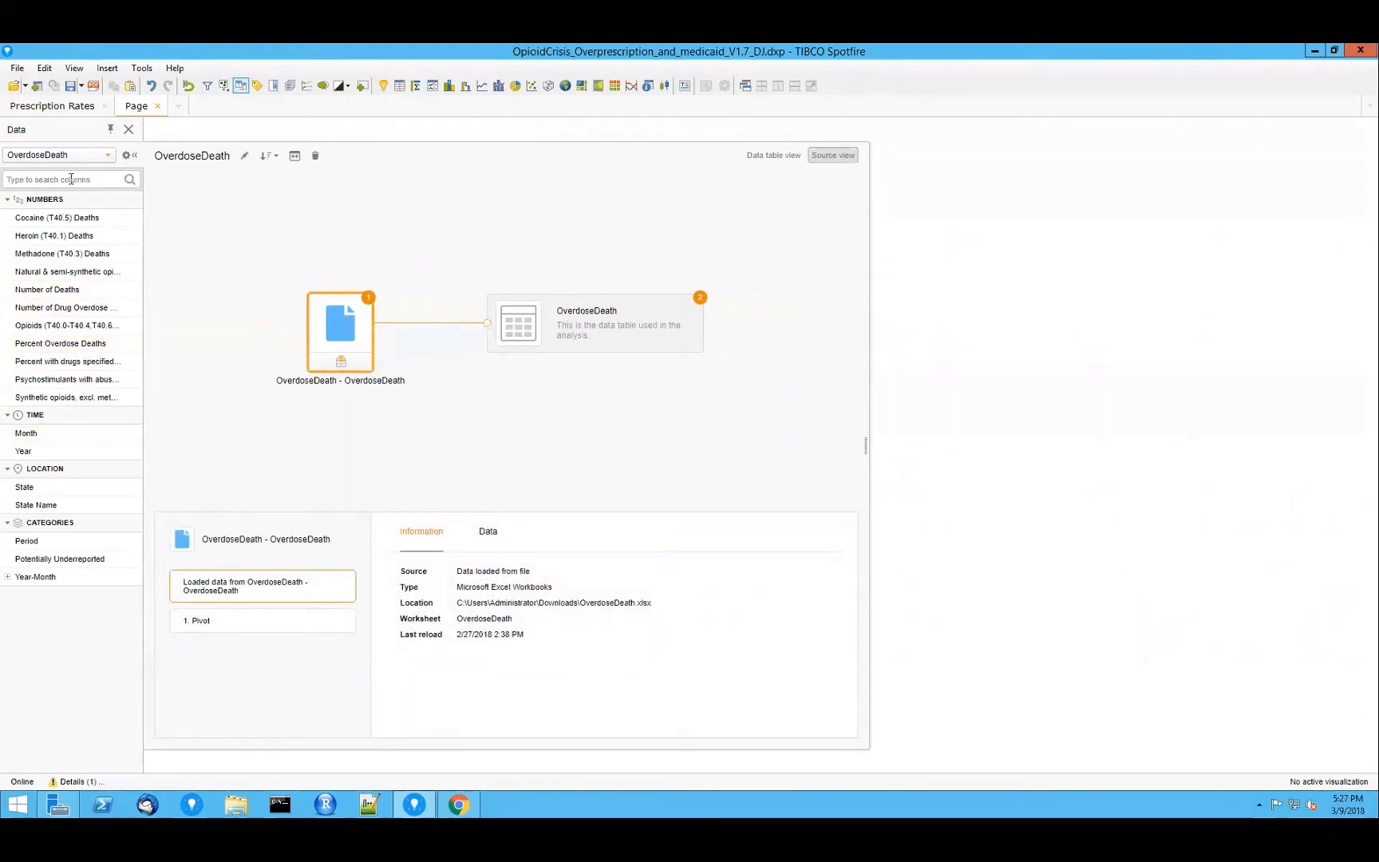
mouse_move(72, 205)
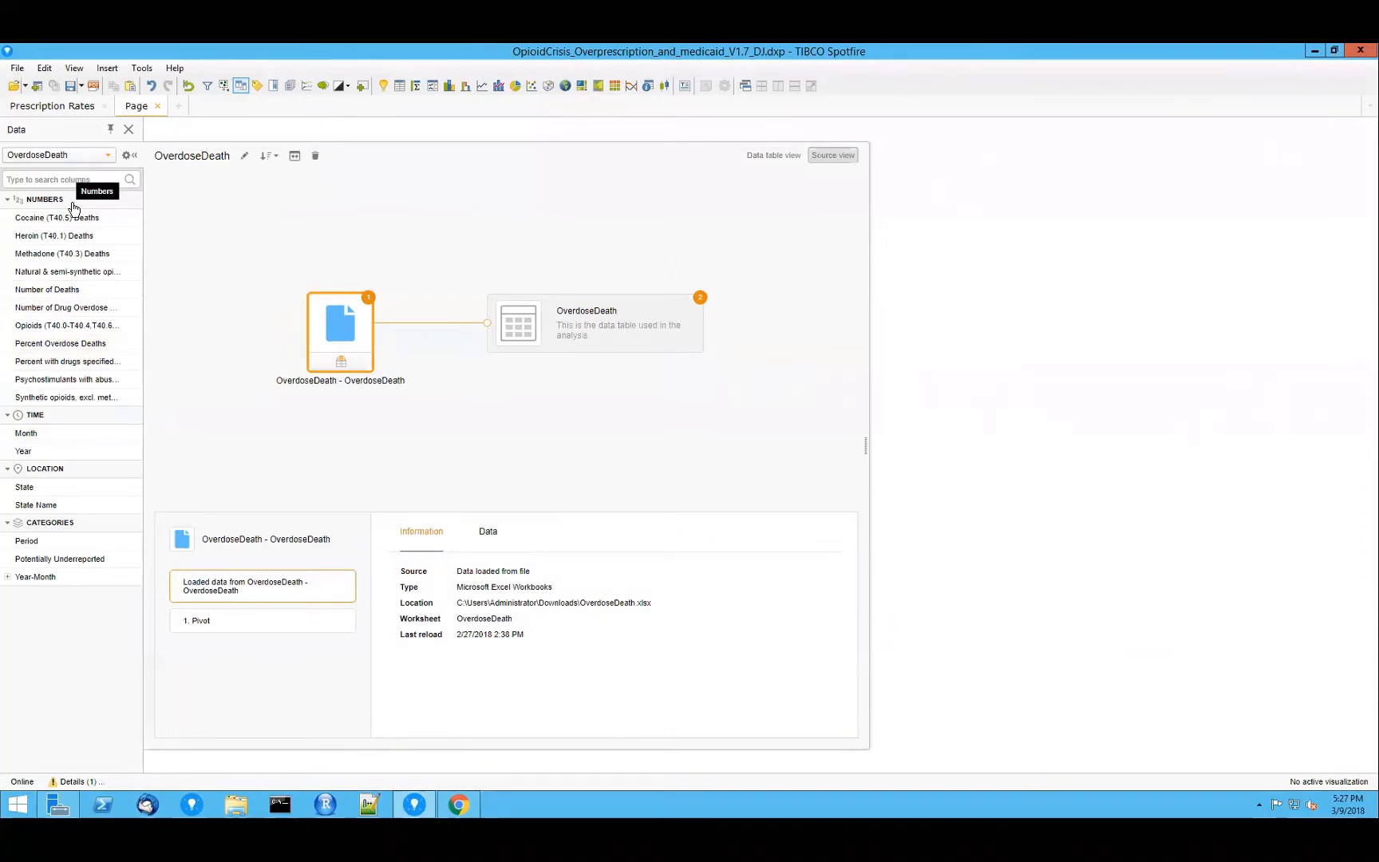
mouse_move(25, 433)
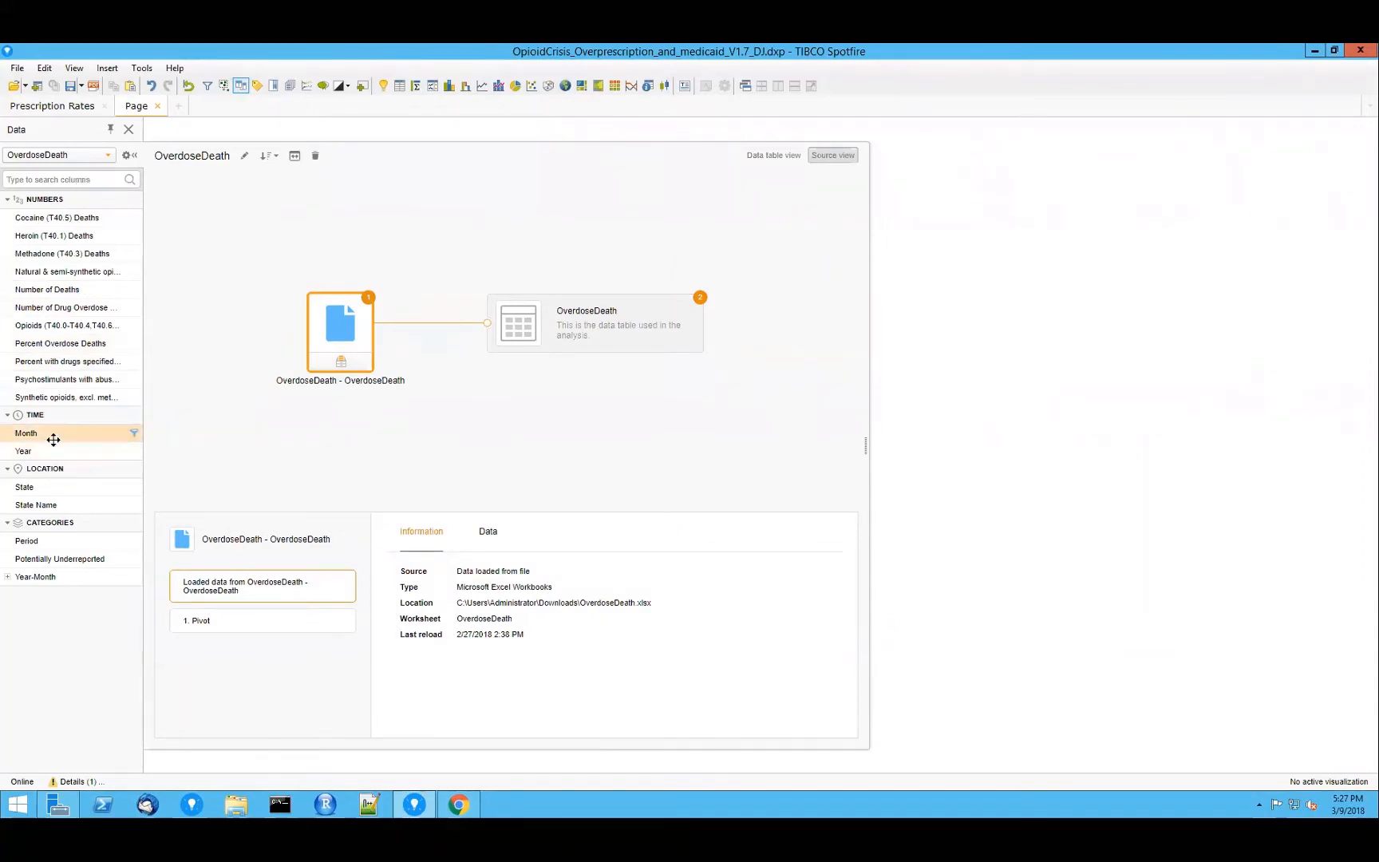
mouse_move(170, 543)
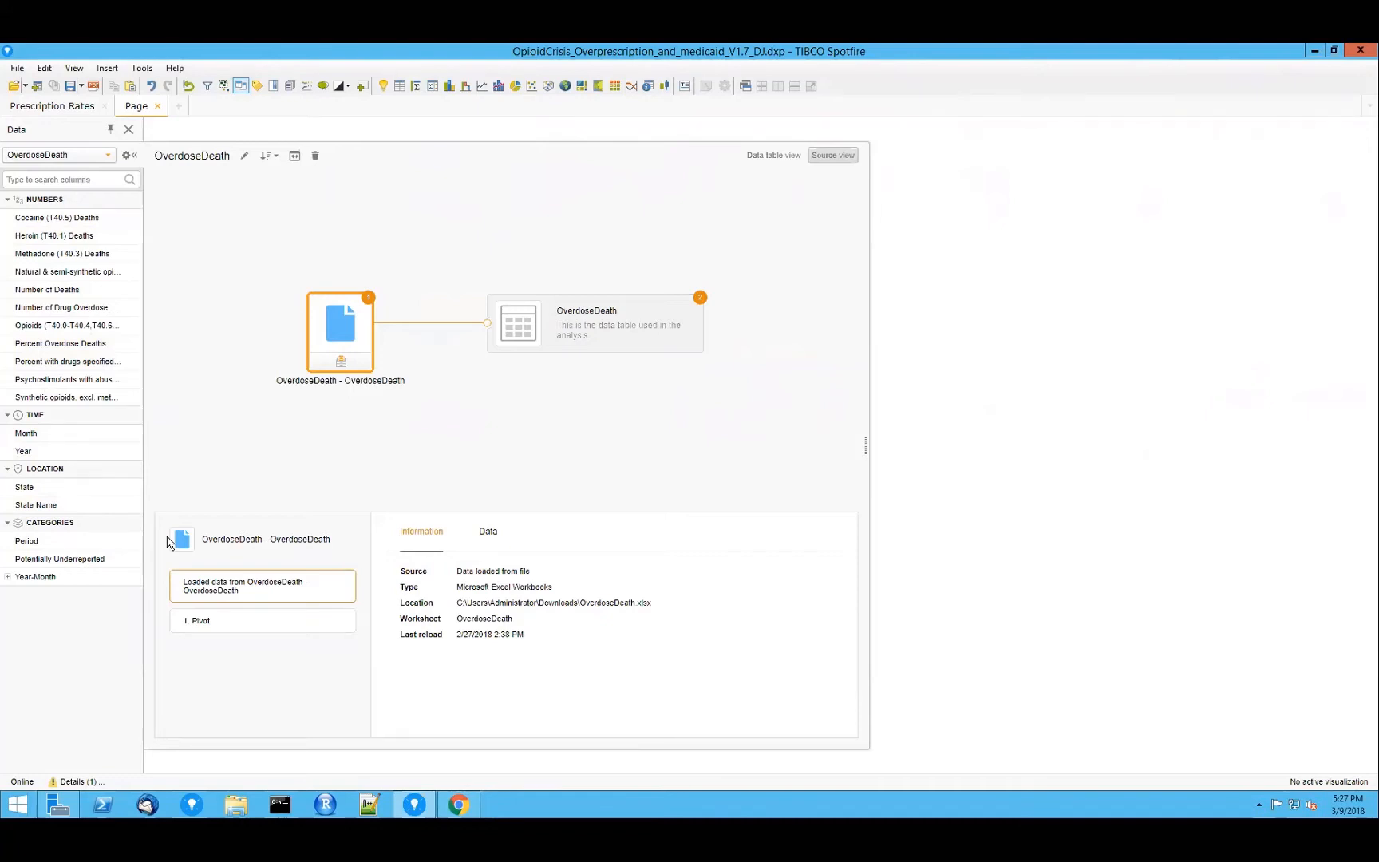
mouse_move(208, 428)
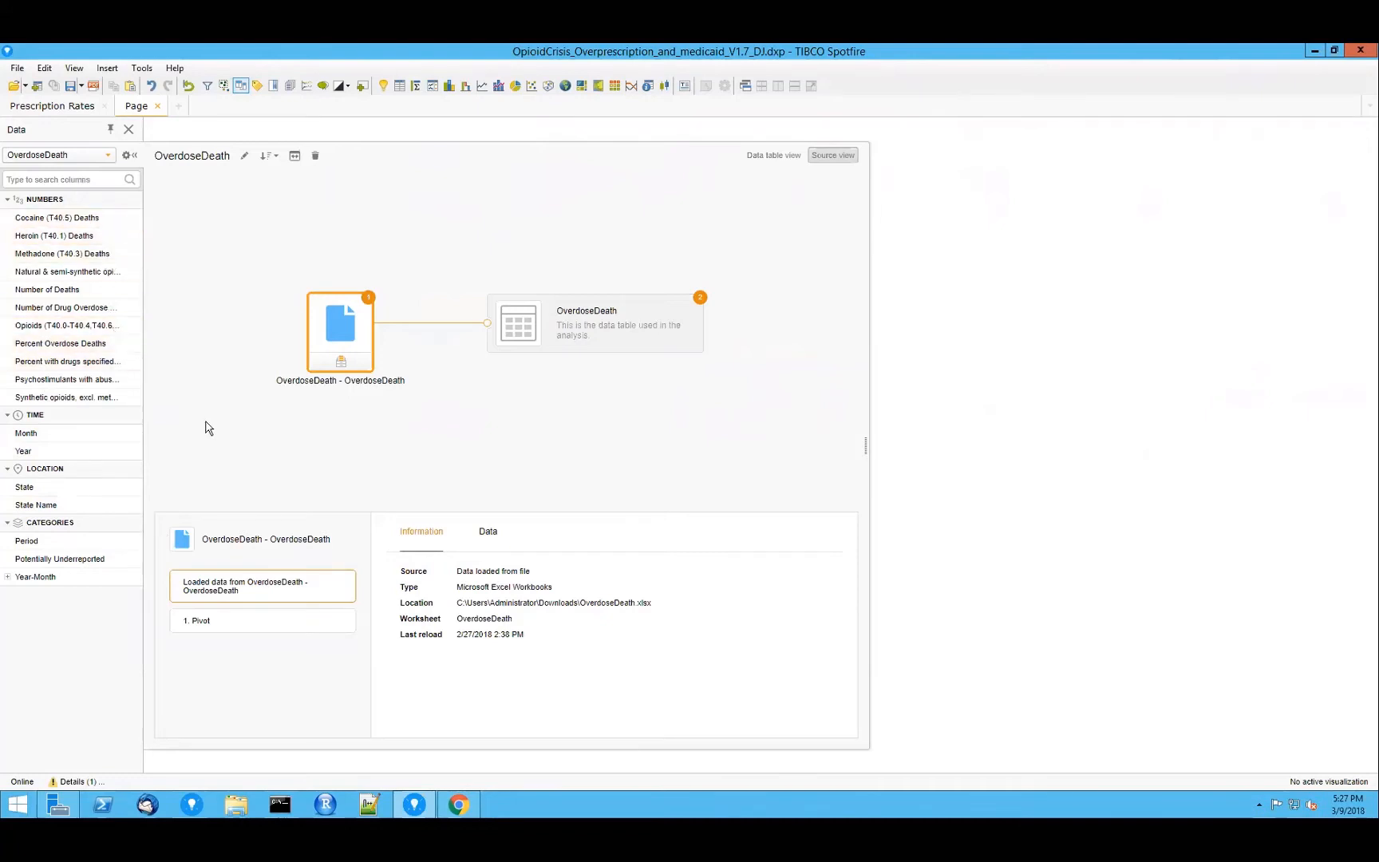
mouse_move(310, 613)
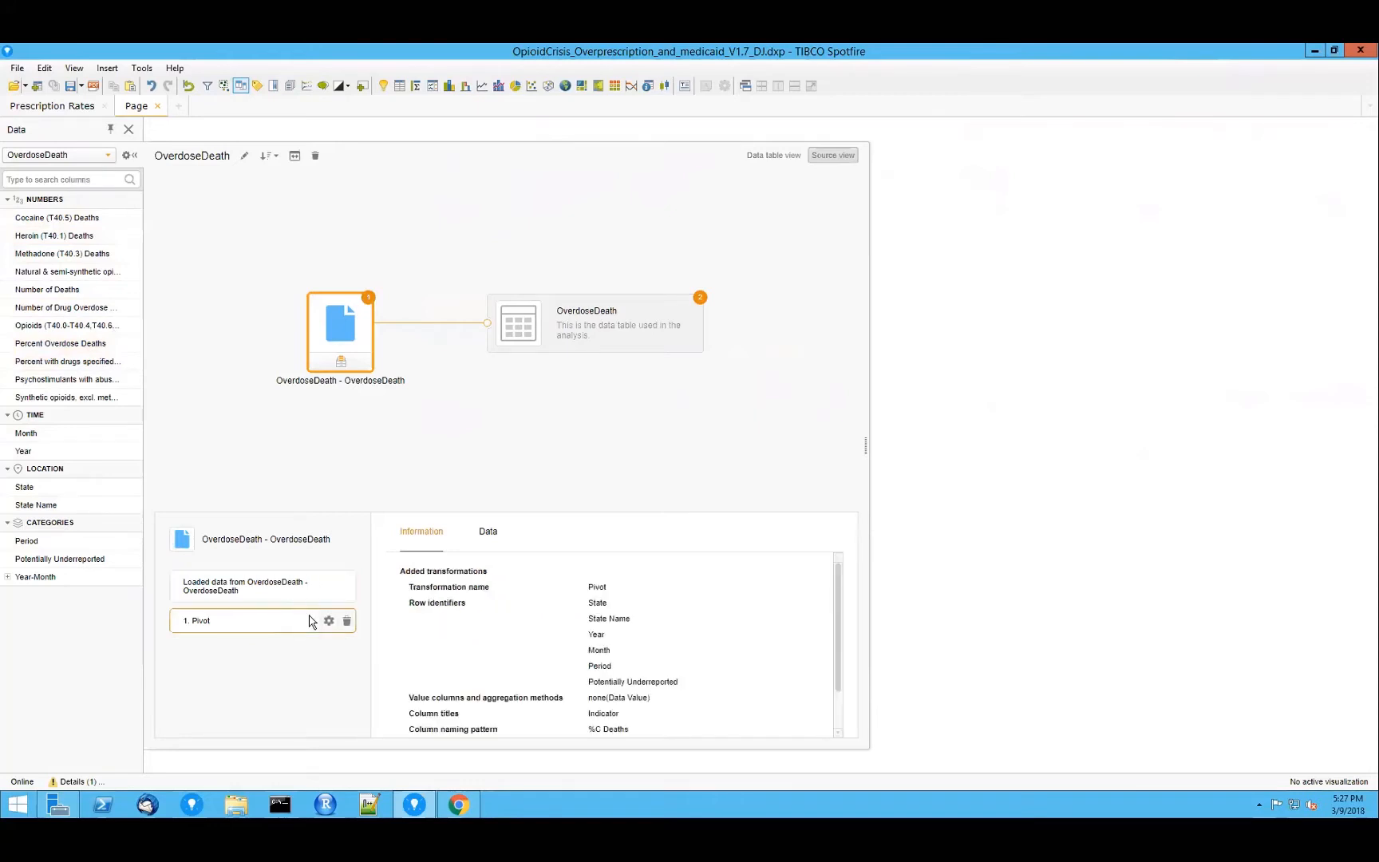
scroll(down, 3)
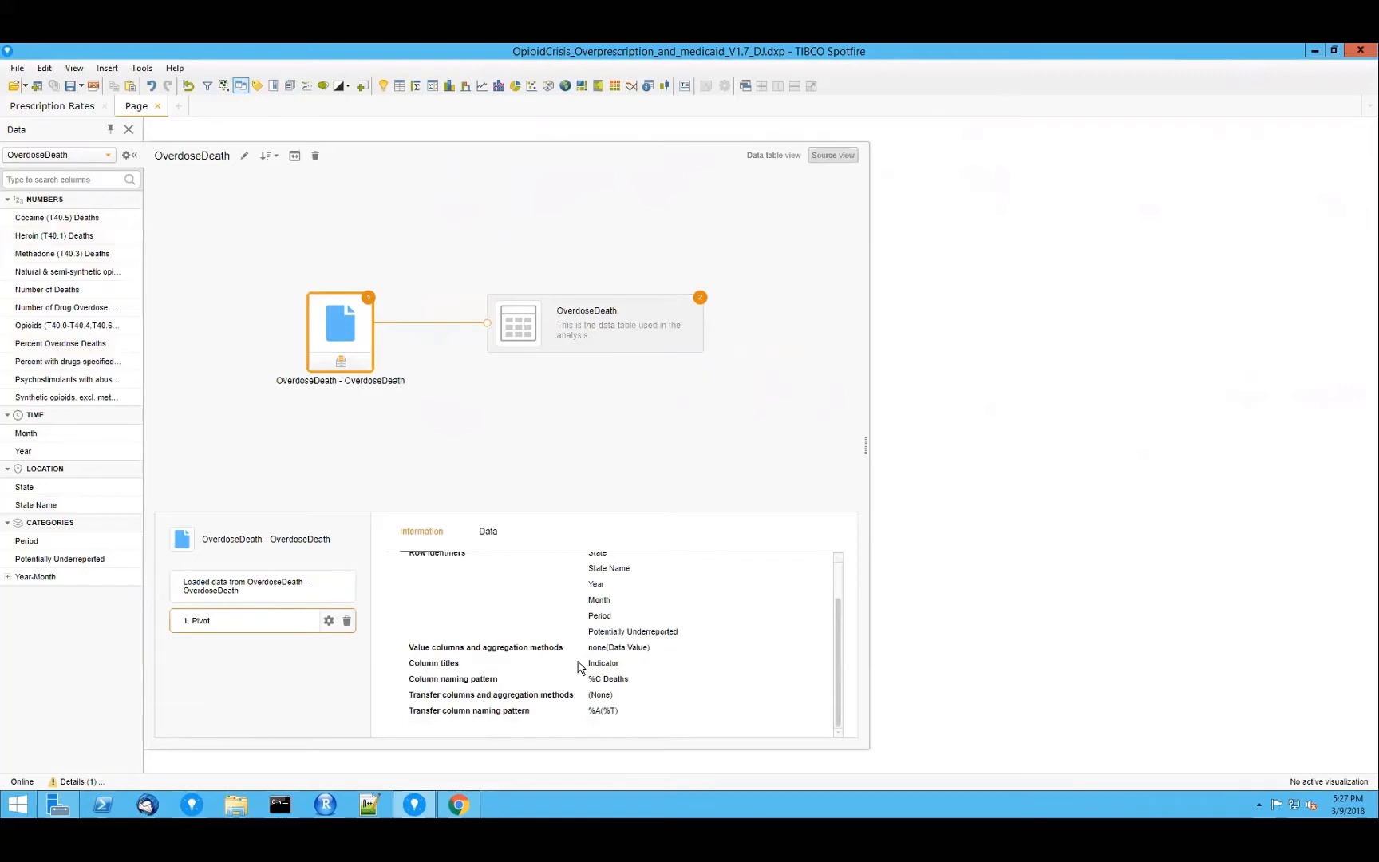
mouse_move(97, 214)
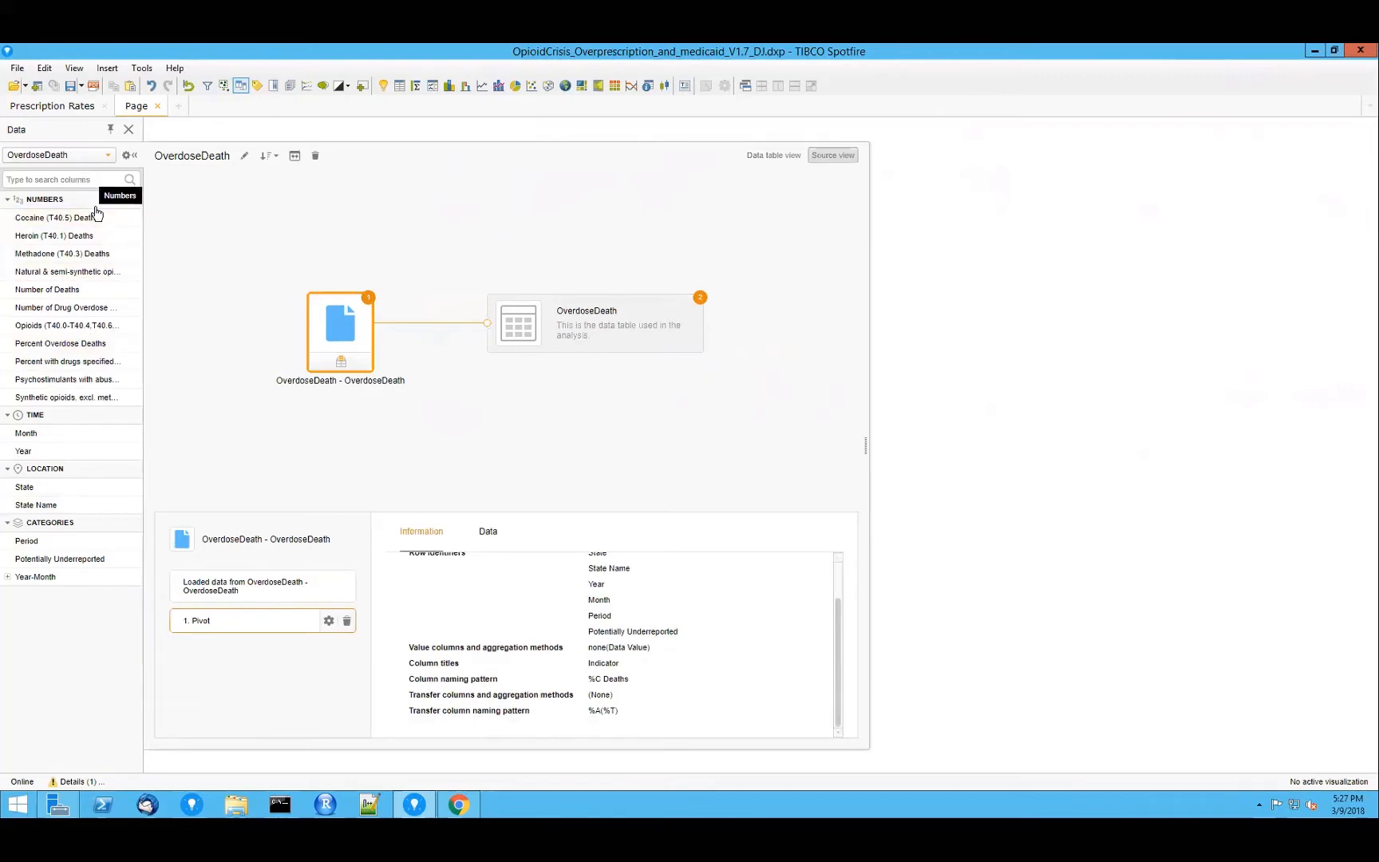
Step: Preview the Cocaine (T40.5), Heroin (T40.1) and Methadone (T40.3) Deaths columns in table view
click(477, 155)
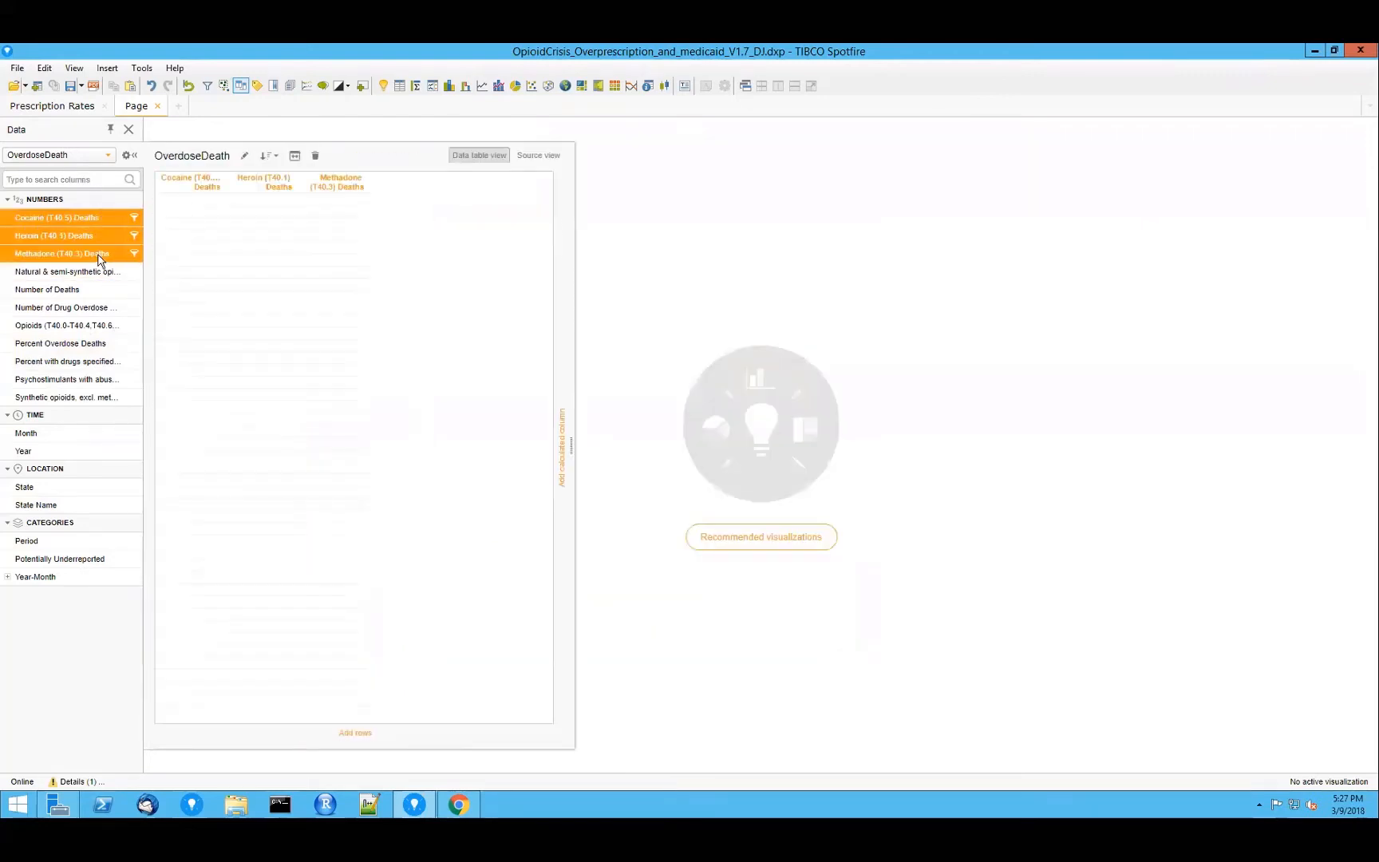
right_click(61, 253)
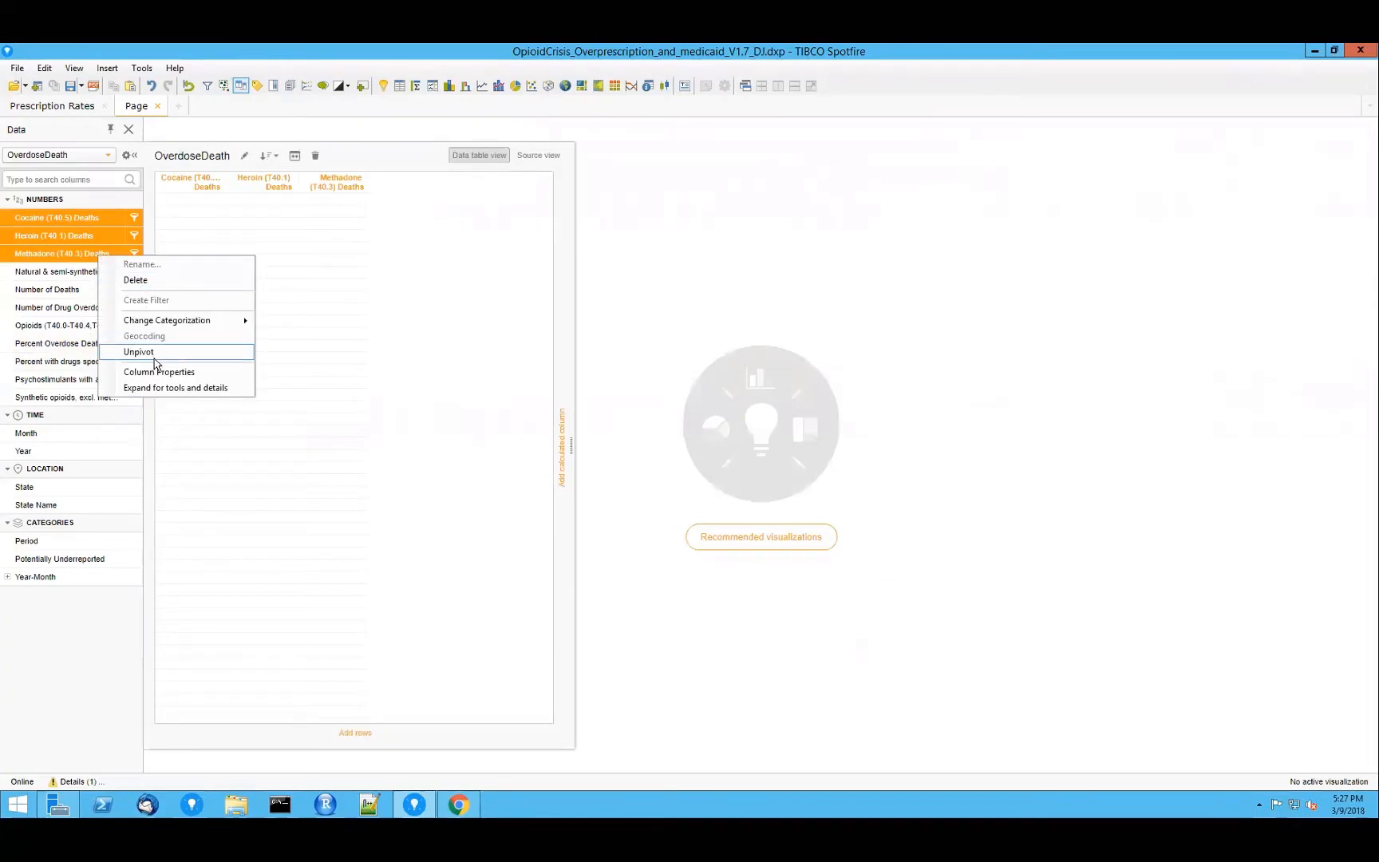
click(123, 596)
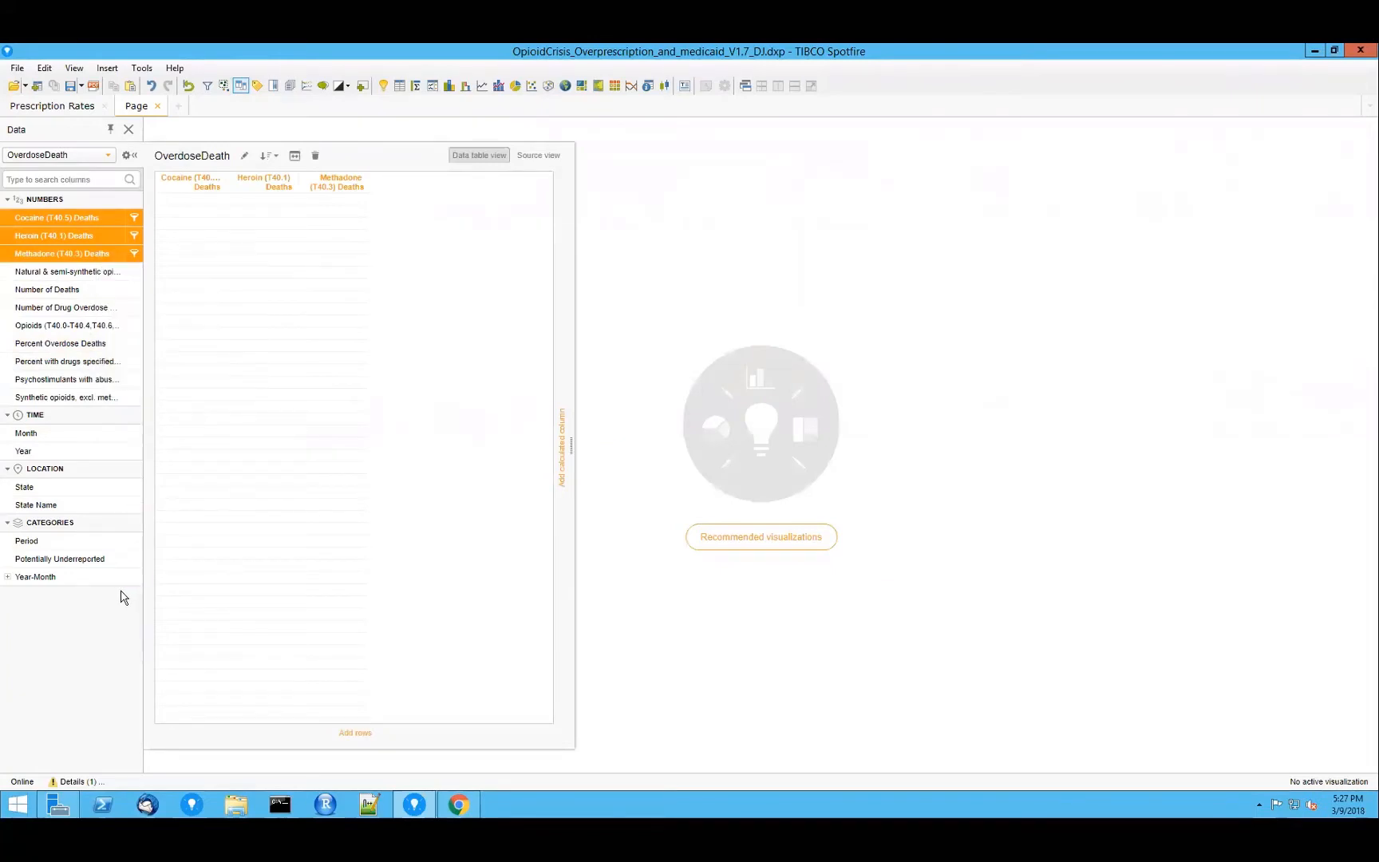
mouse_move(103, 220)
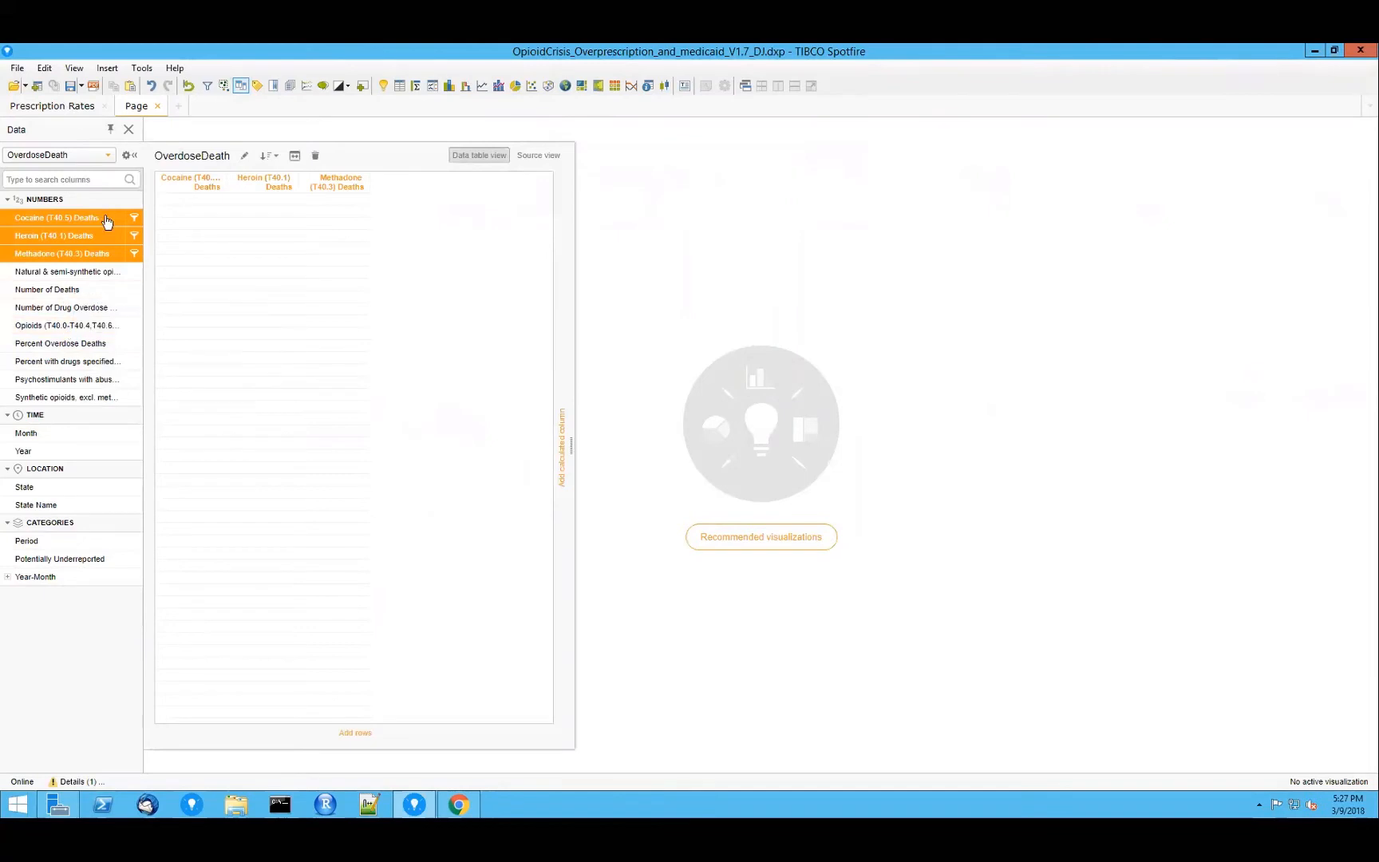
Step: Review the Pivot Data dialog's row identifiers, Indicator titles and Data Value settings, closing without changes
click(536, 155)
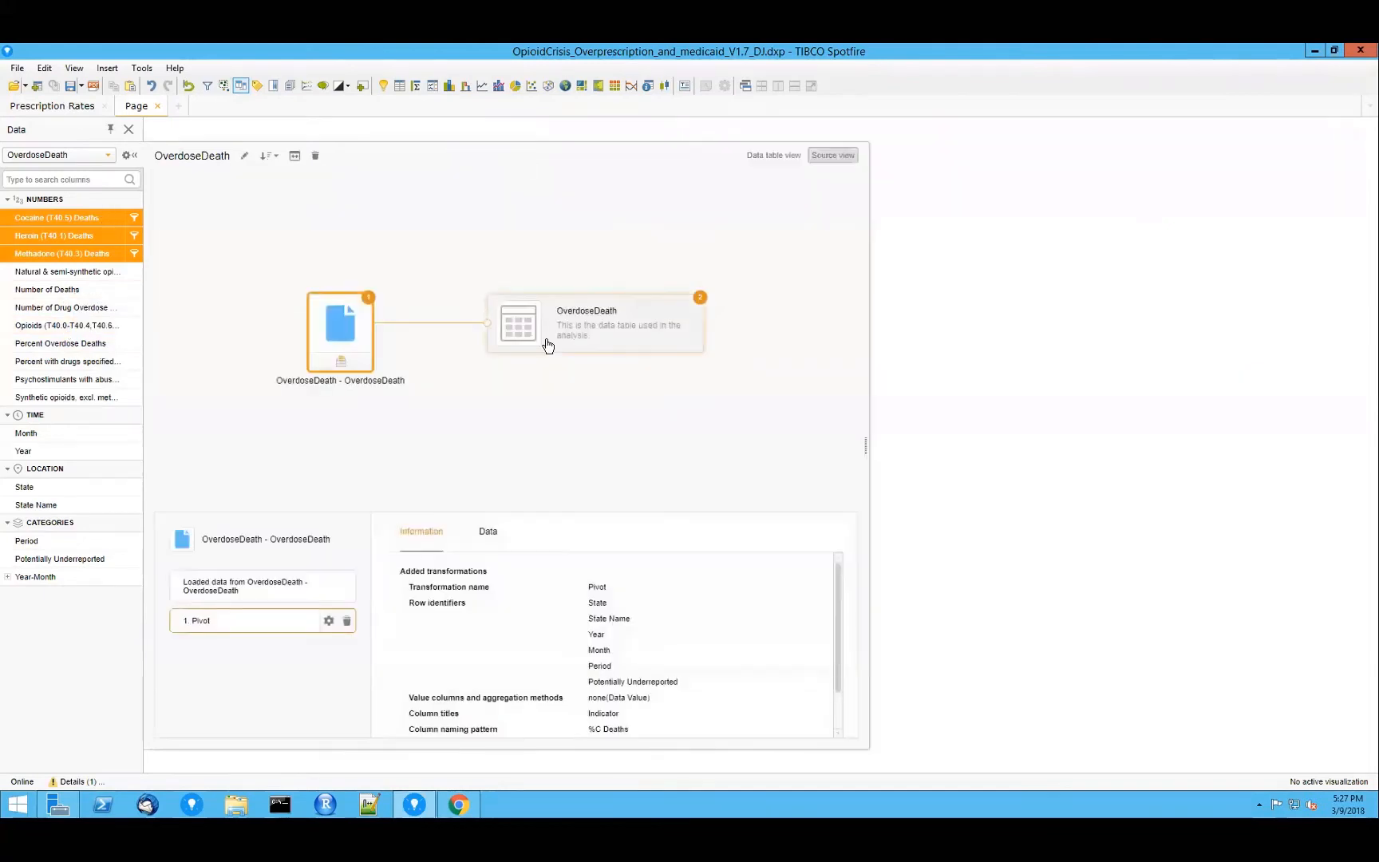
click(328, 621)
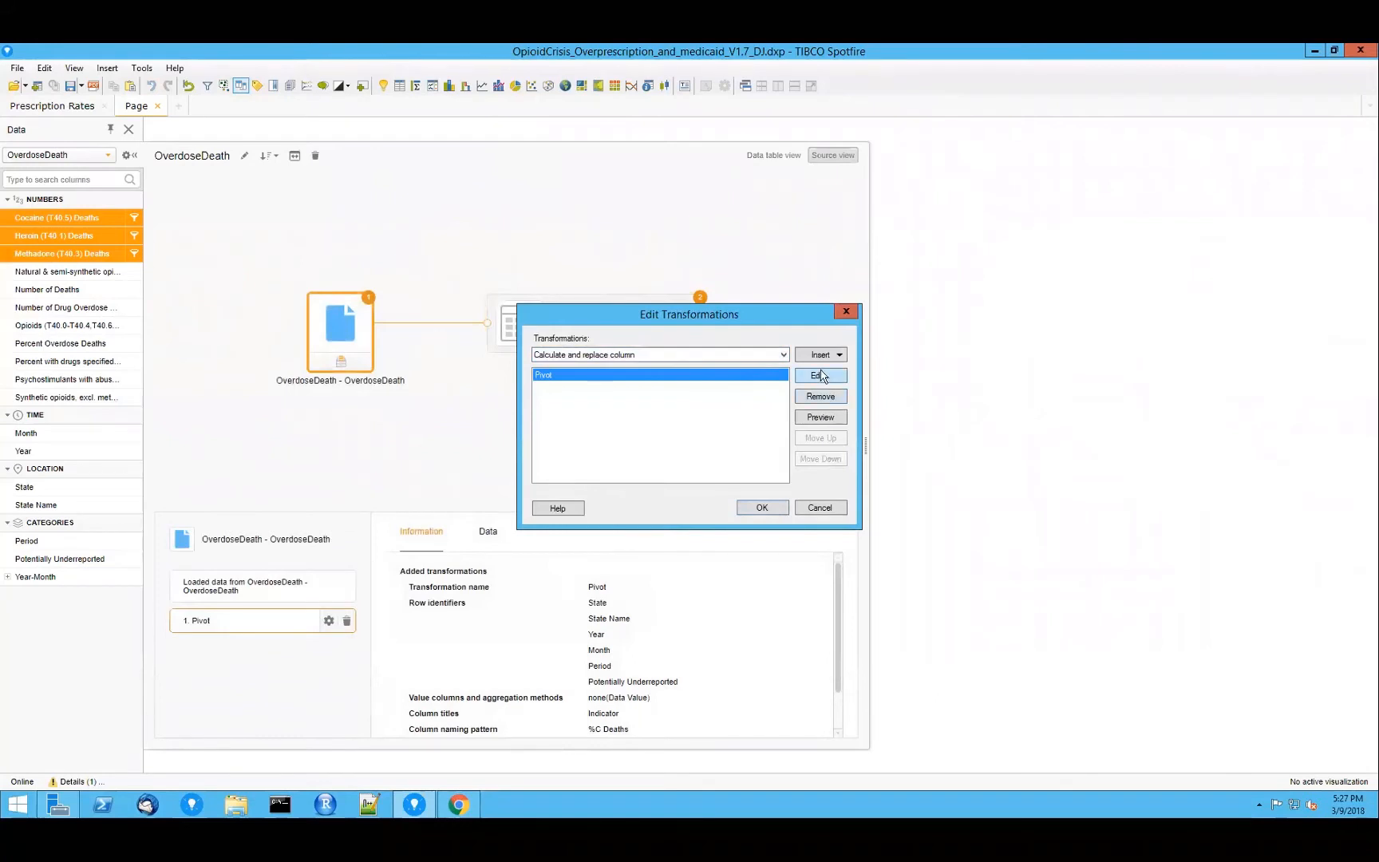
click(819, 376)
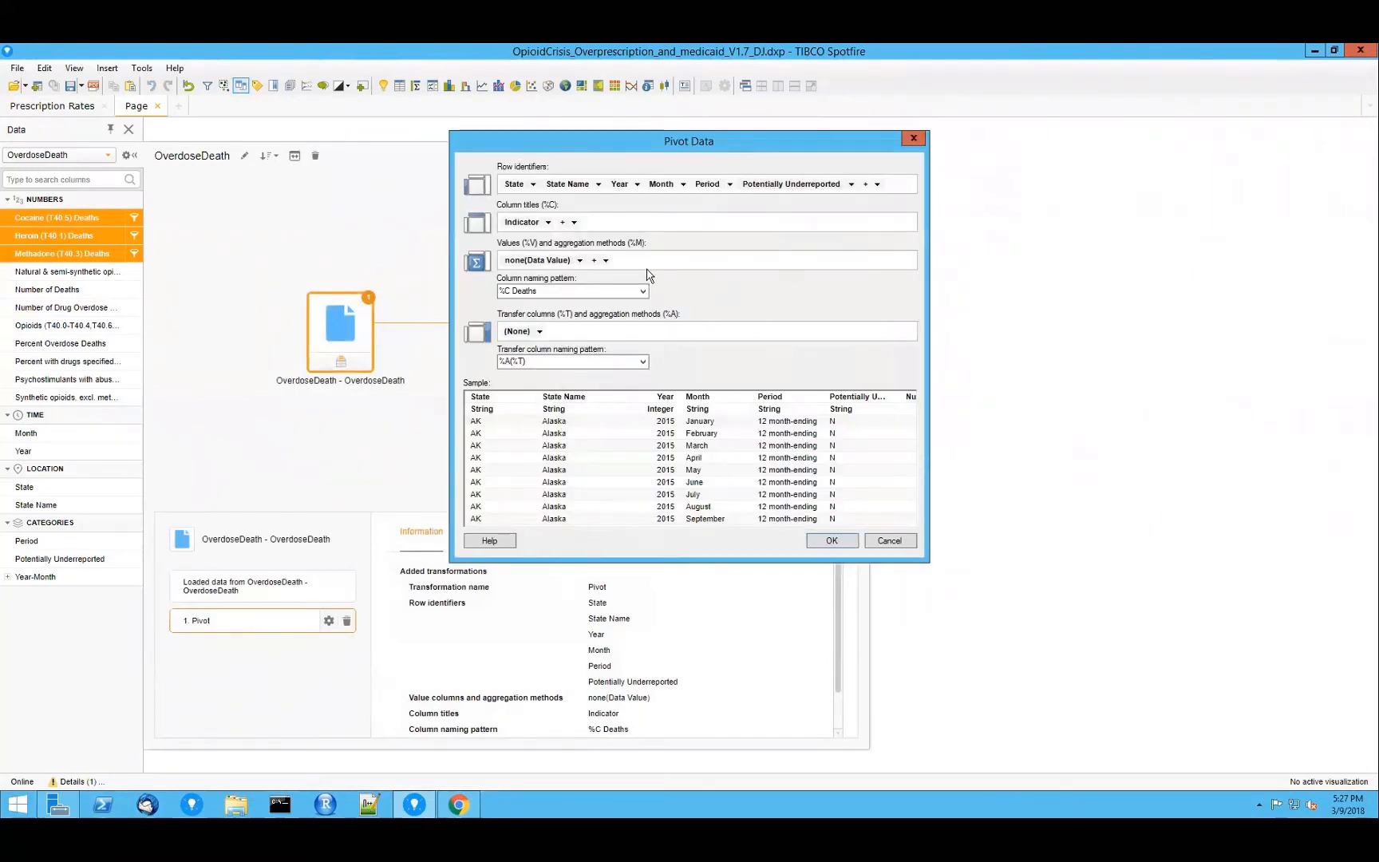
click(830, 540)
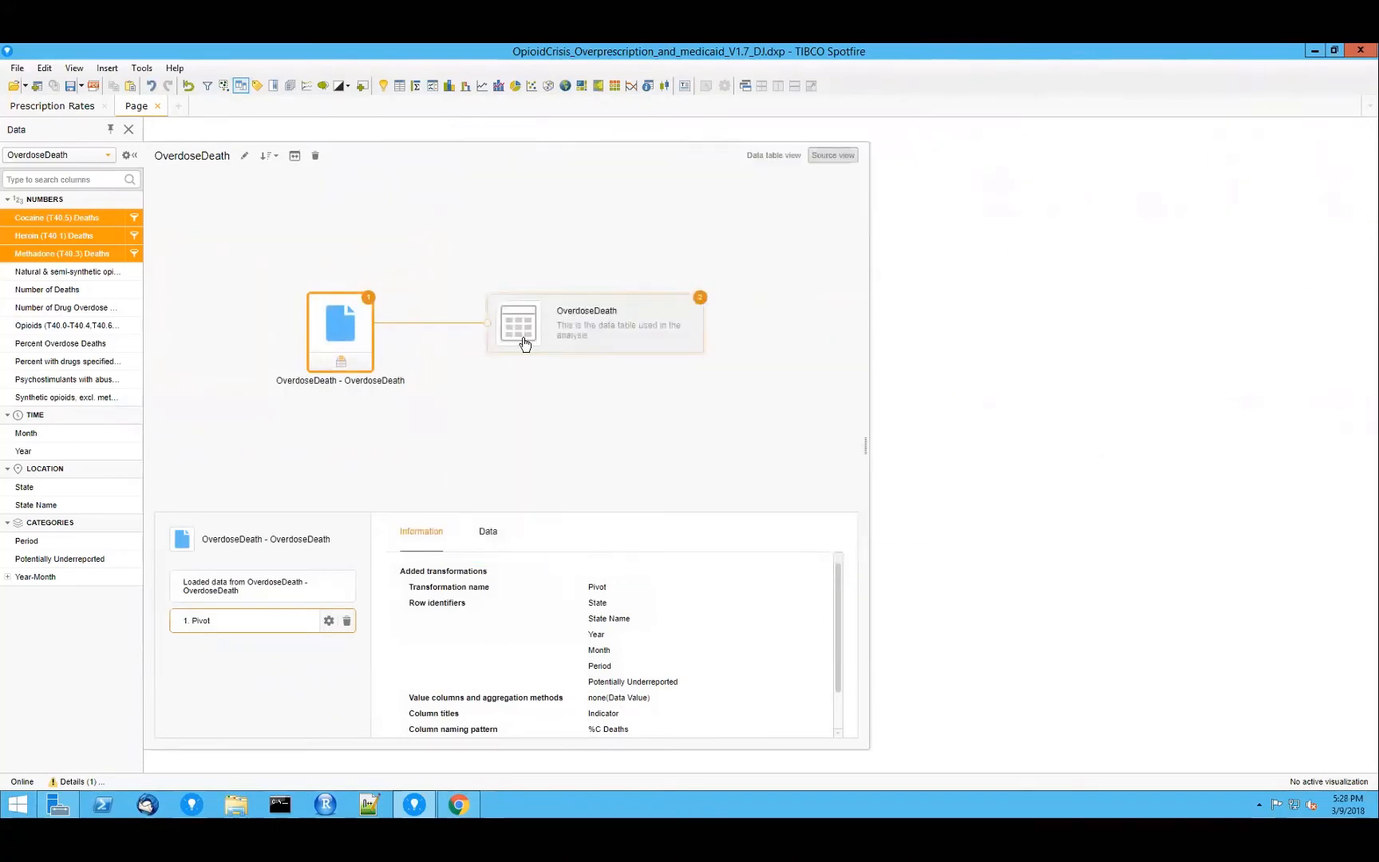
Step: Show the Year-Month hierarchy and the Percent Overdose Deaths calculated column expression
click(594, 323)
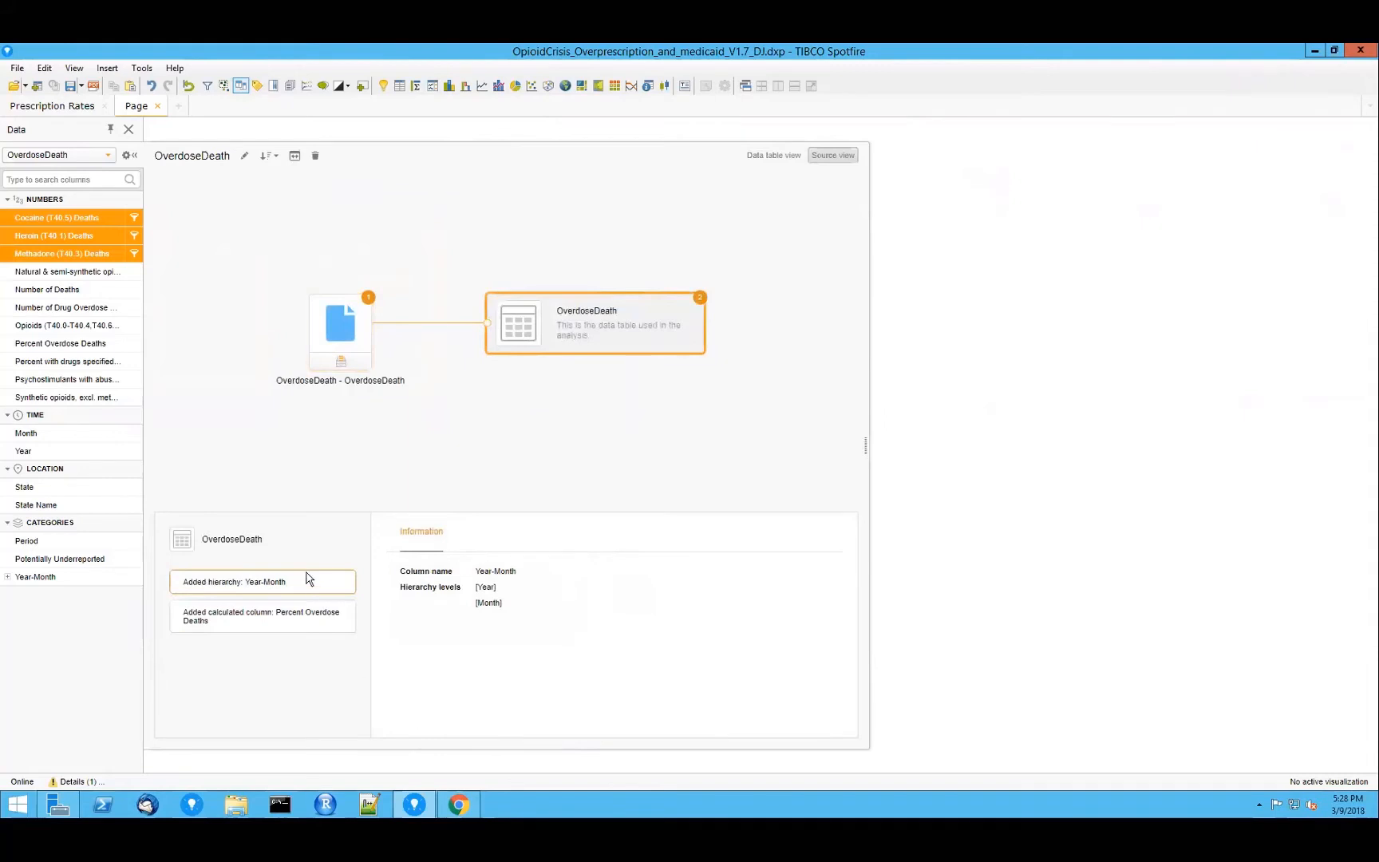
click(261, 618)
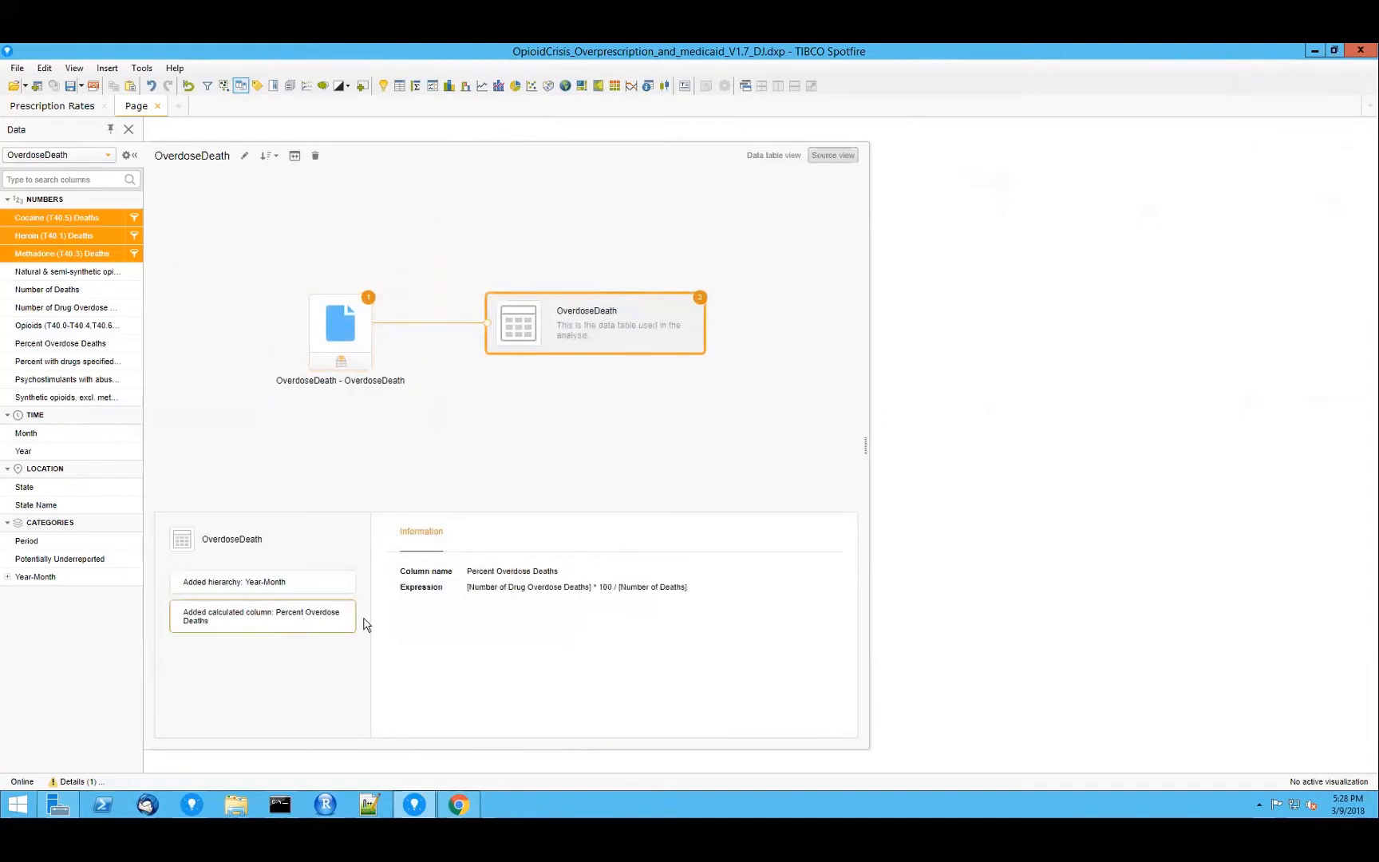
mouse_move(612, 617)
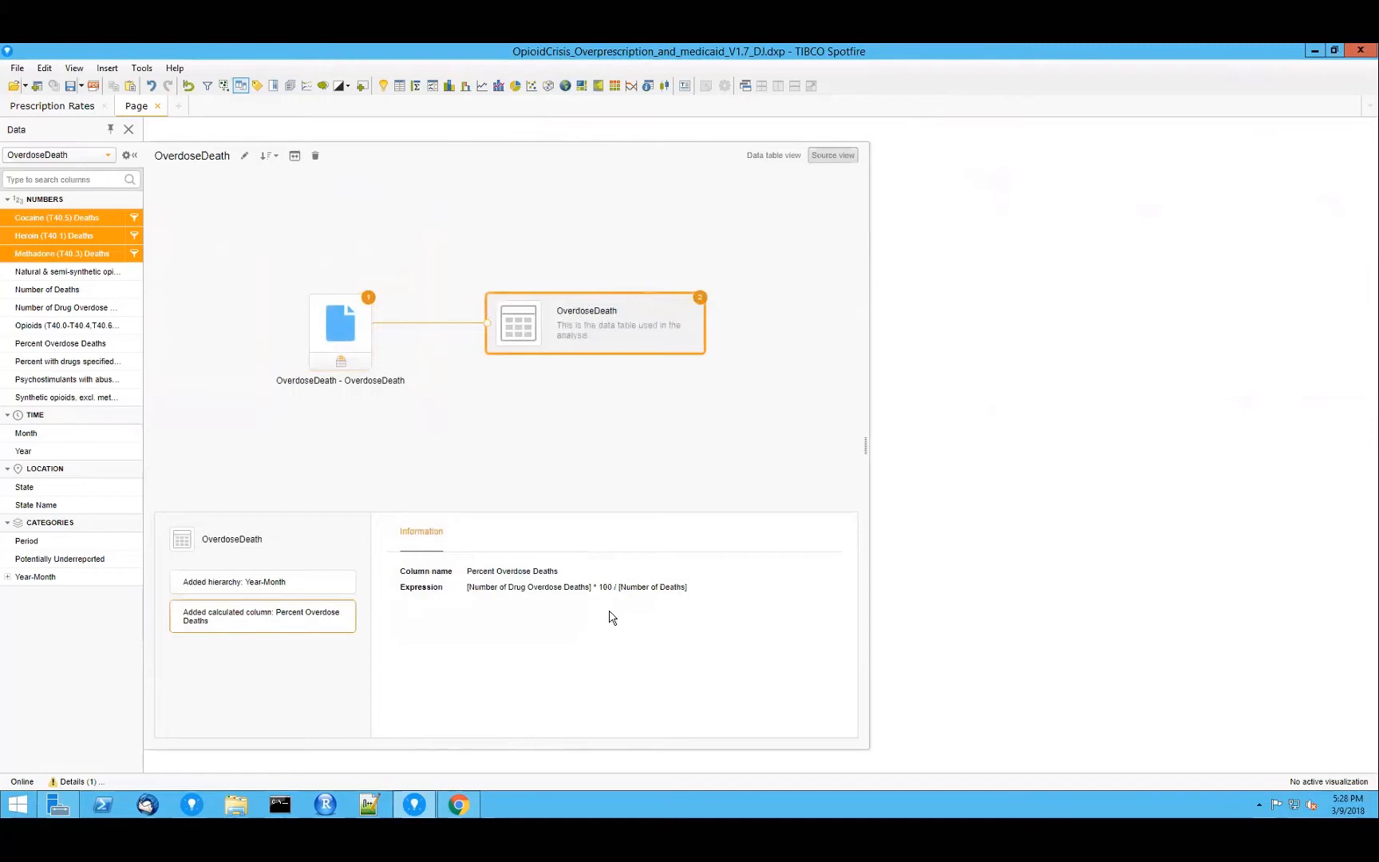
mouse_move(593, 595)
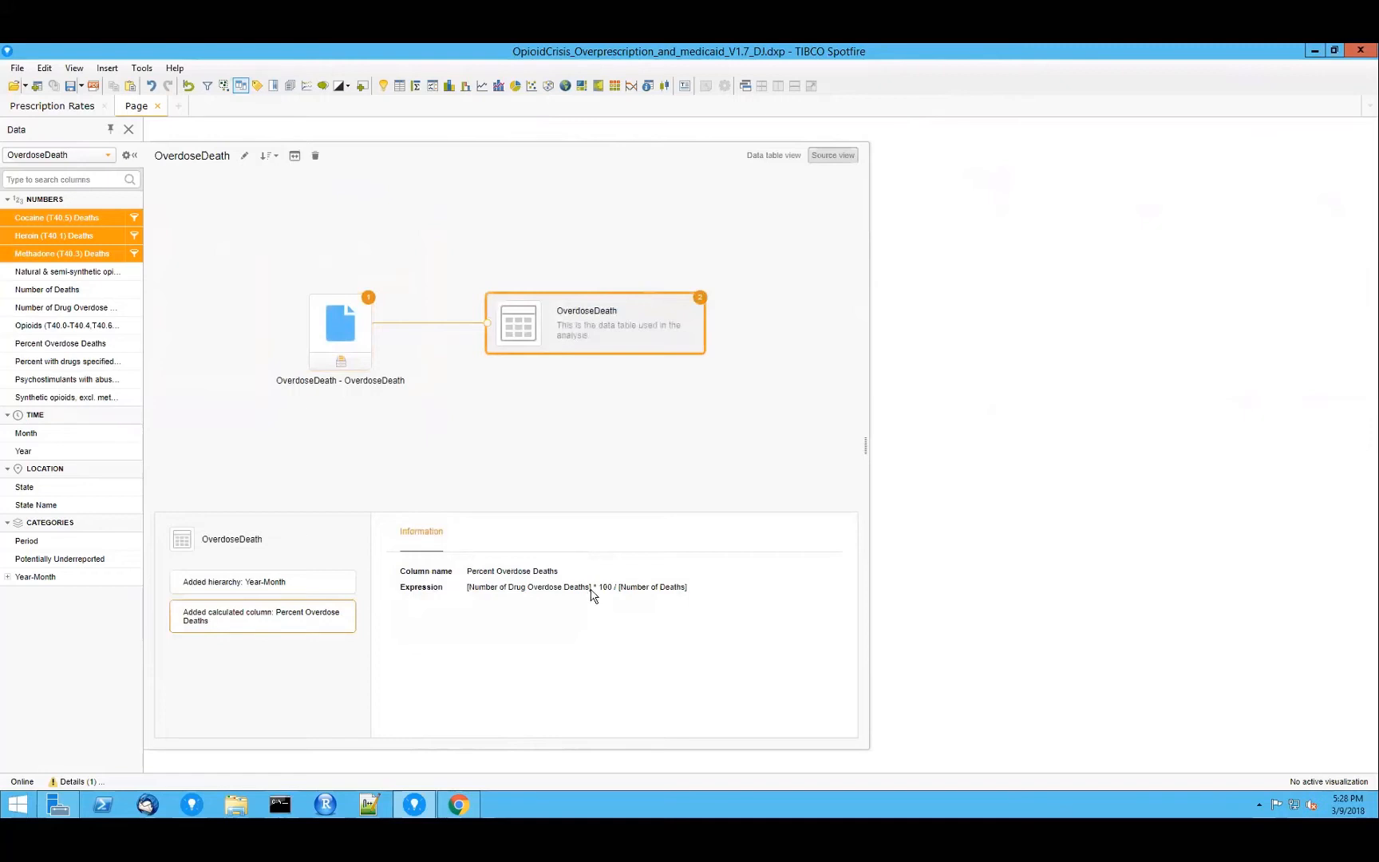
mouse_move(68, 360)
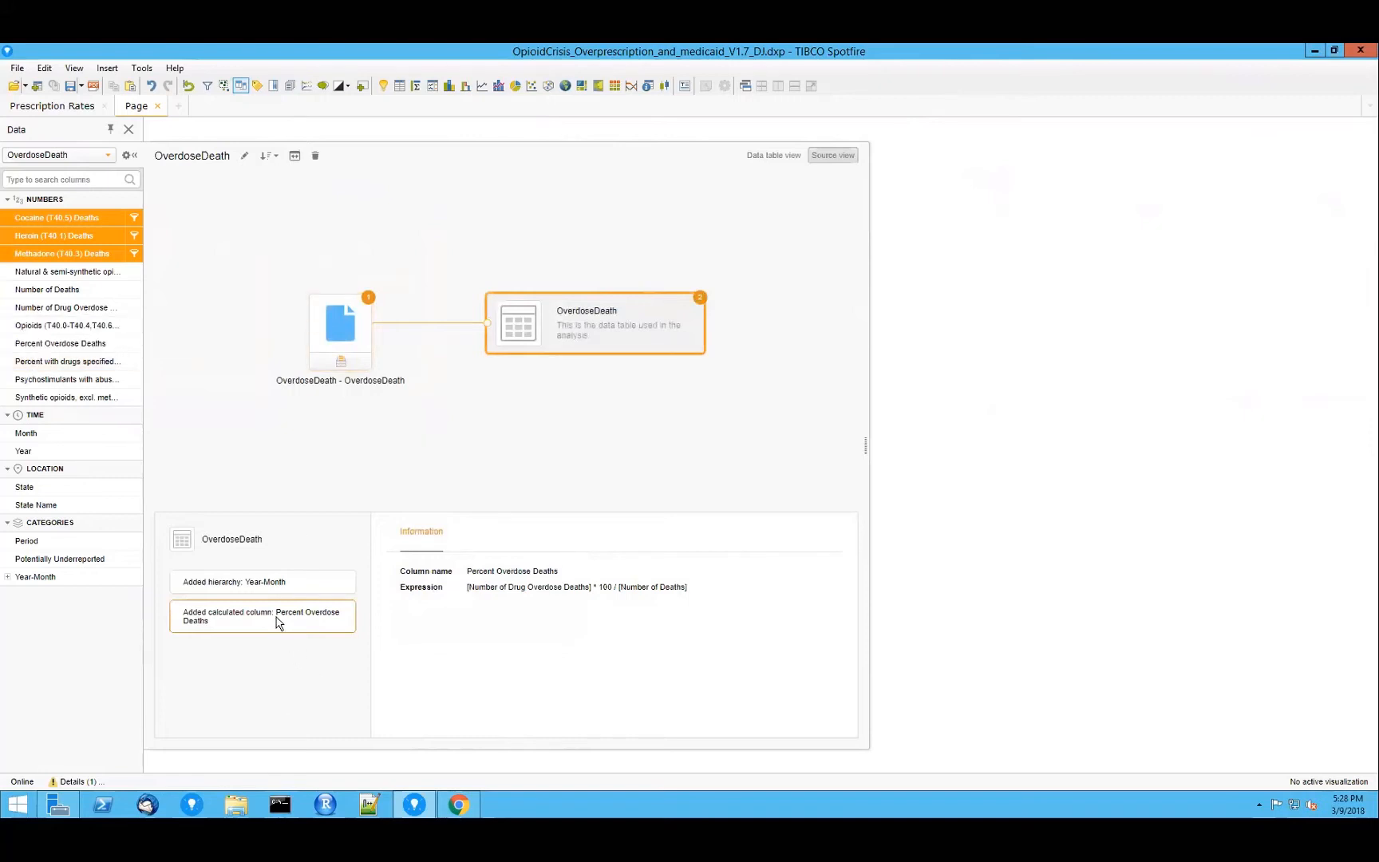
mouse_move(60, 344)
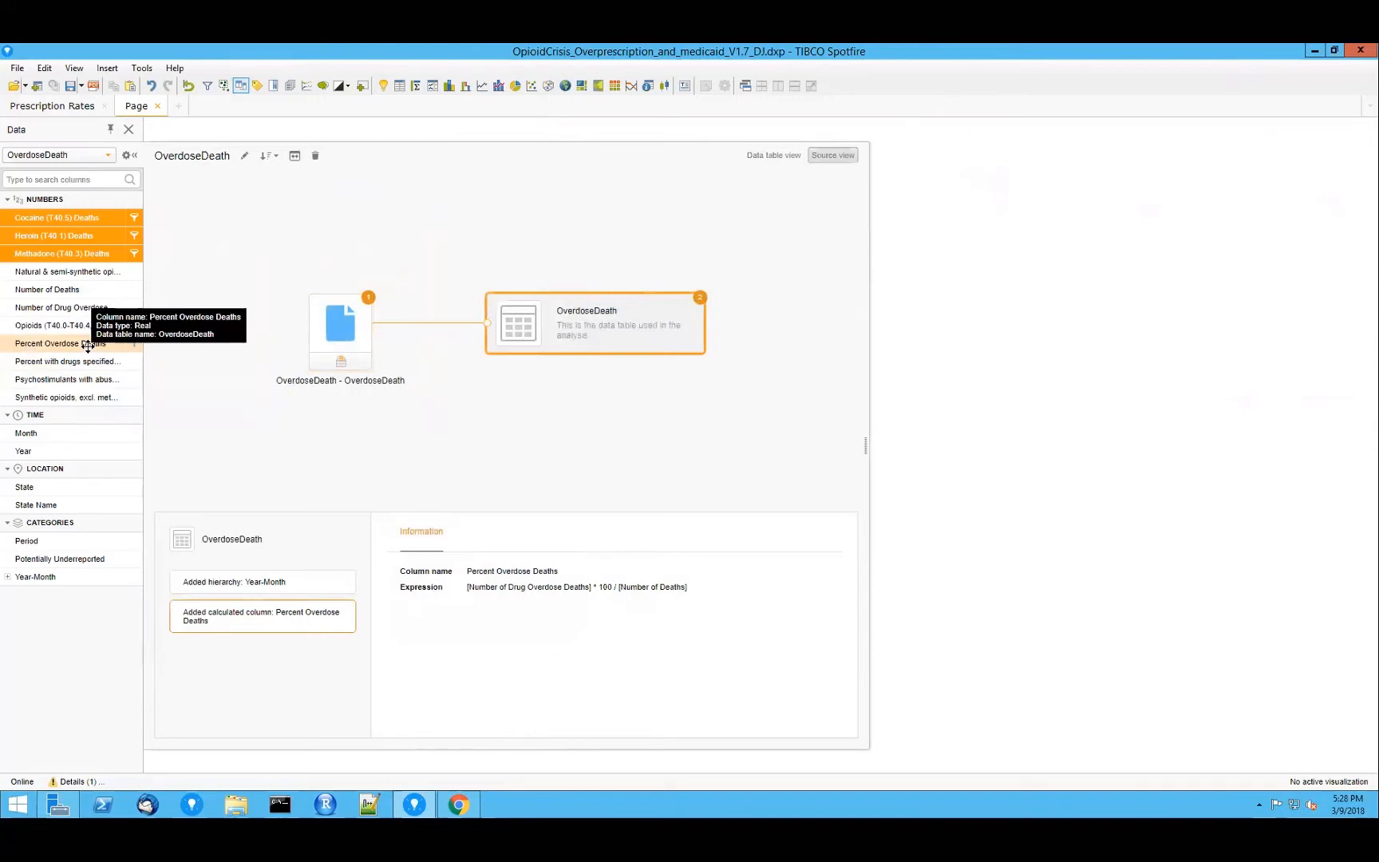
click(60, 345)
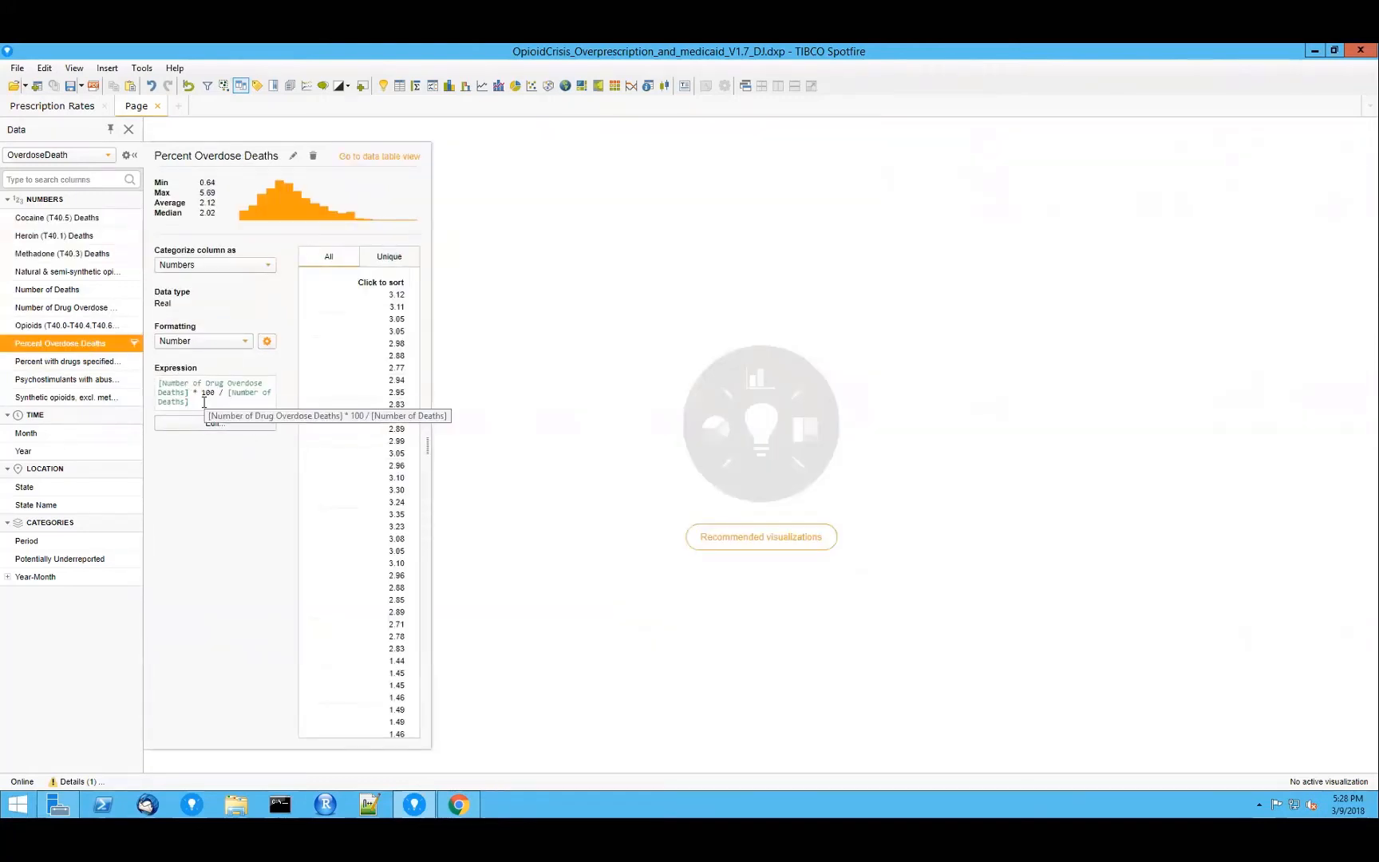
mouse_move(235, 412)
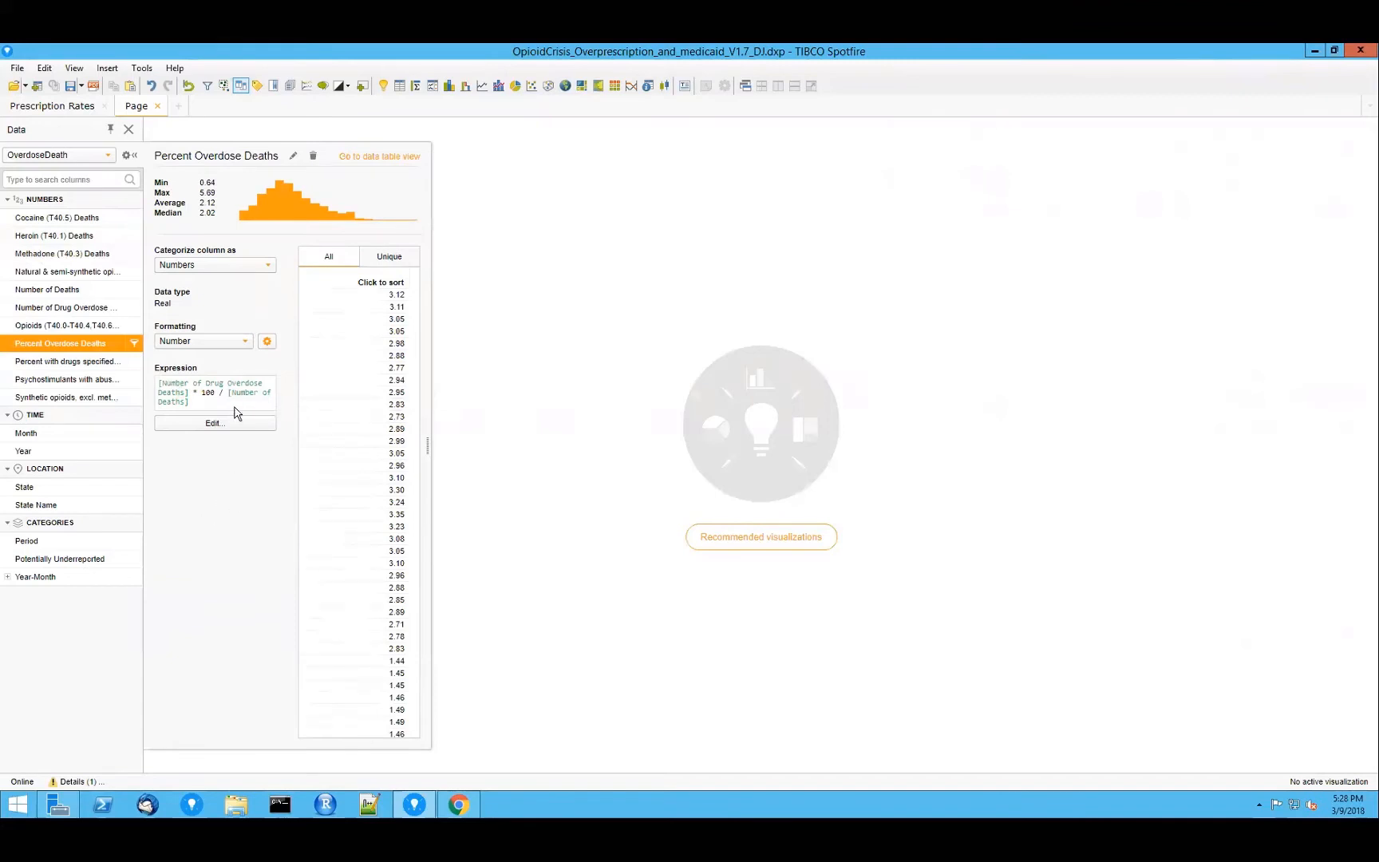
mouse_move(252, 455)
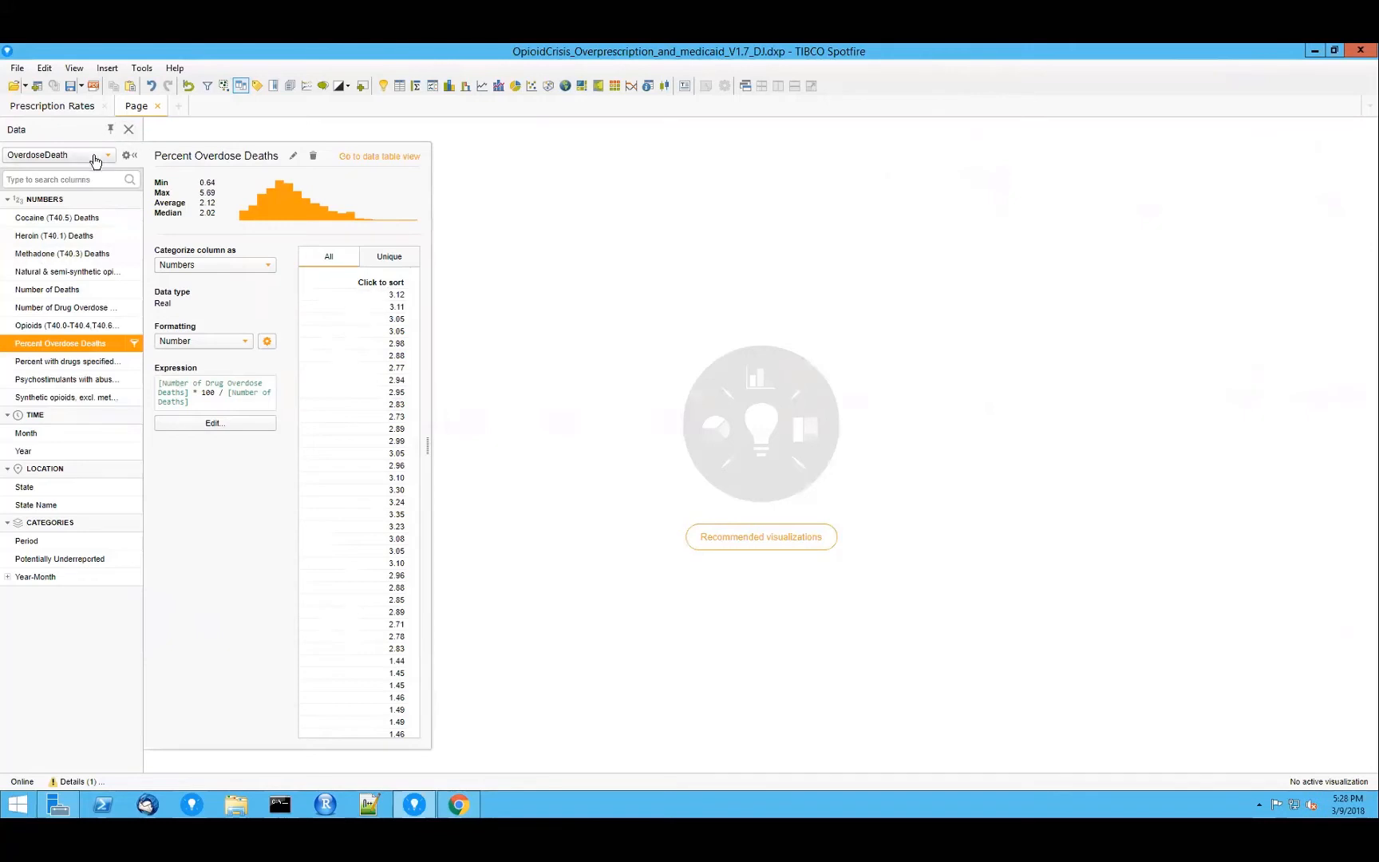
Step: Switch to StateDrugMedicaid and inspect its CensusDeathData join on State by left outer join
click(107, 155)
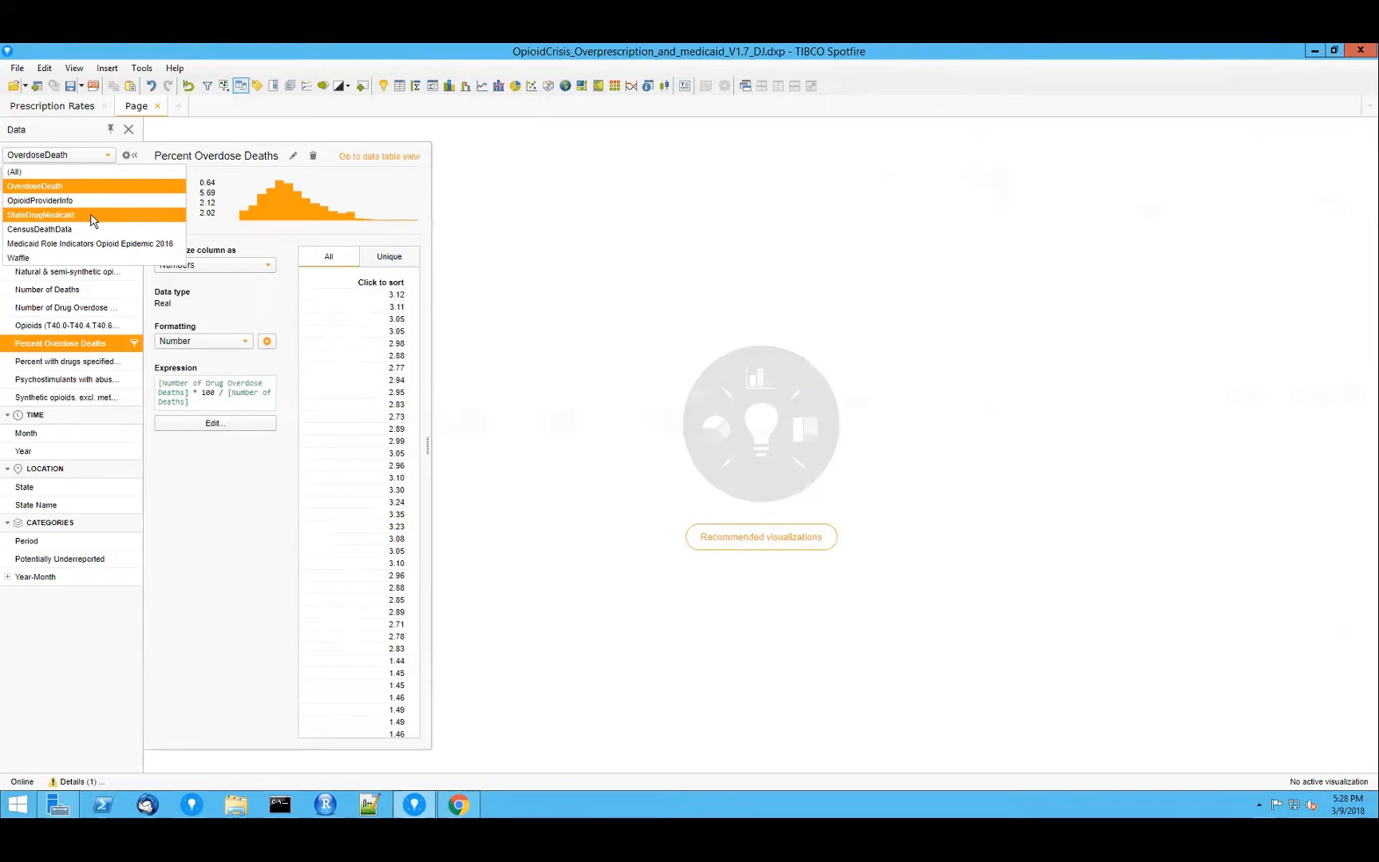
click(40, 215)
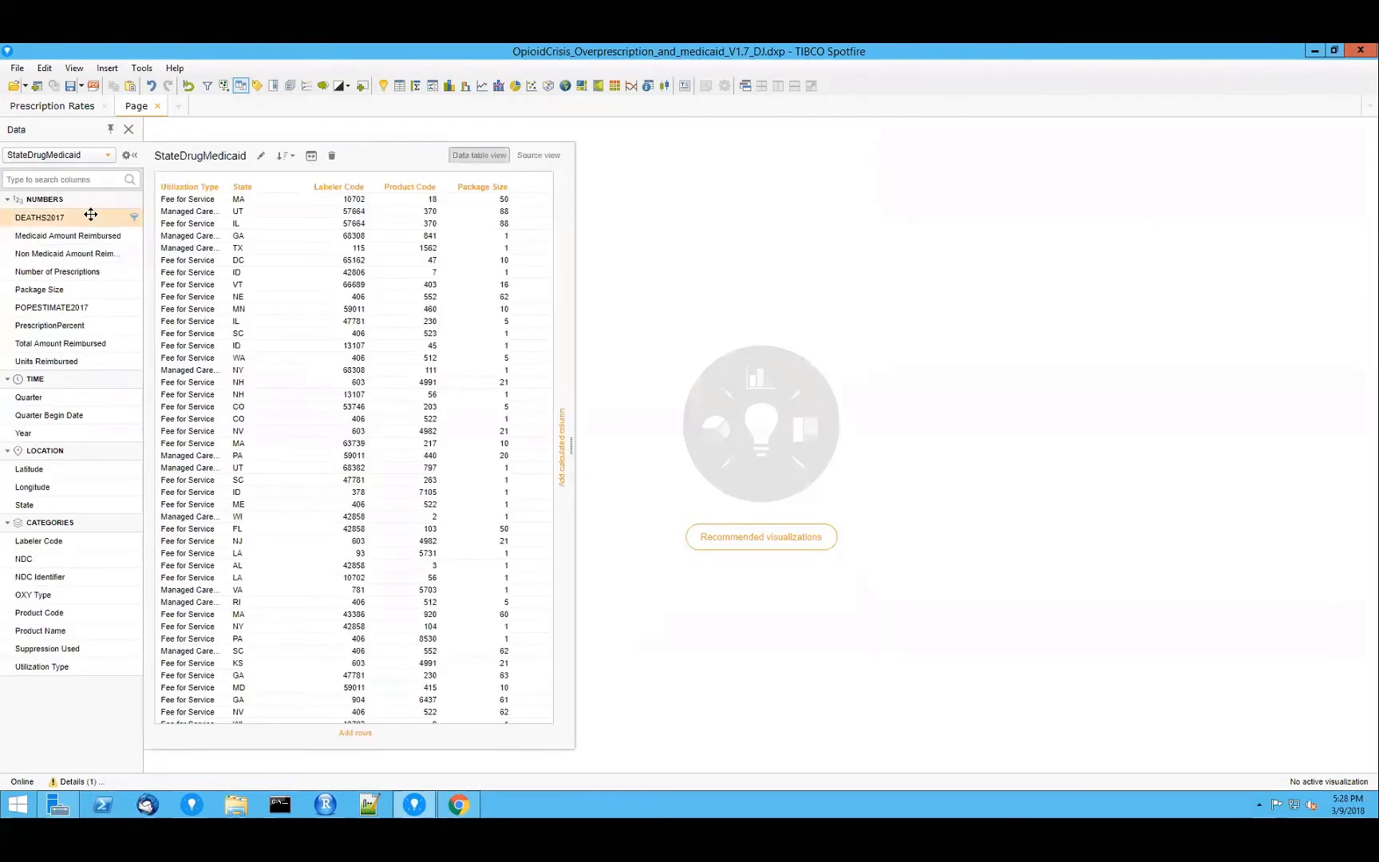
click(537, 155)
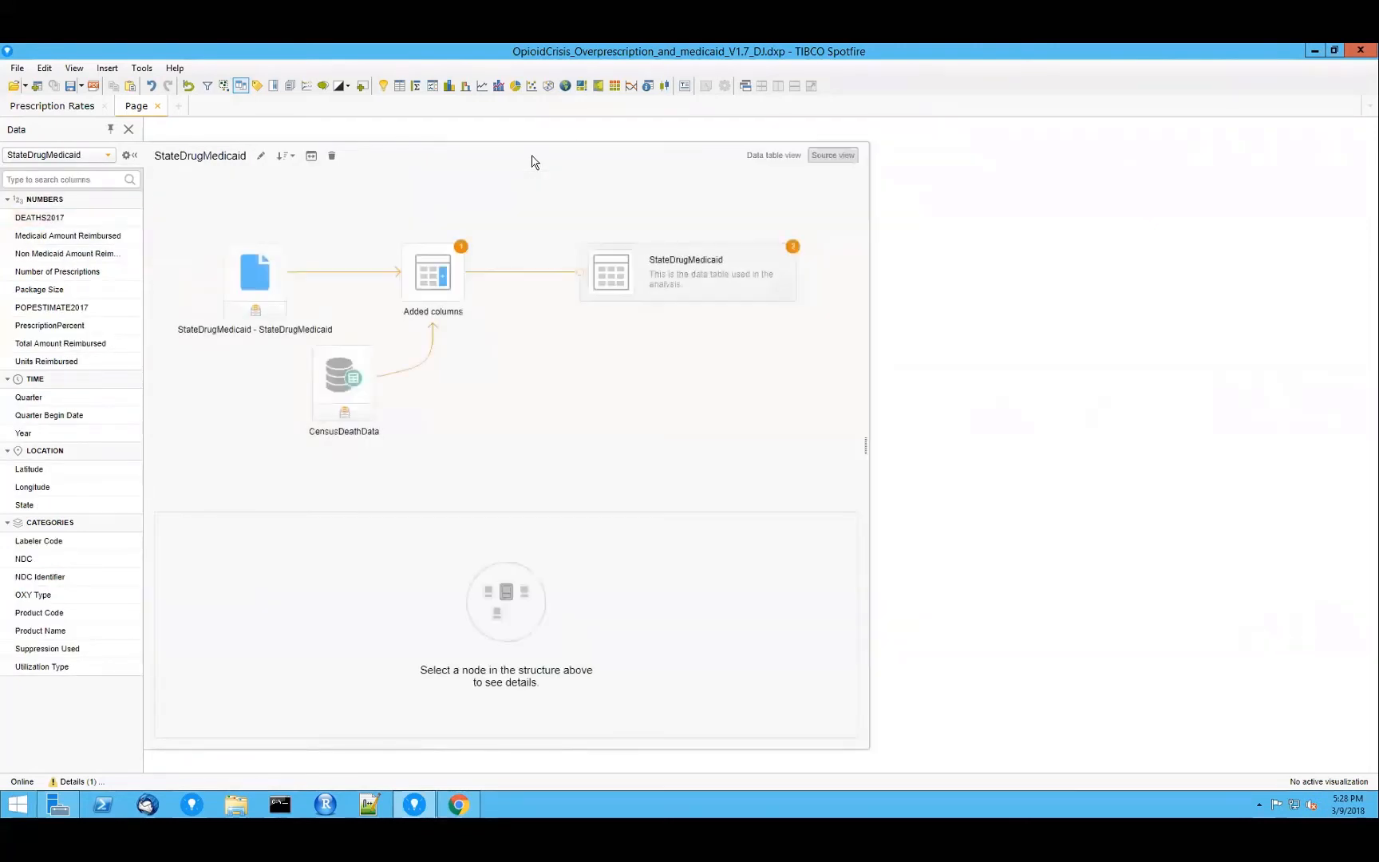
mouse_move(533, 465)
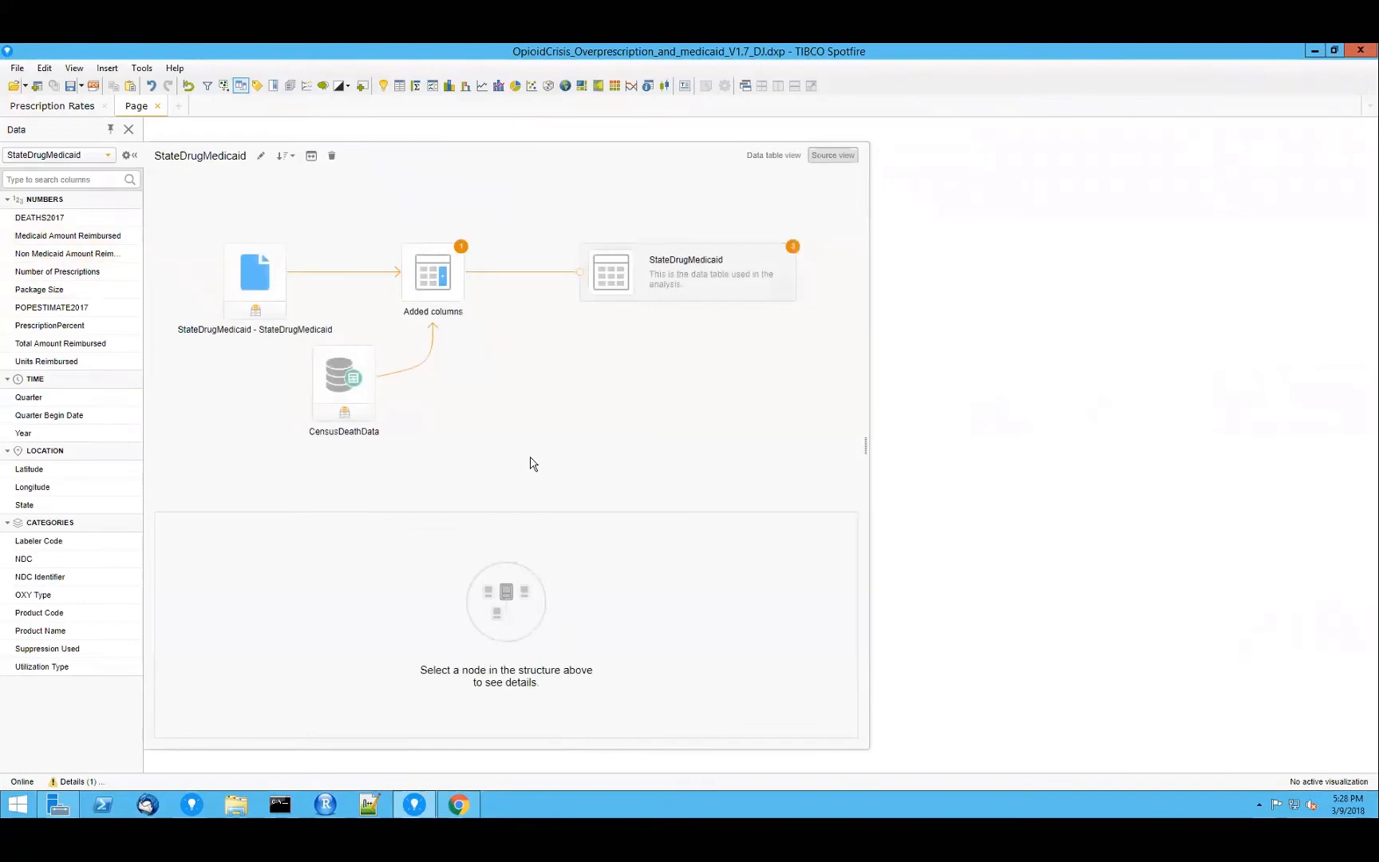
click(432, 271)
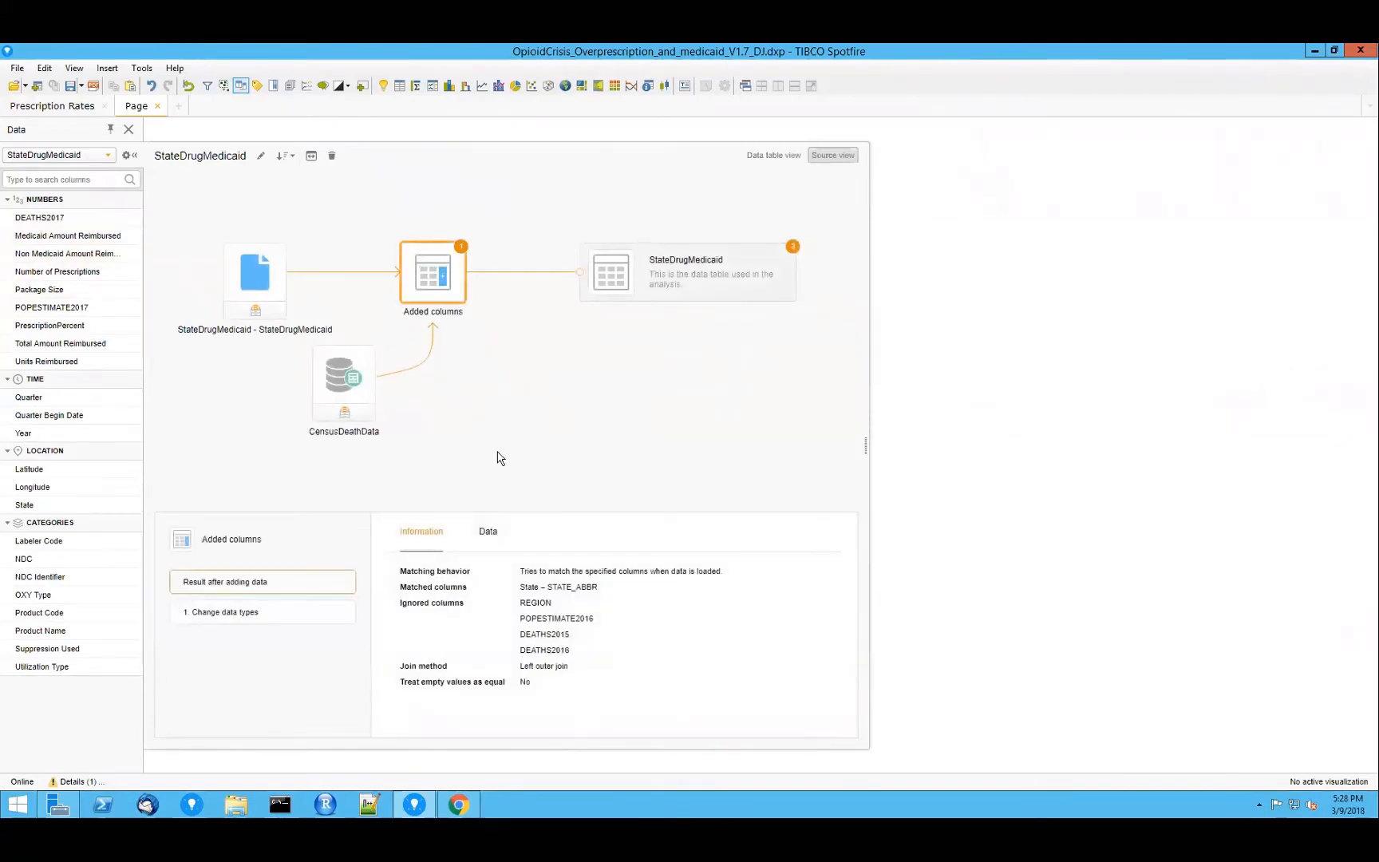
mouse_move(586, 630)
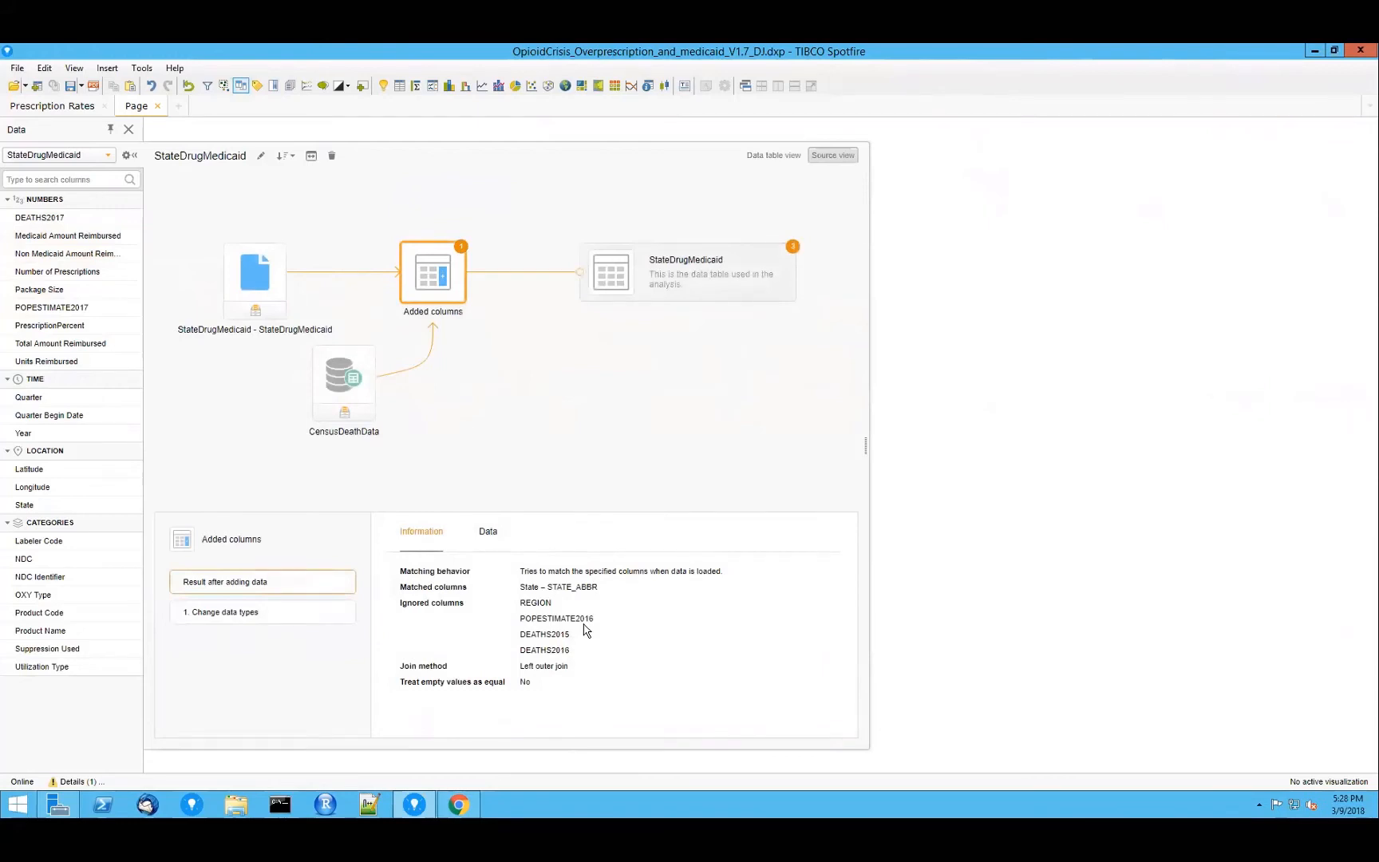
mouse_move(497, 566)
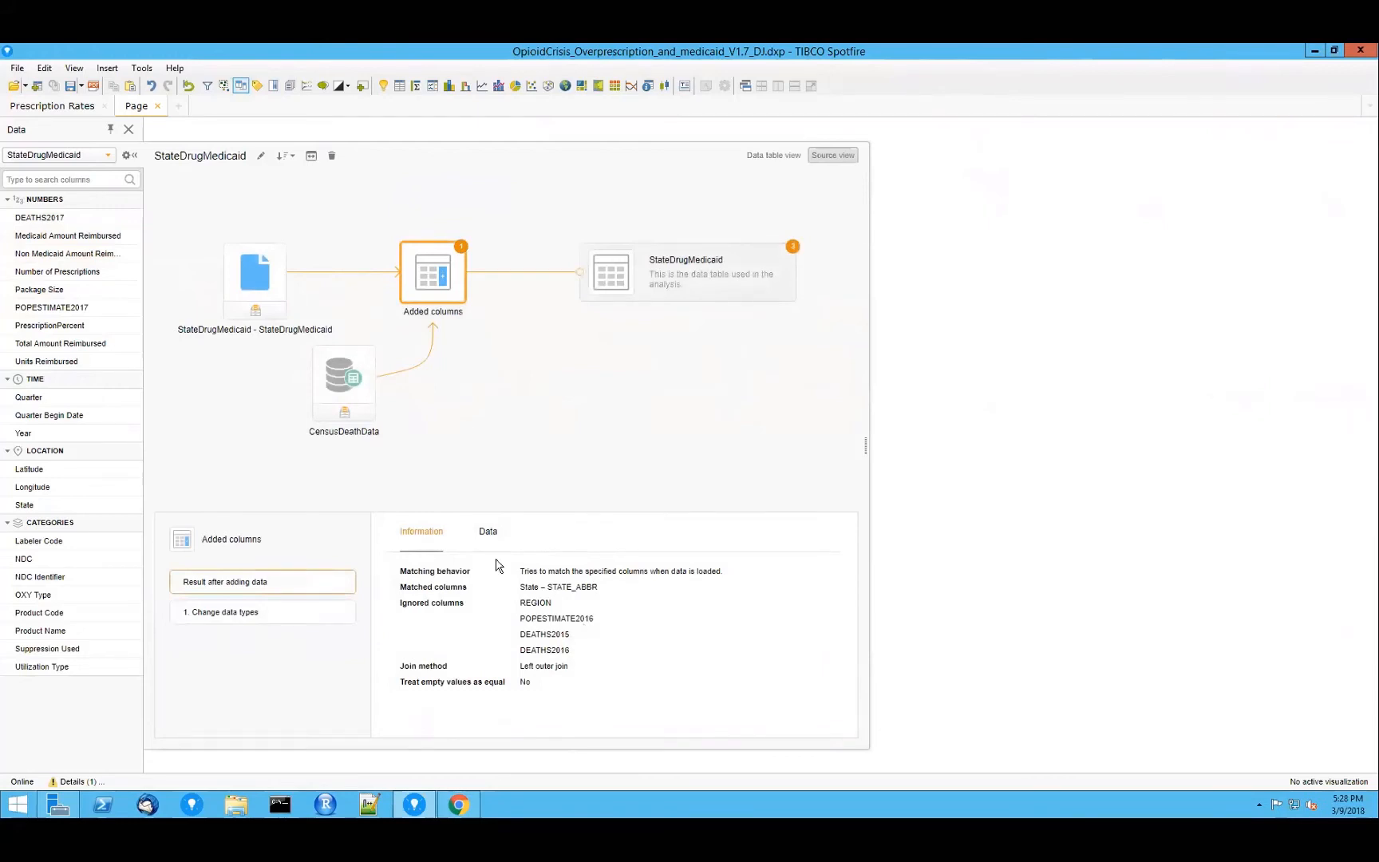
mouse_move(545, 642)
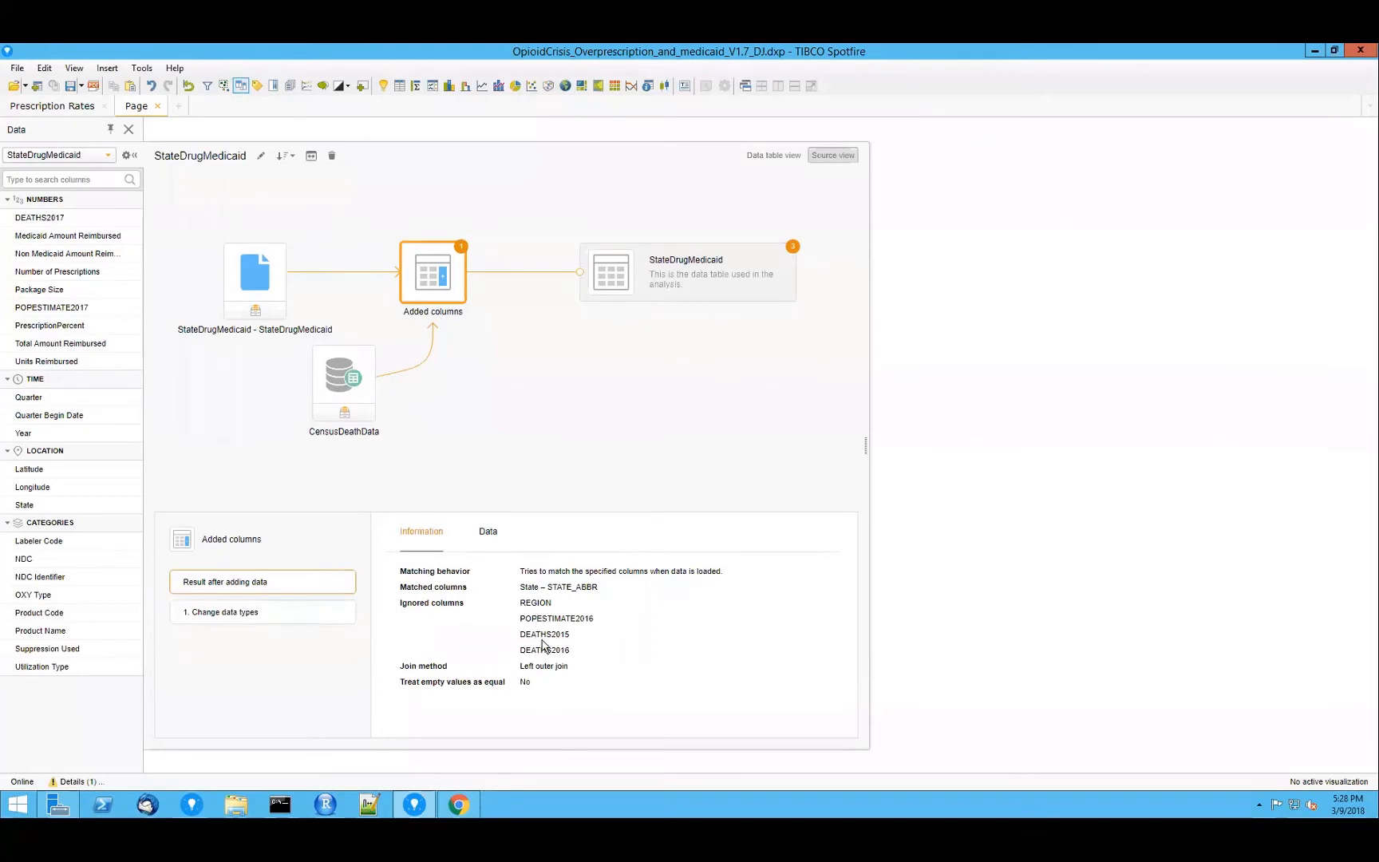
mouse_move(400, 440)
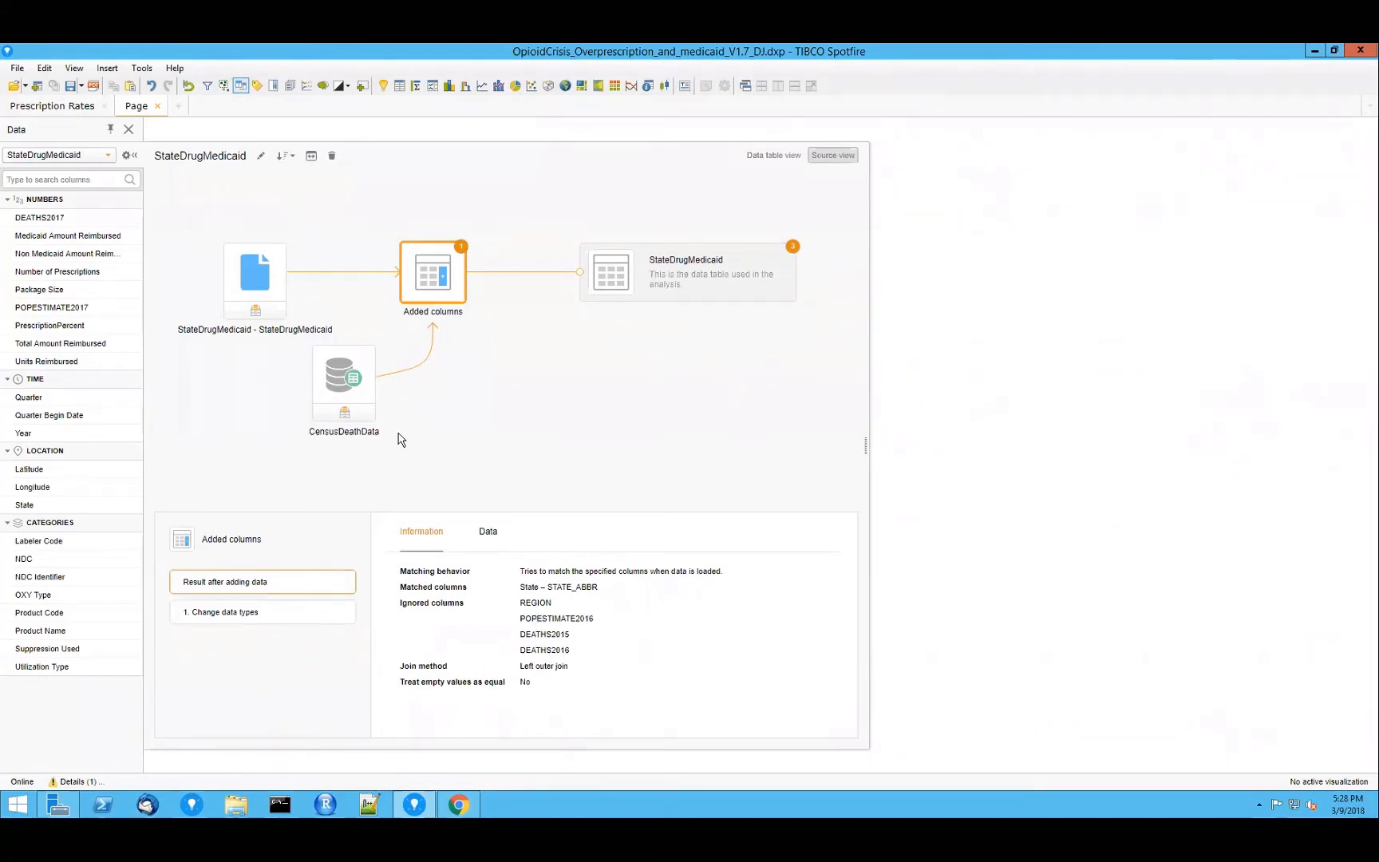
Step: View the PrescriptionPercent and NDC Identifier calculated column expressions on the StateDrugMedicaid node
click(687, 270)
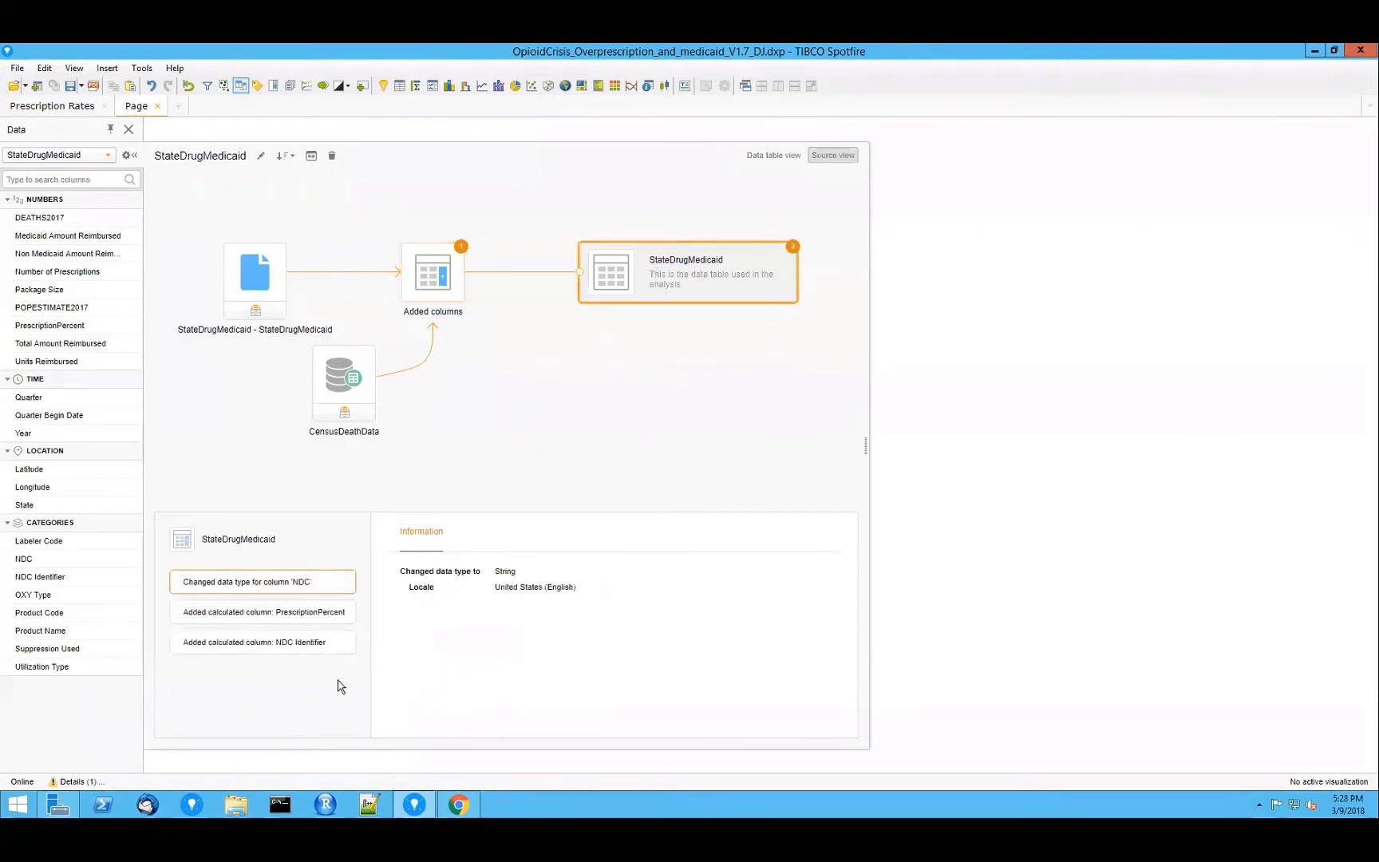
mouse_move(395, 589)
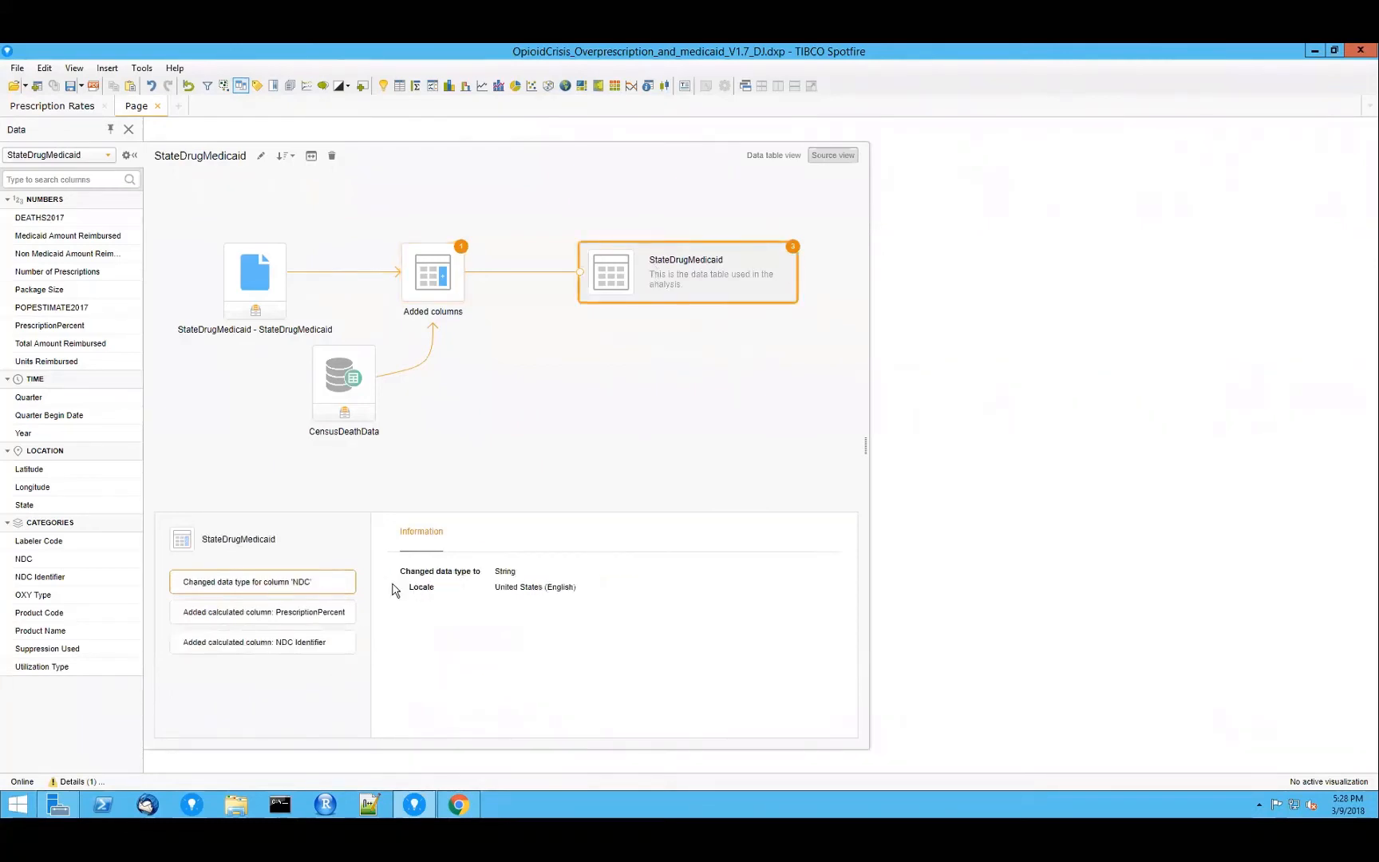
mouse_move(338, 629)
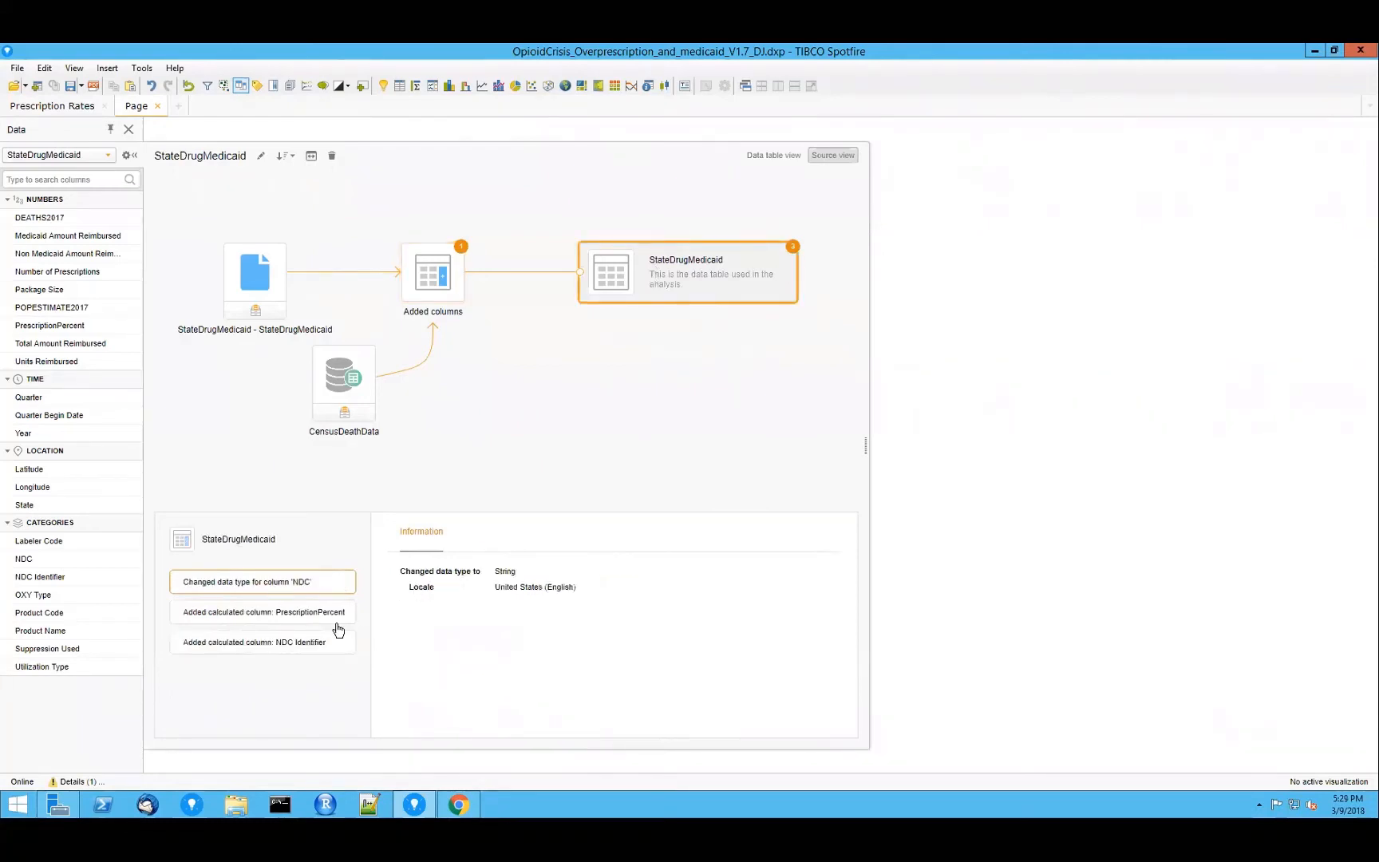
click(261, 612)
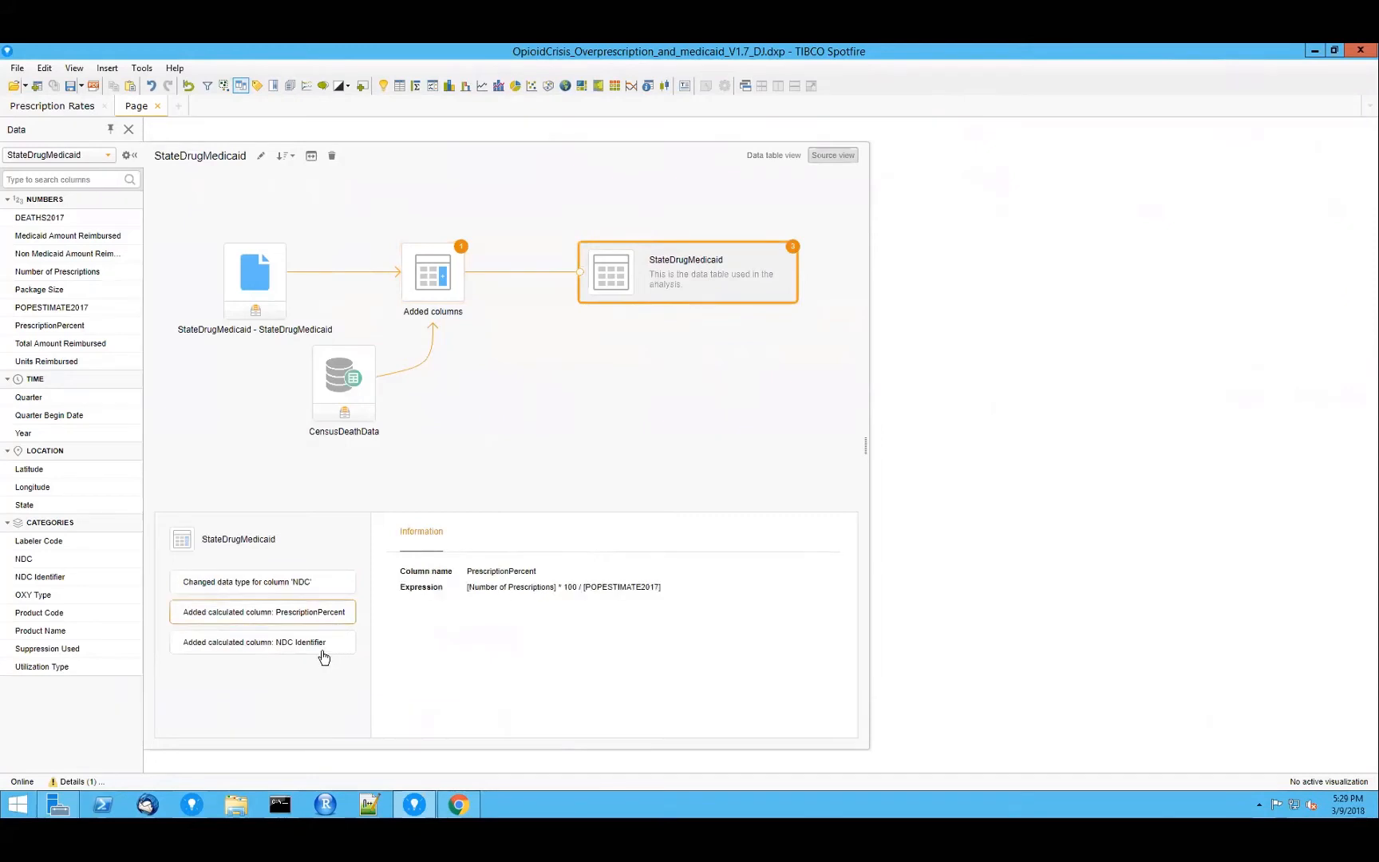
click(261, 641)
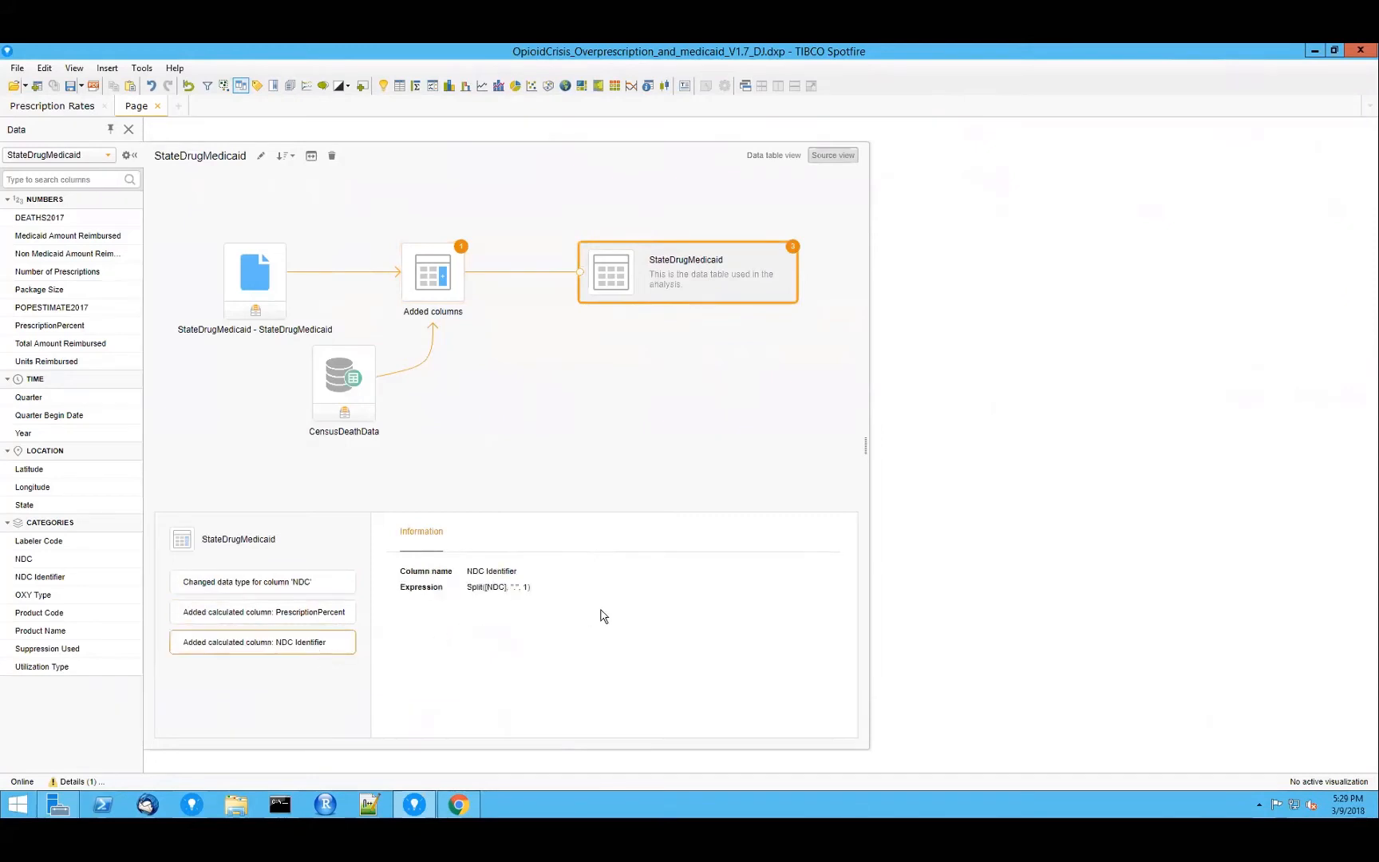
mouse_move(508, 589)
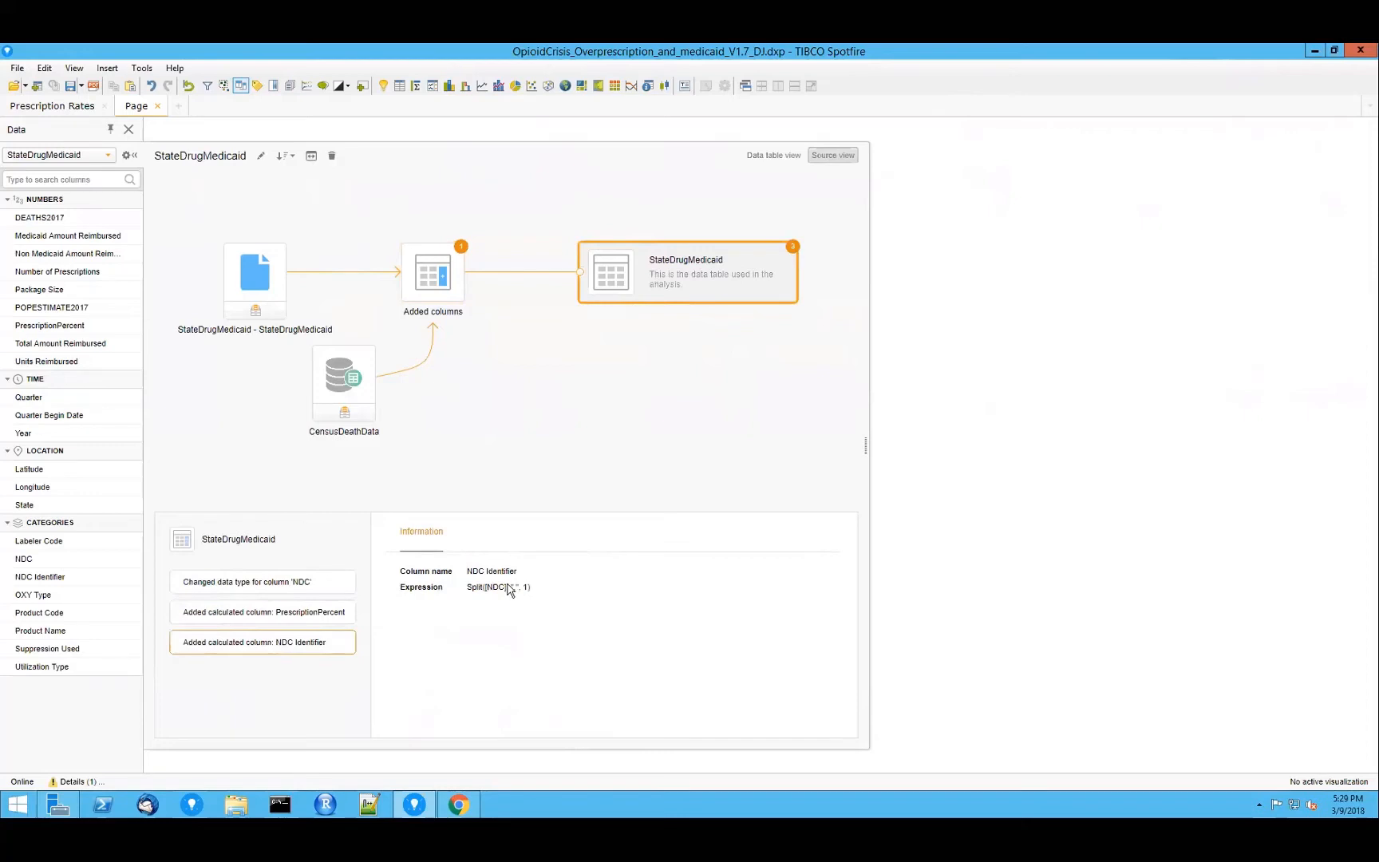
mouse_move(151, 438)
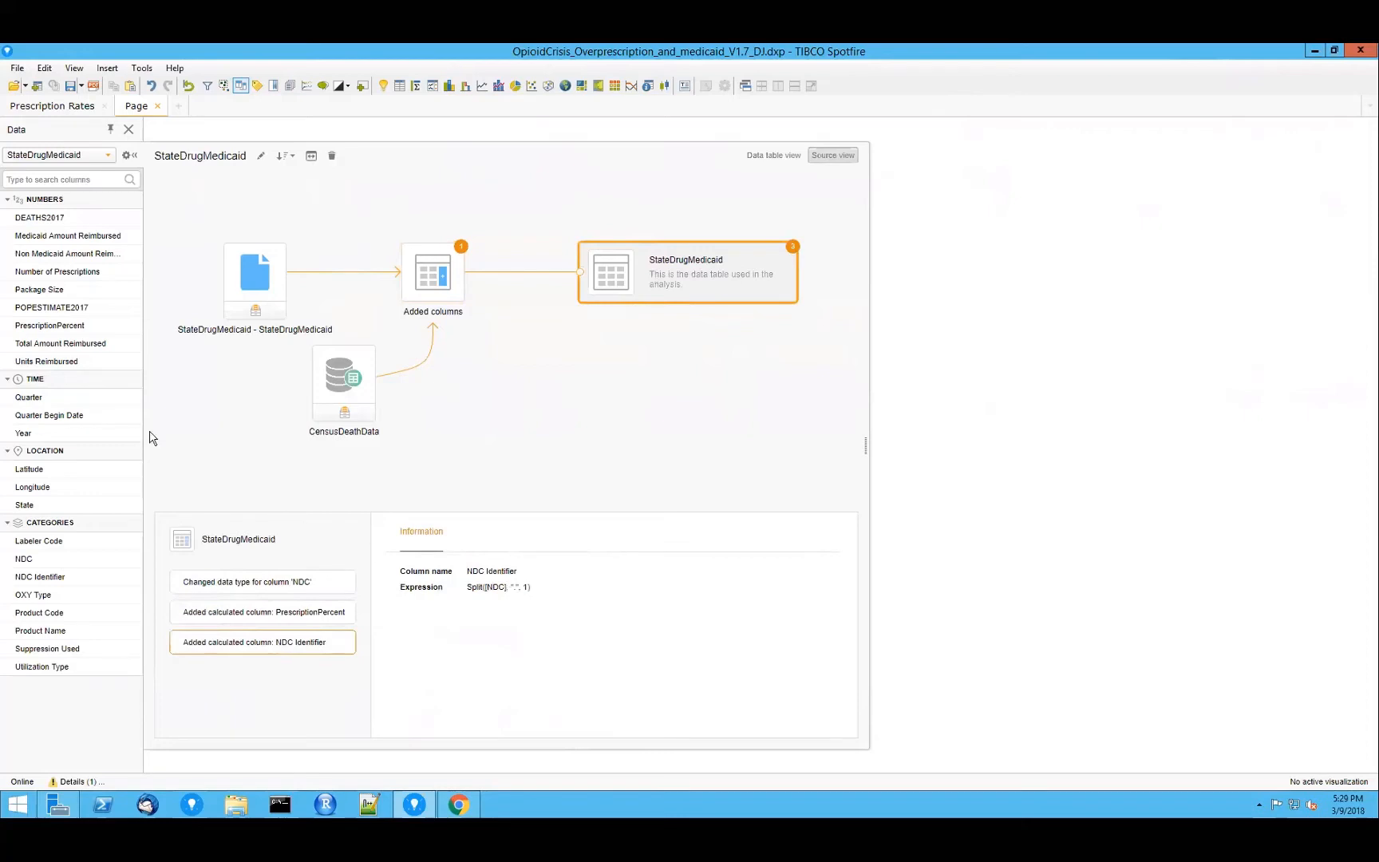
mouse_move(253, 670)
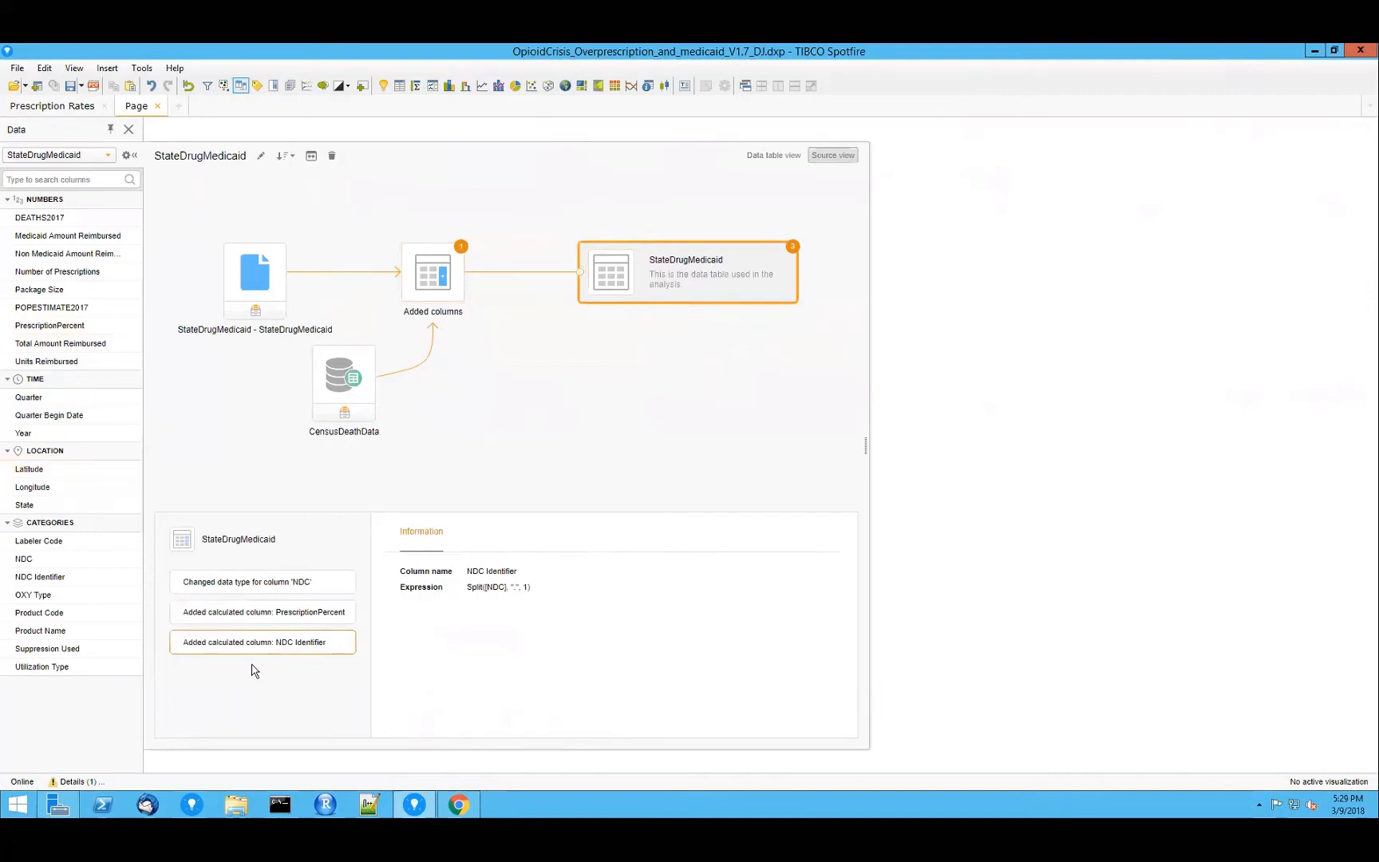
mouse_move(23, 559)
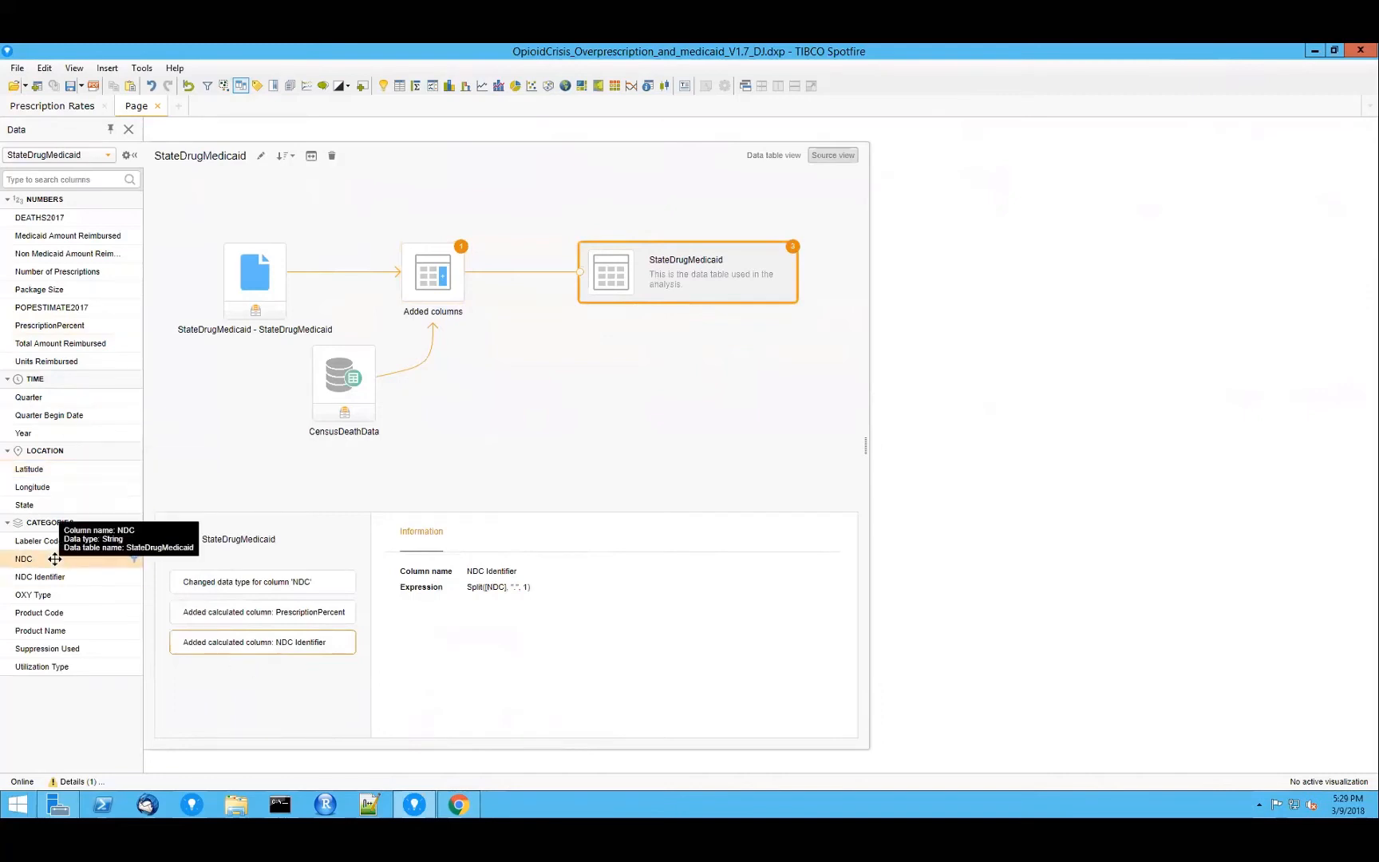
Step: Inspect NDC Identifier details and its Split expression, searching functions for 'co' without editing
click(40, 576)
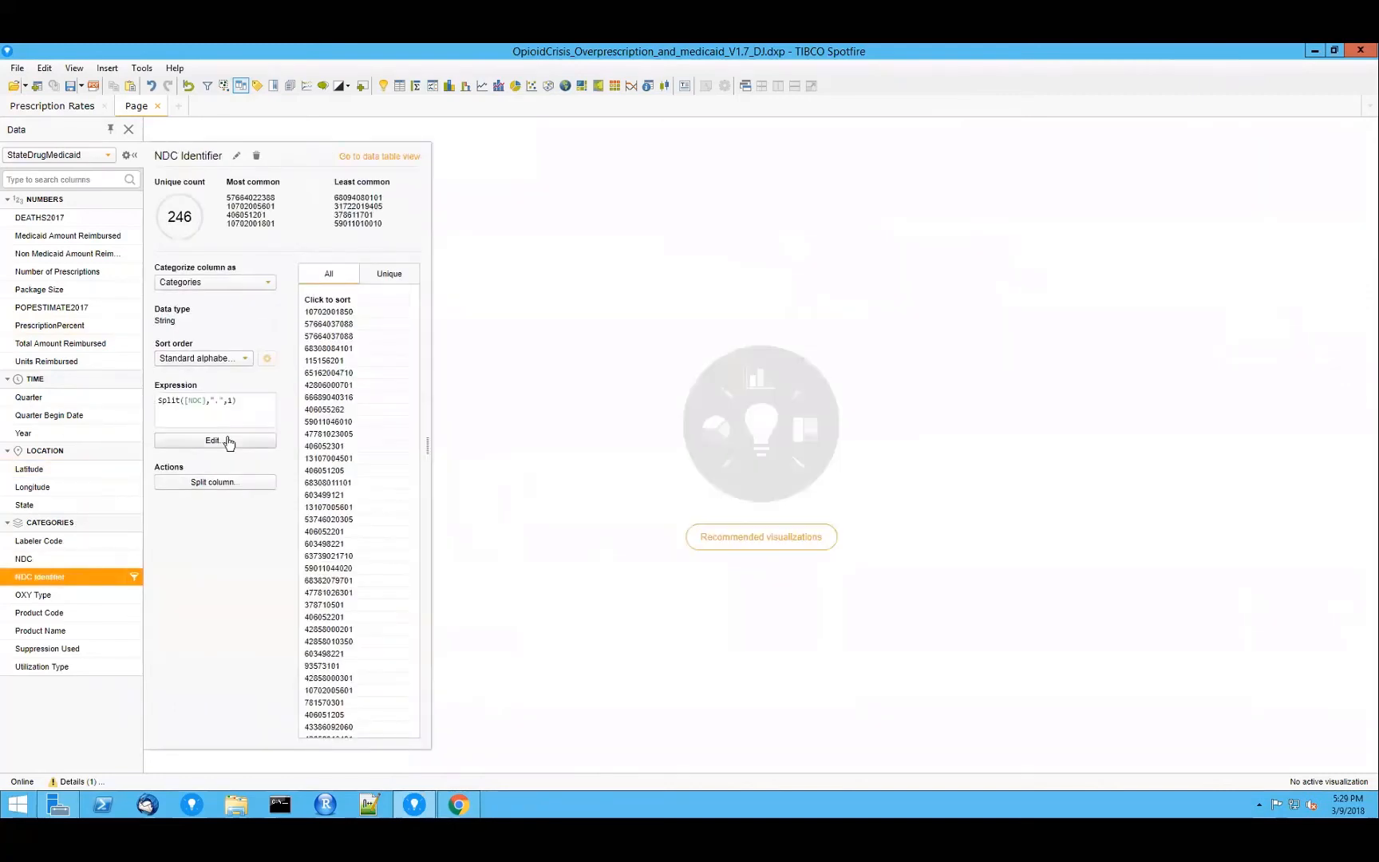
click(214, 440)
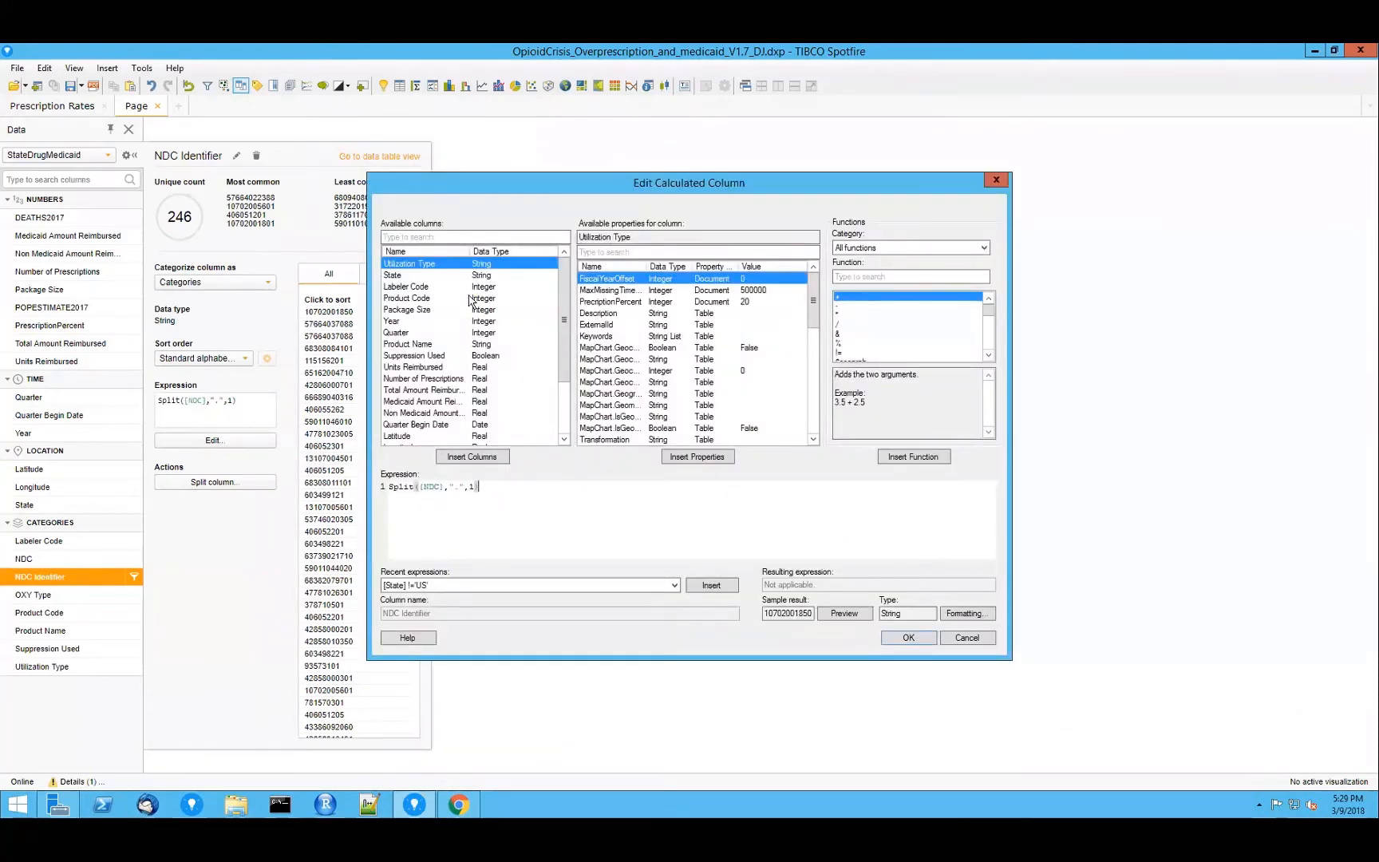
click(911, 277)
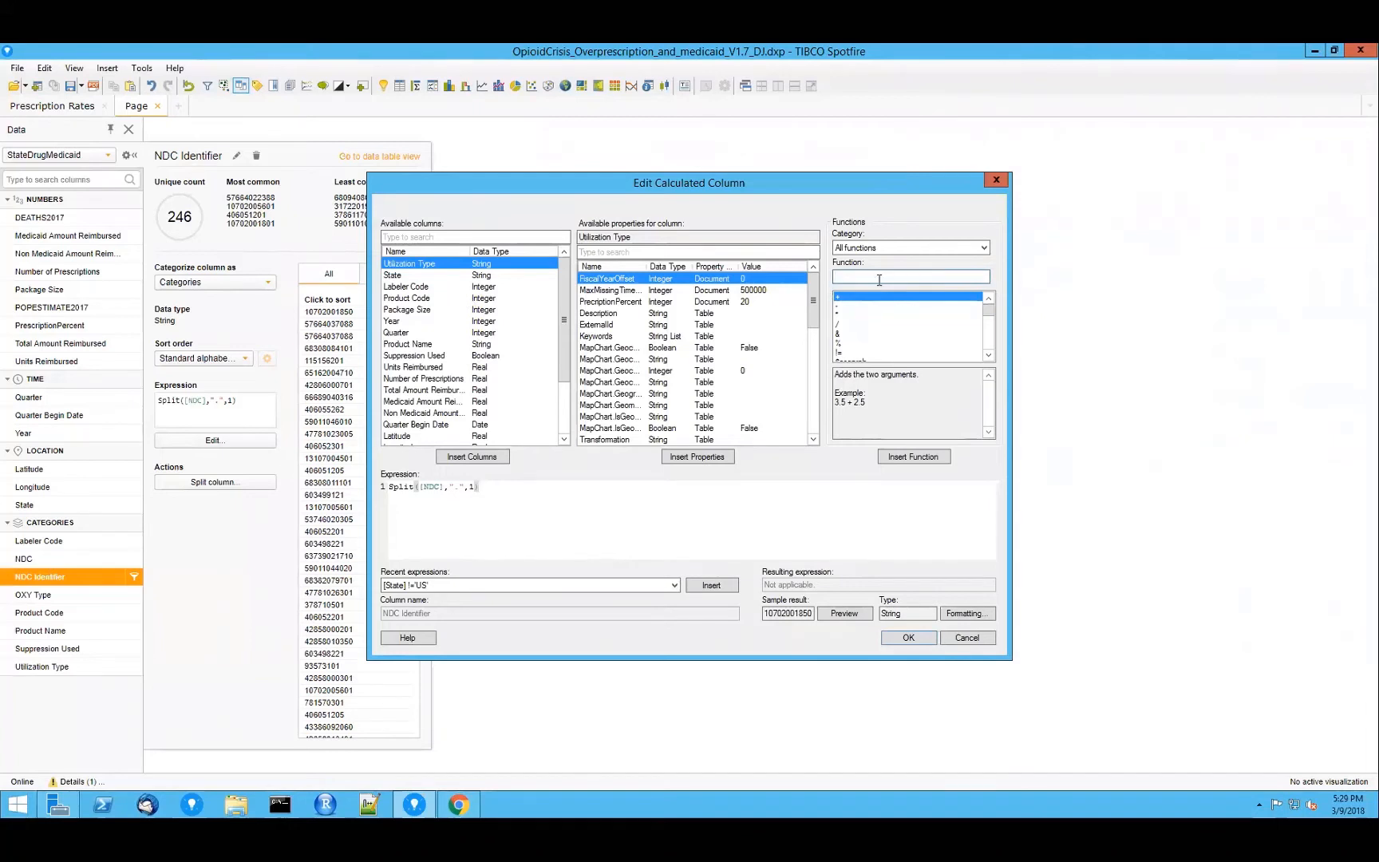
text(co)
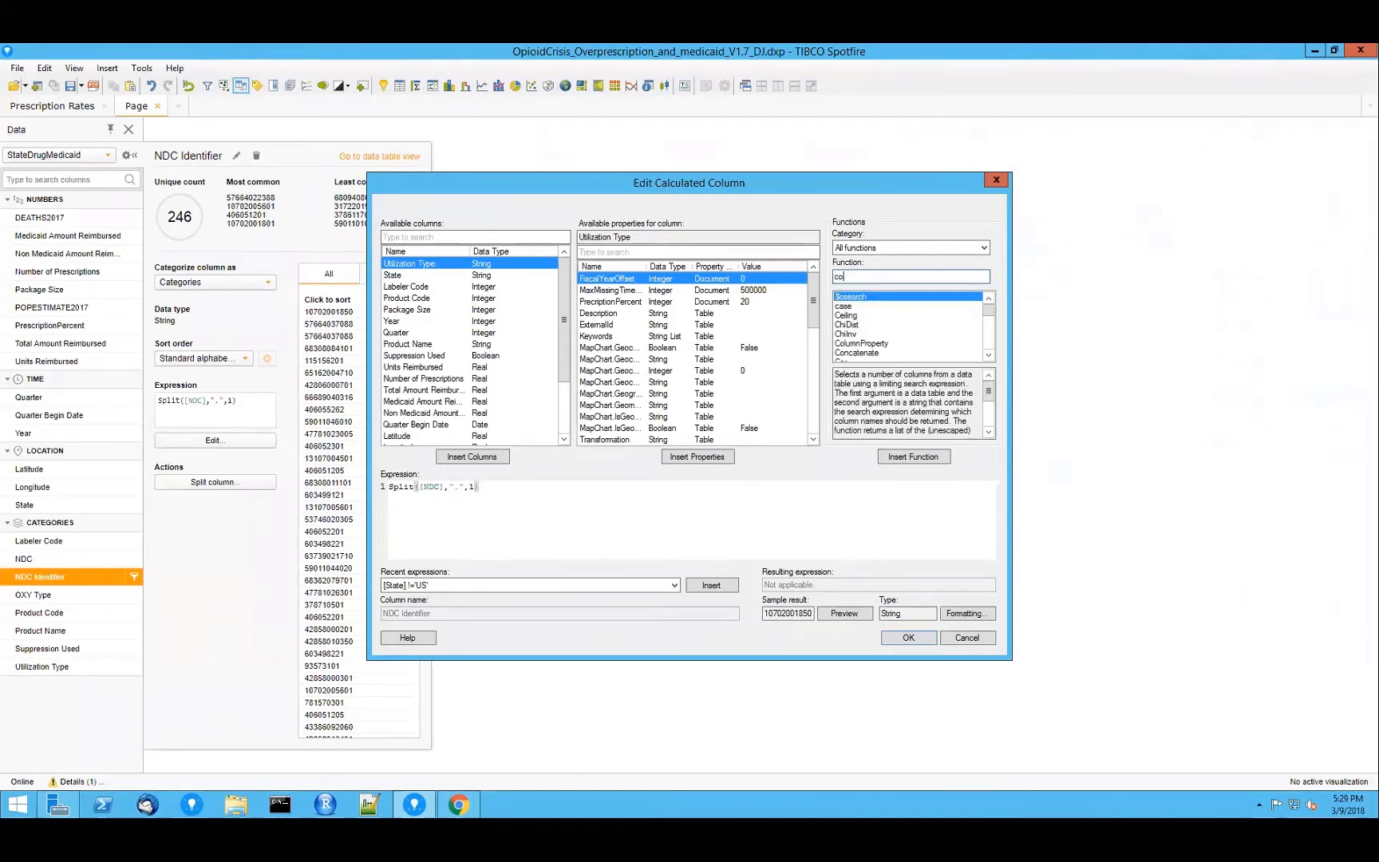
key(Backspace)
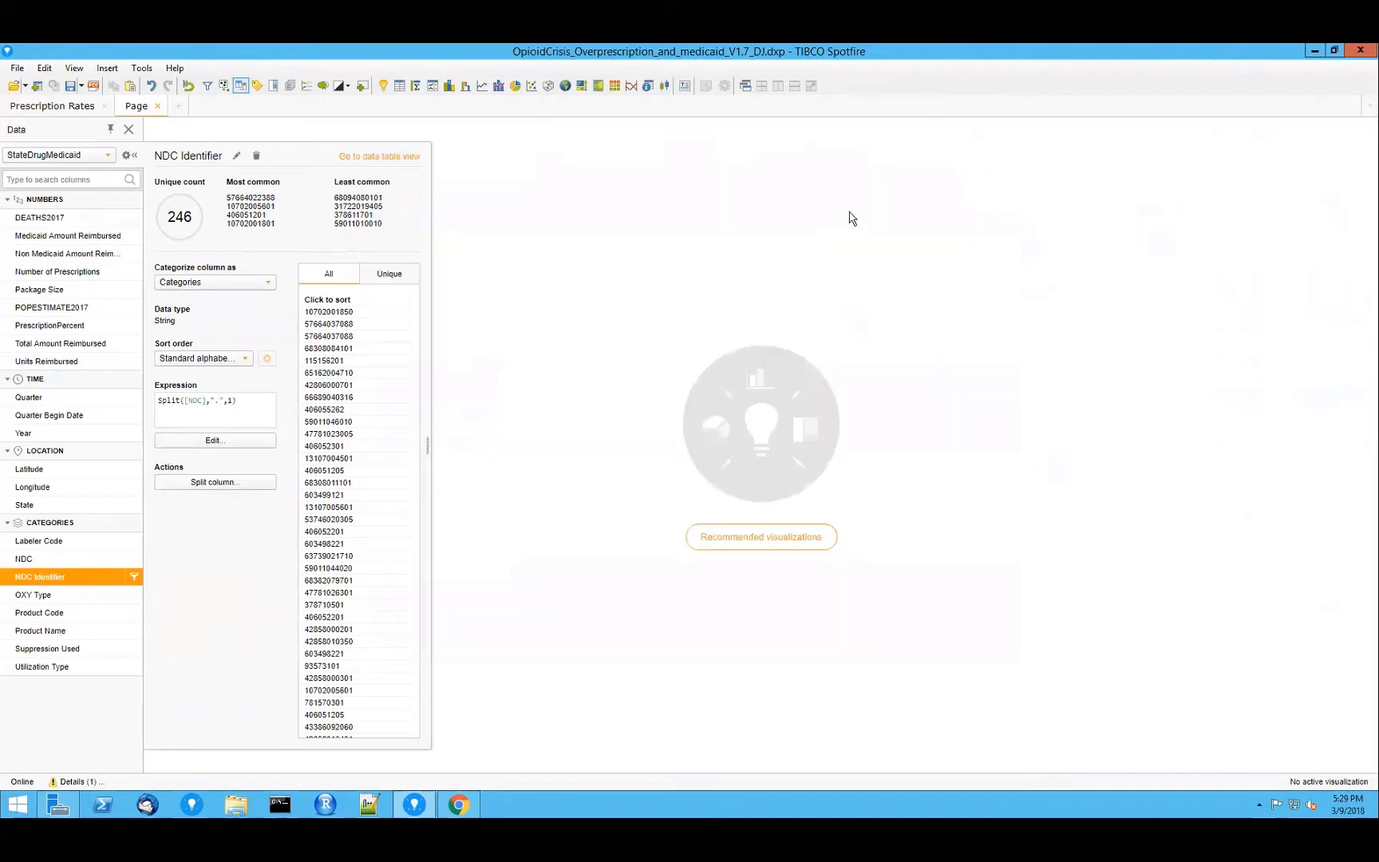
mouse_move(97, 166)
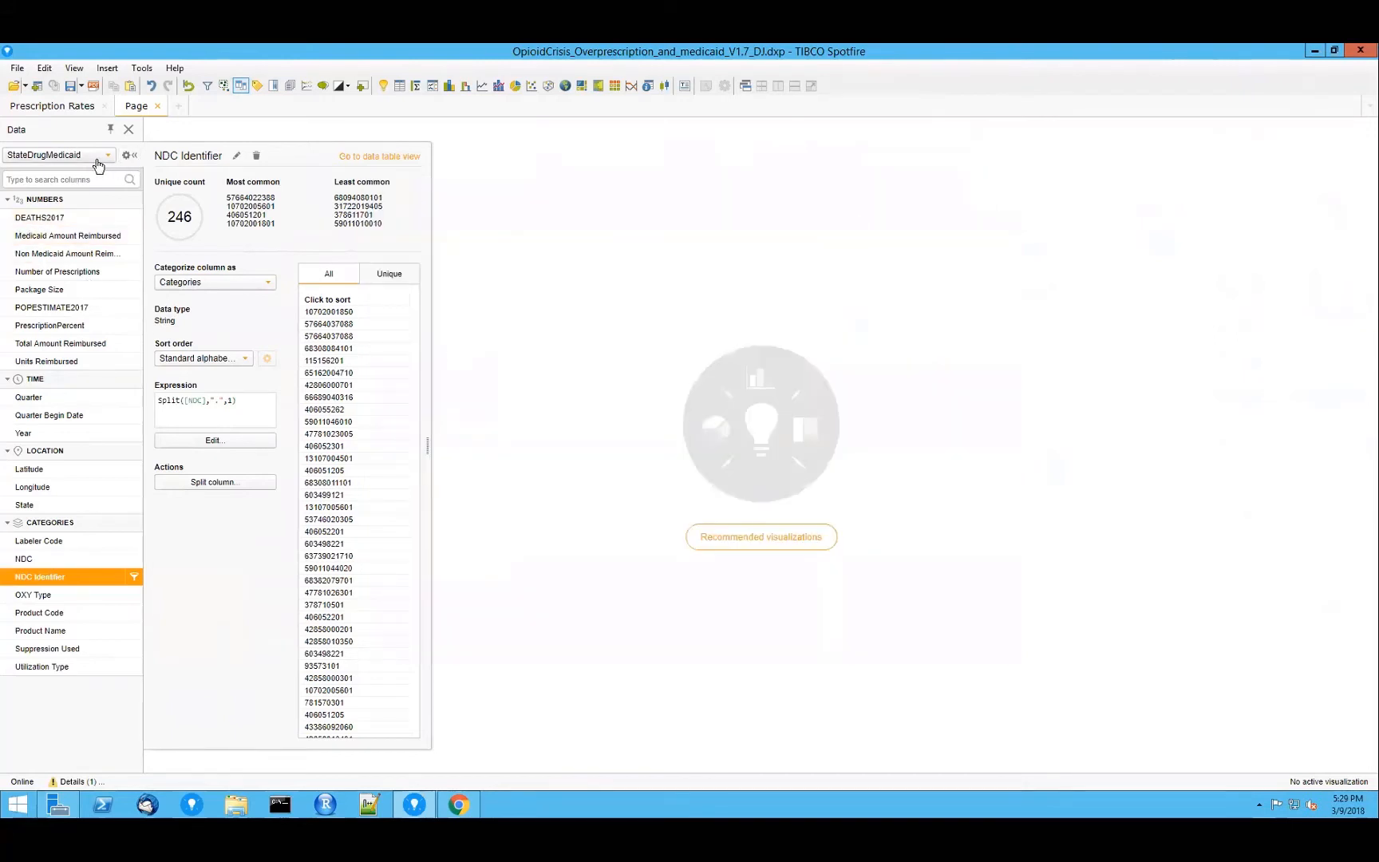
Step: Switch to OpioidProviderInfo and view Total Claim Count details: min 1, max 22178, Integer
click(57, 155)
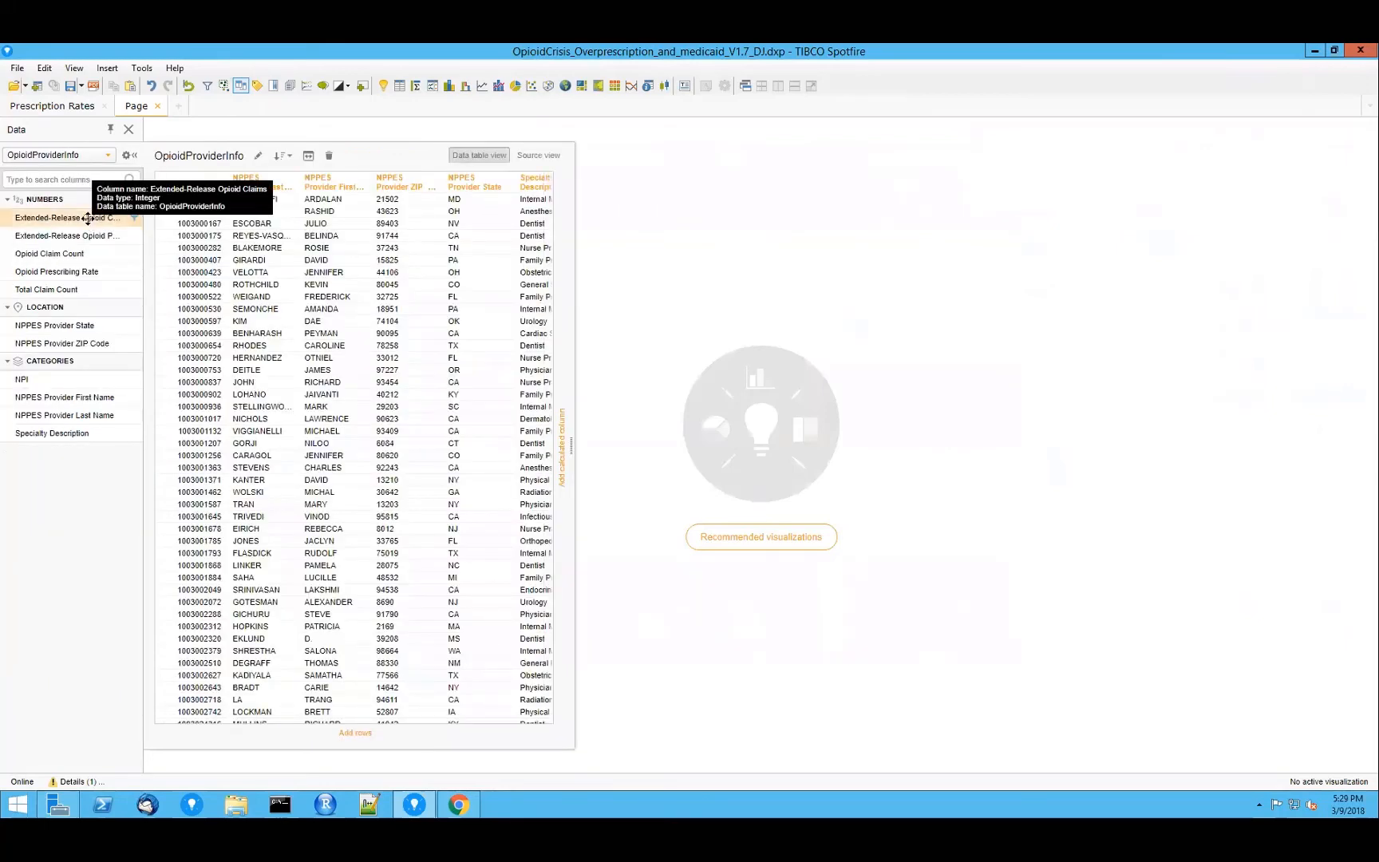
mouse_move(97, 534)
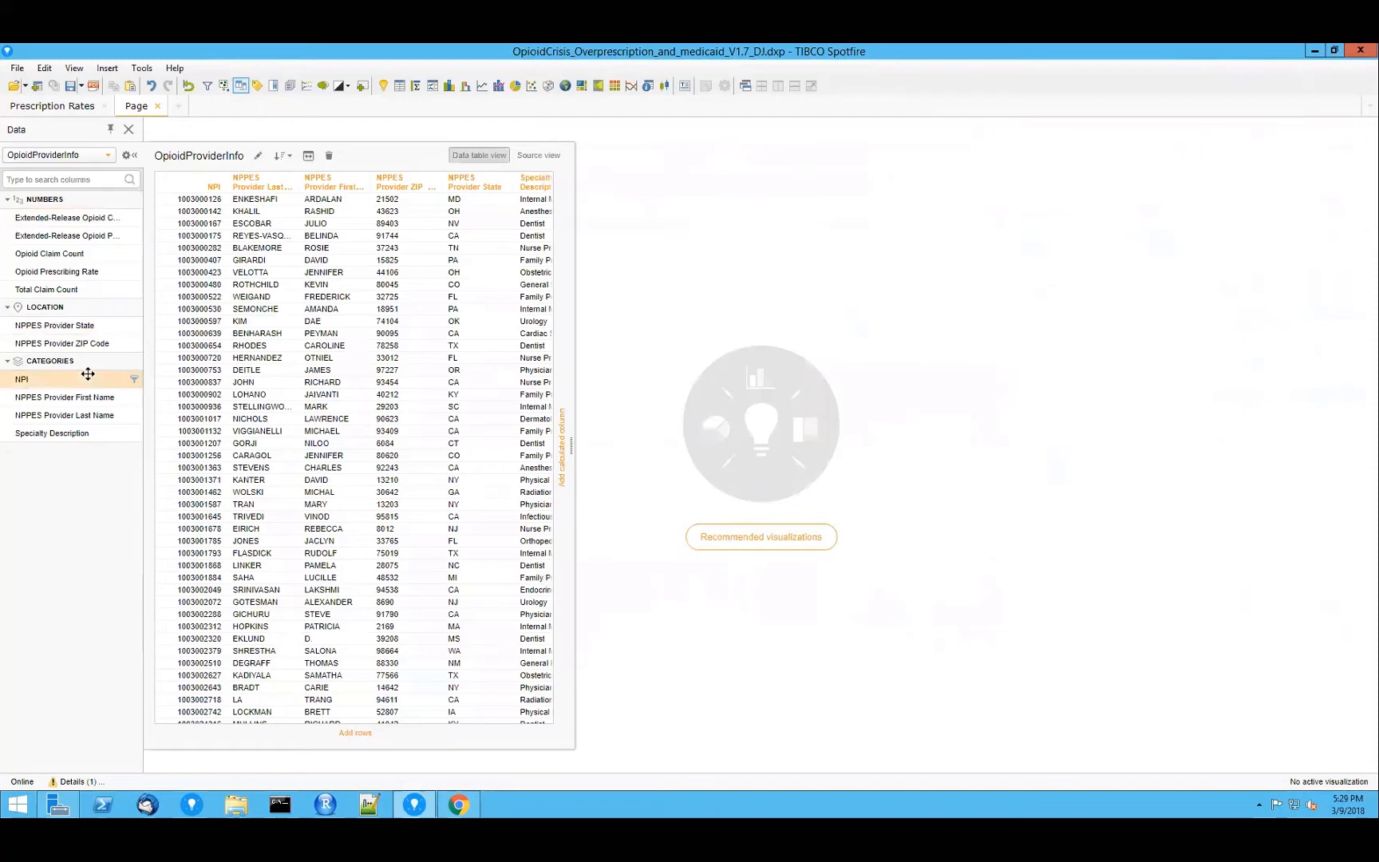
click(66, 235)
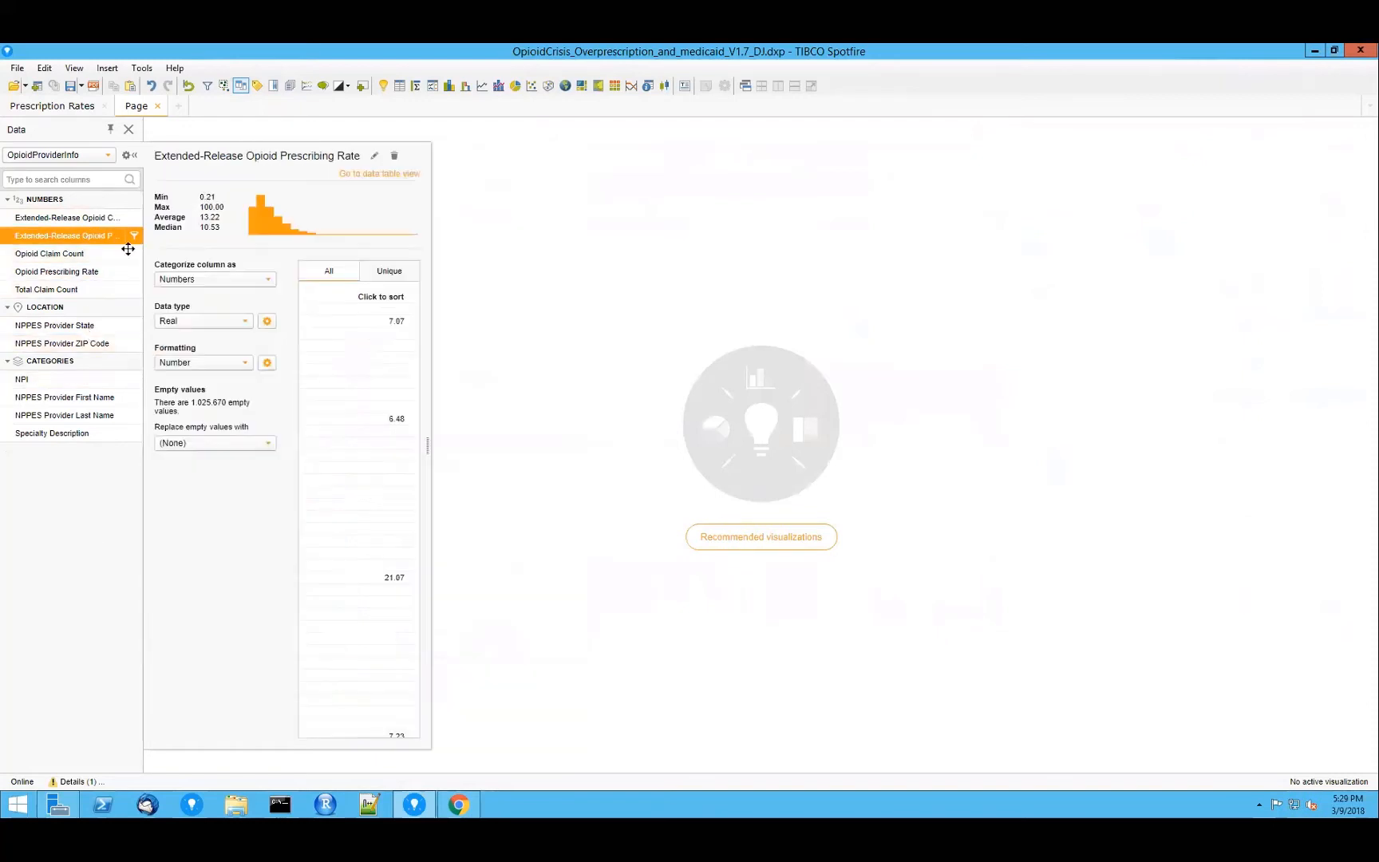
mouse_move(261, 526)
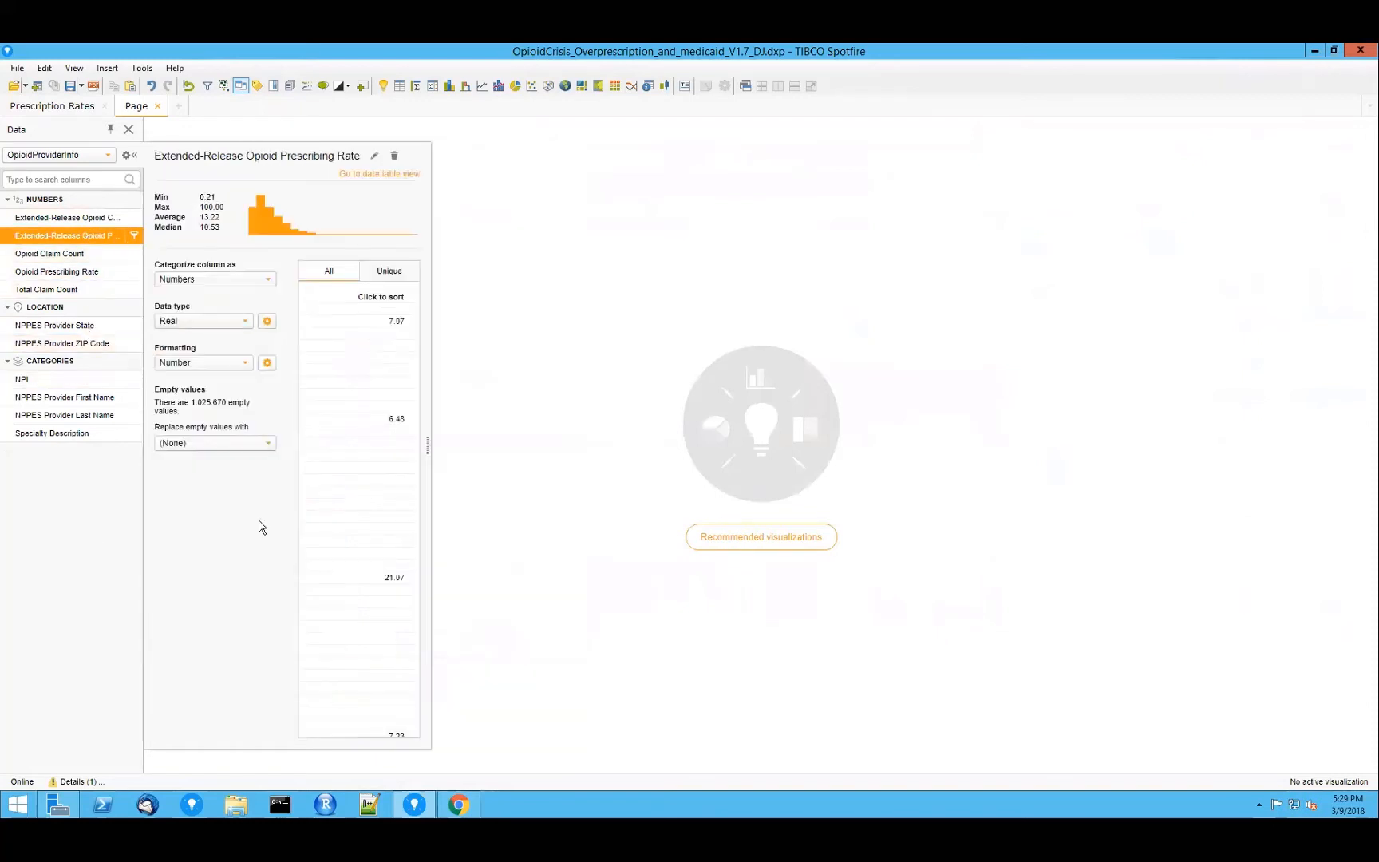
mouse_move(188, 397)
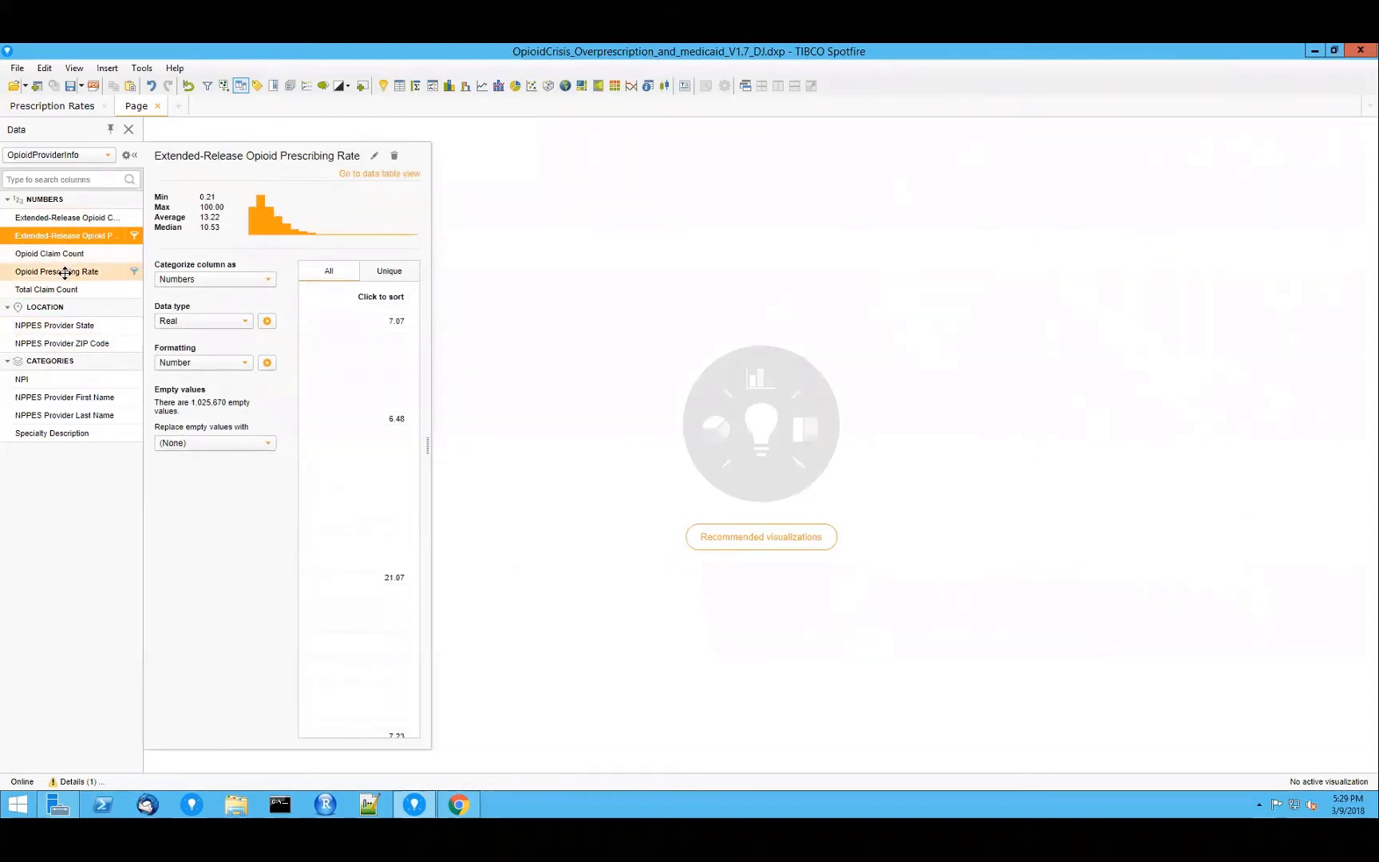
click(45, 289)
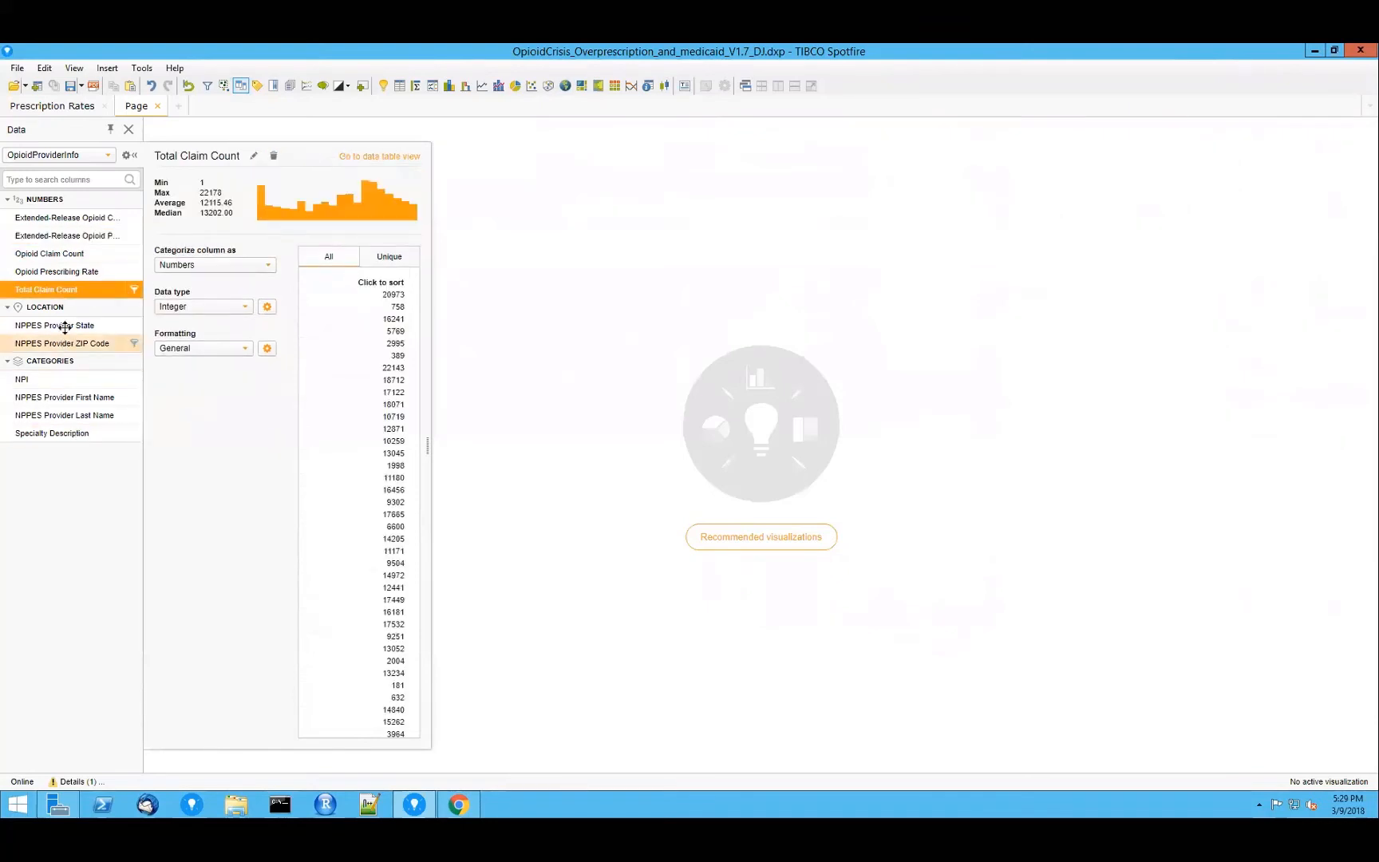
Step: View NPPES Provider State details: 61 unique values, String type, Location categorization
click(54, 326)
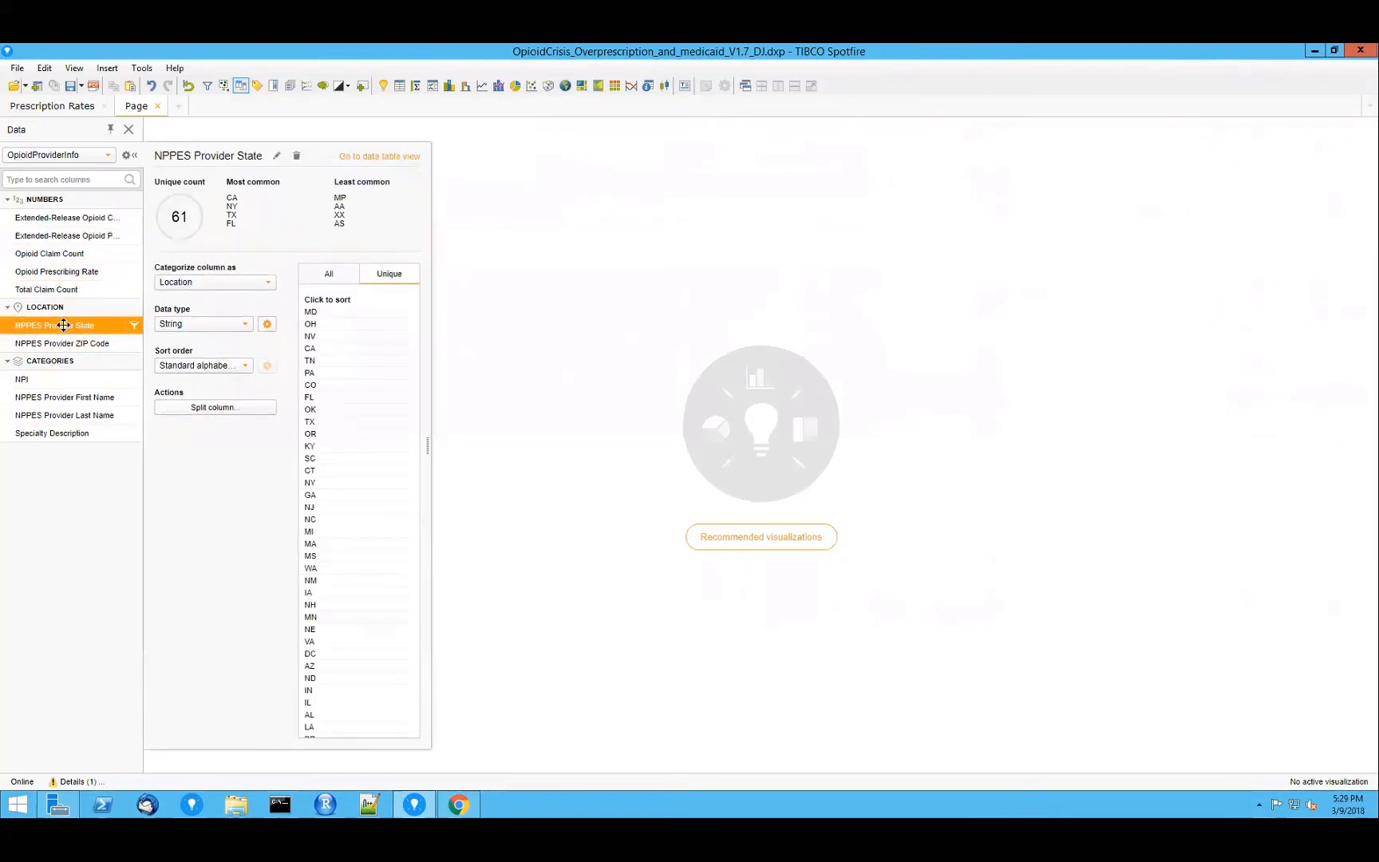
mouse_move(343, 255)
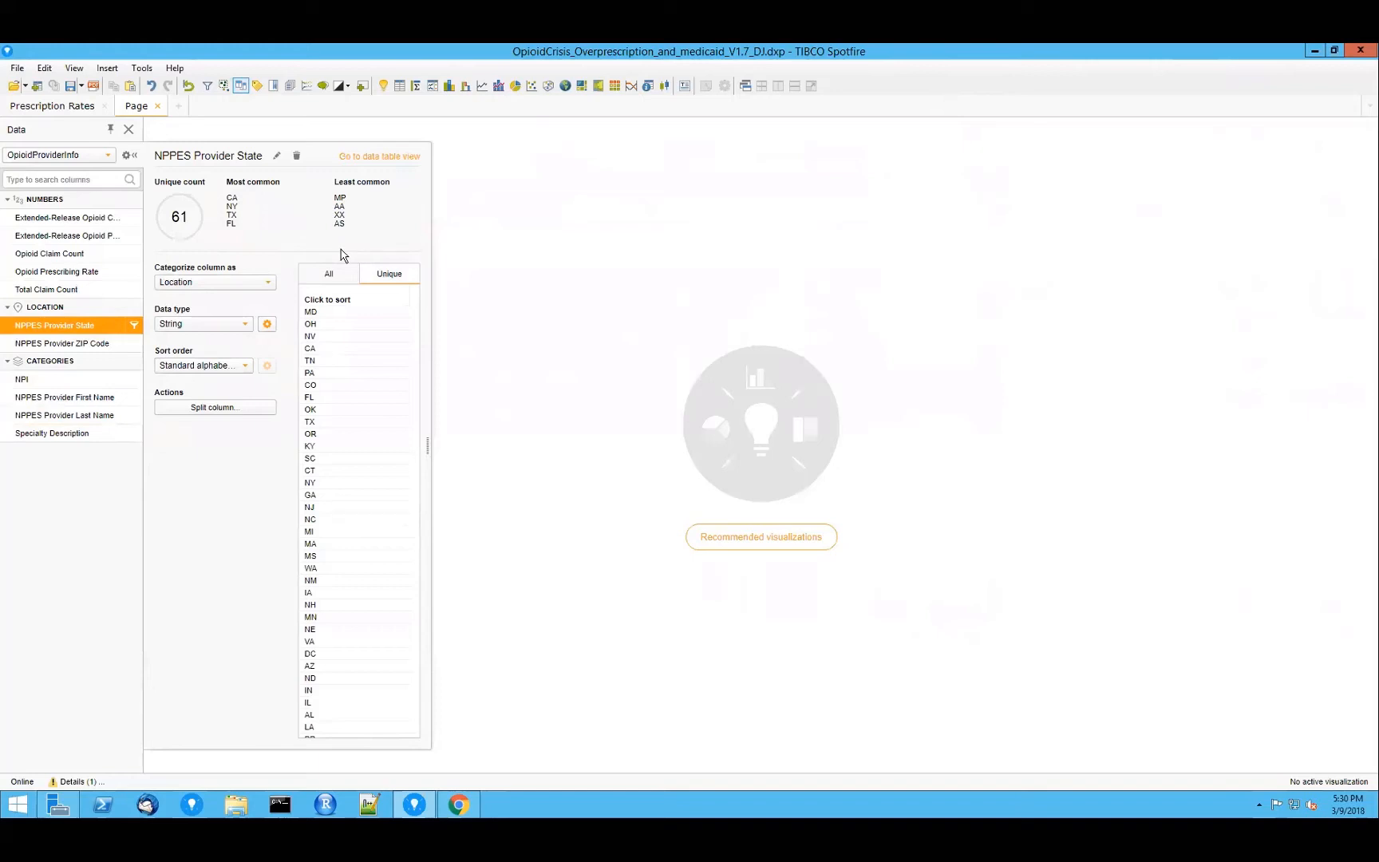
mouse_move(234, 205)
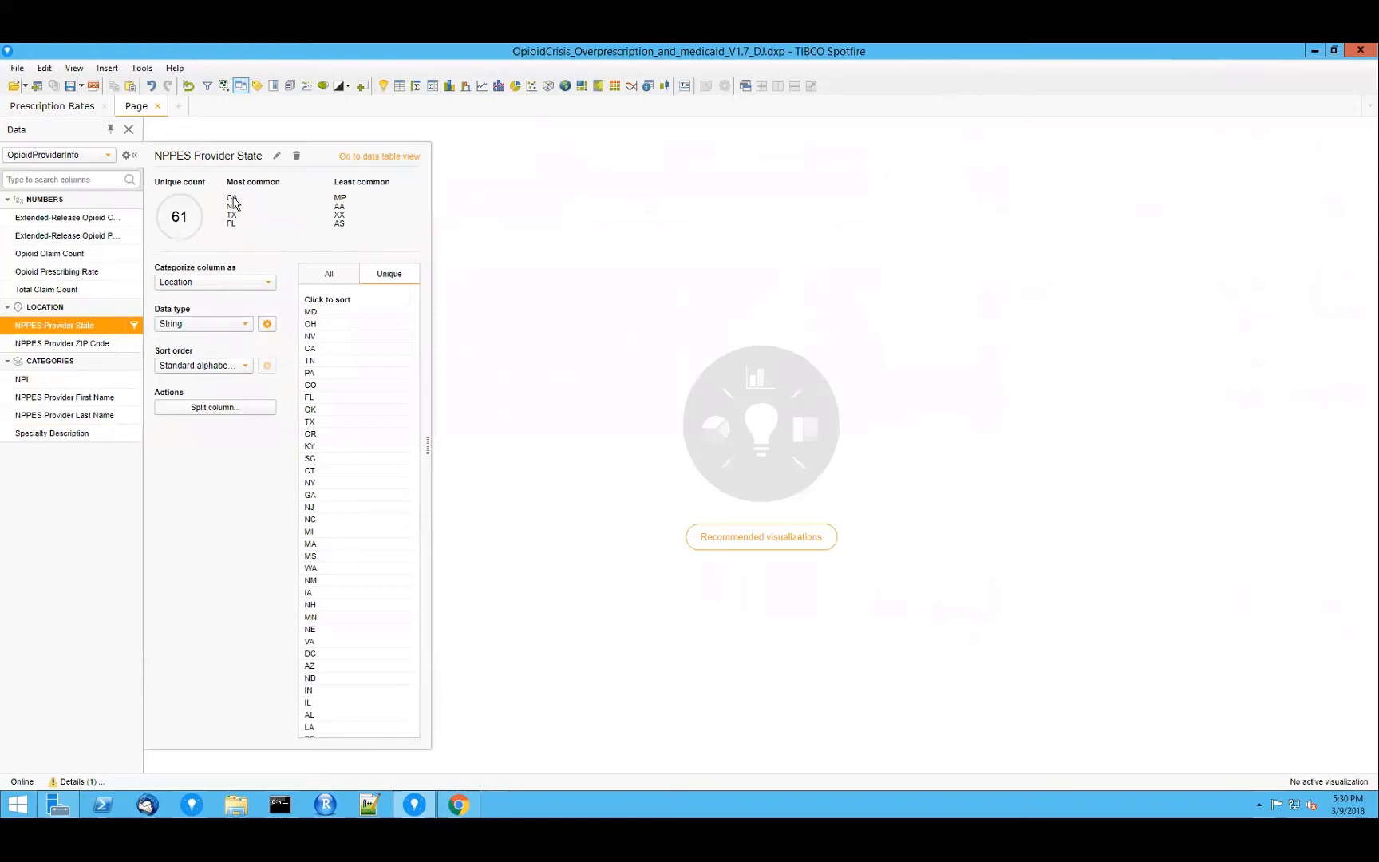
mouse_move(247, 244)
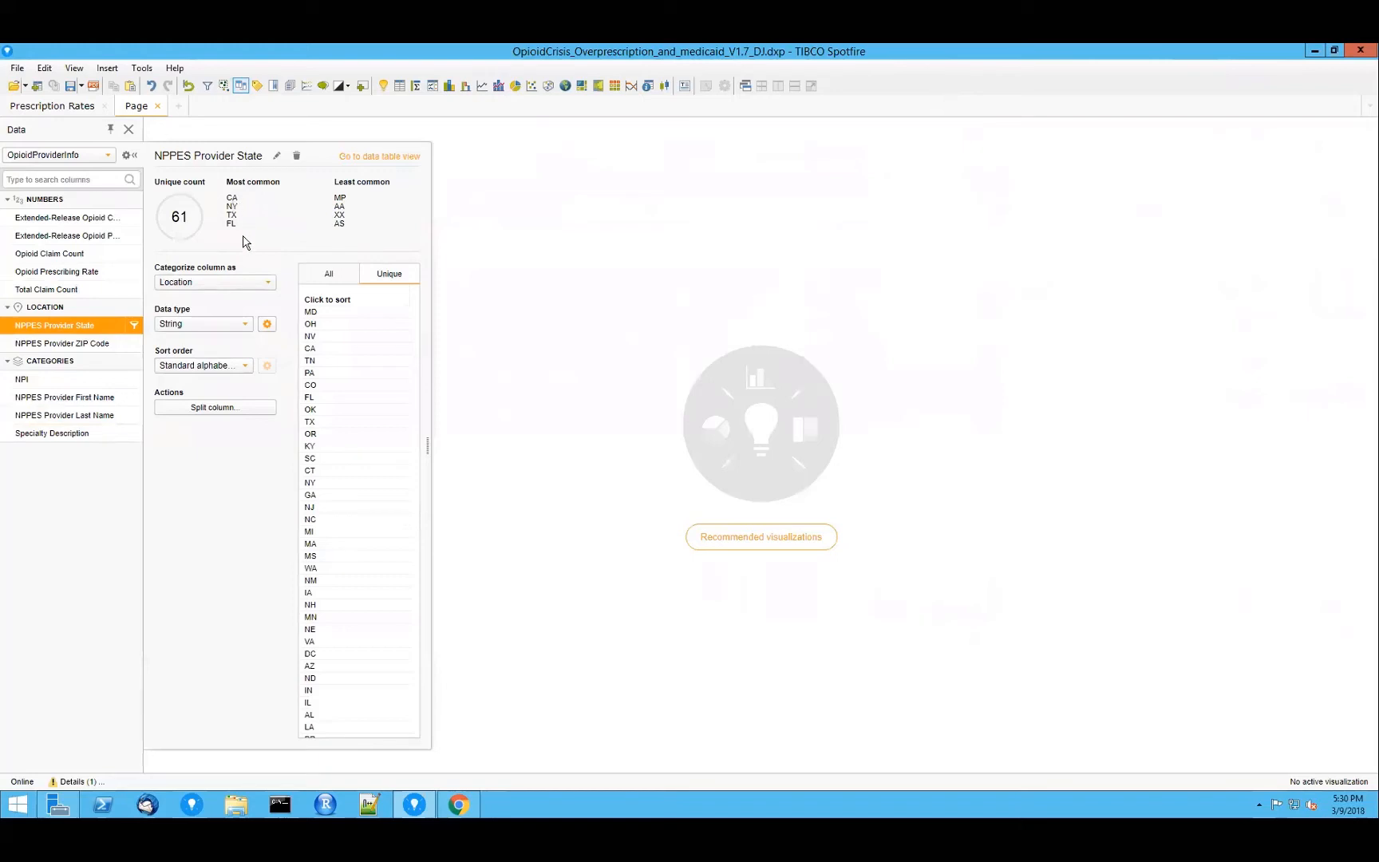
mouse_move(233, 222)
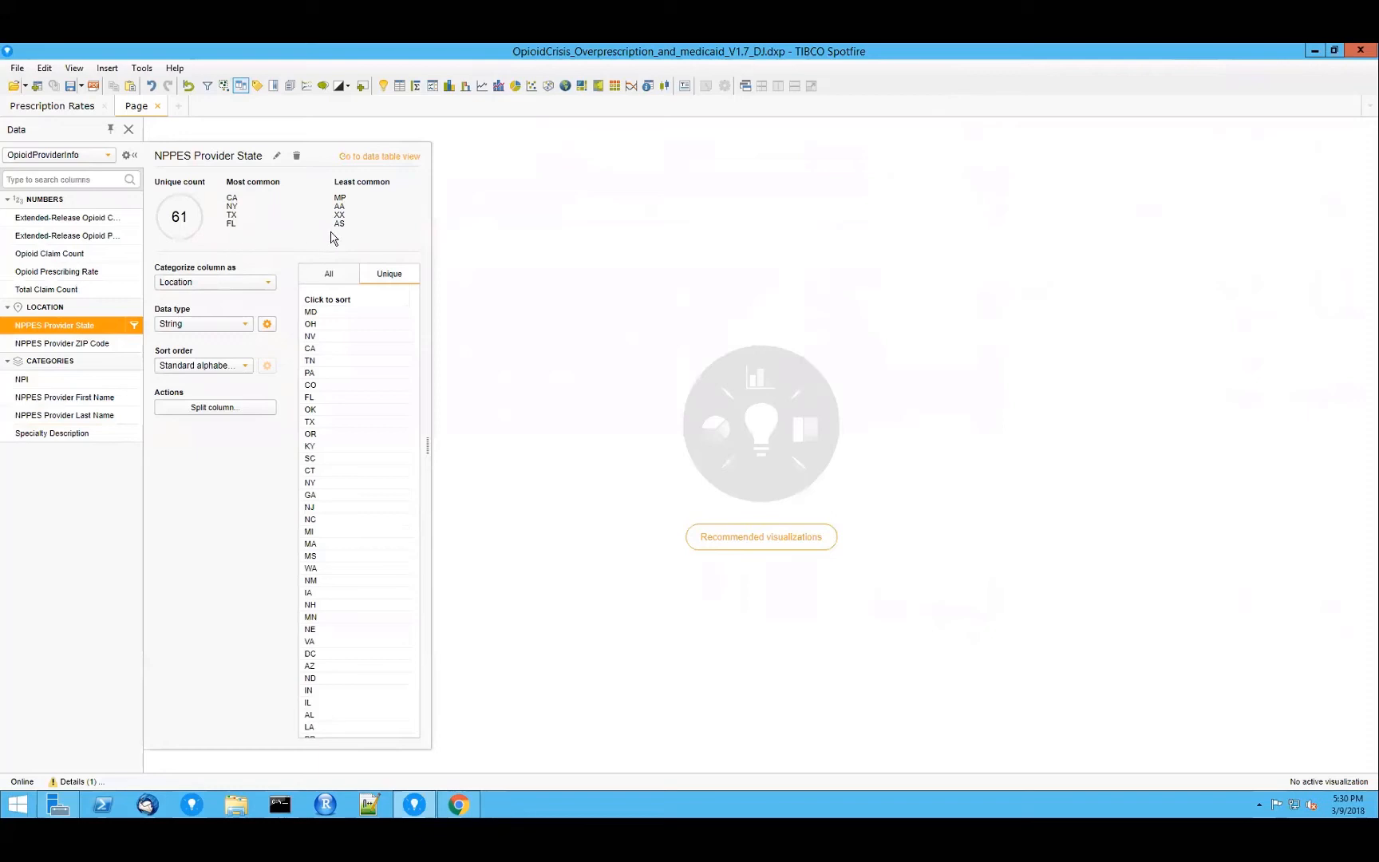
mouse_move(345, 239)
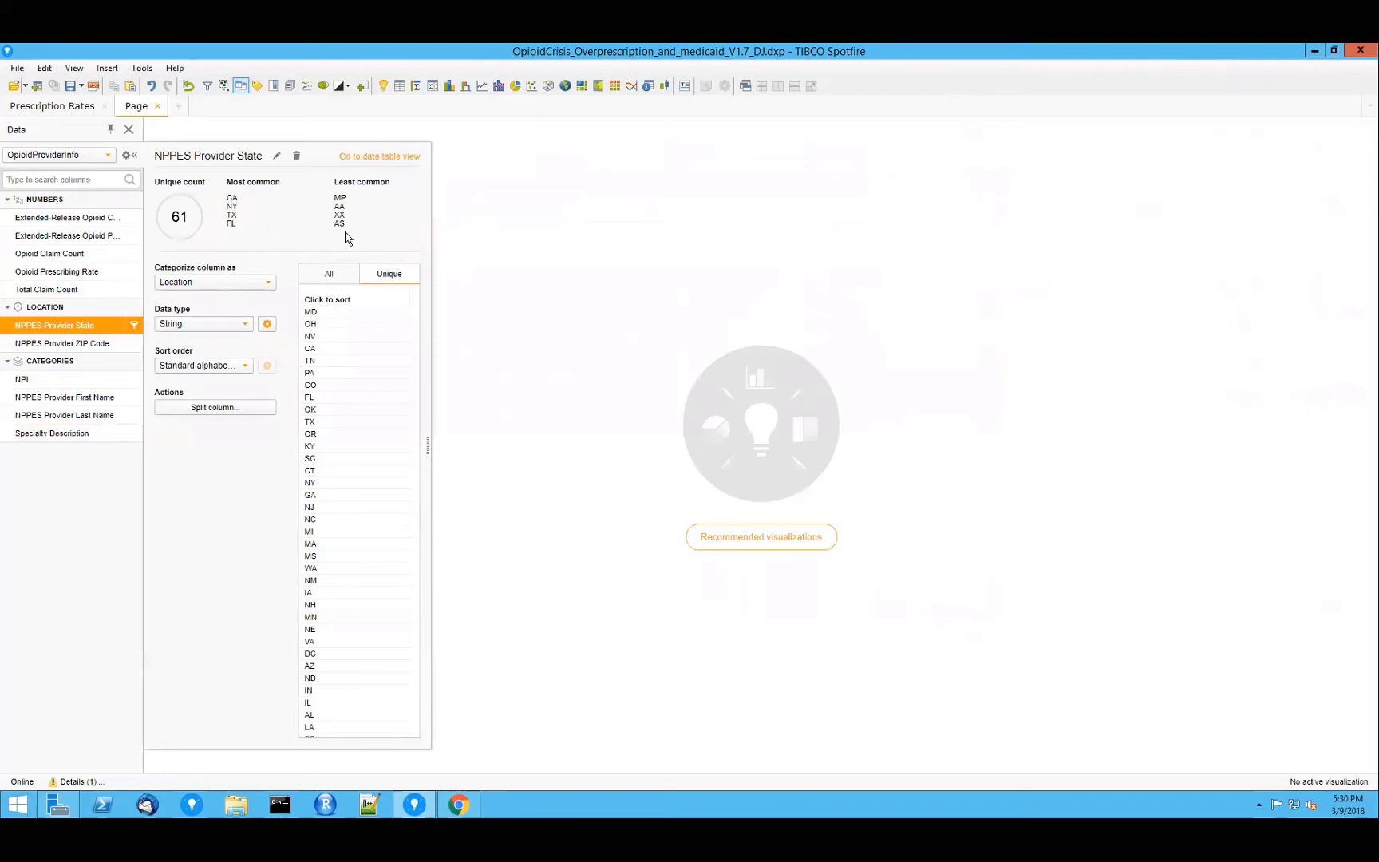
mouse_move(341, 210)
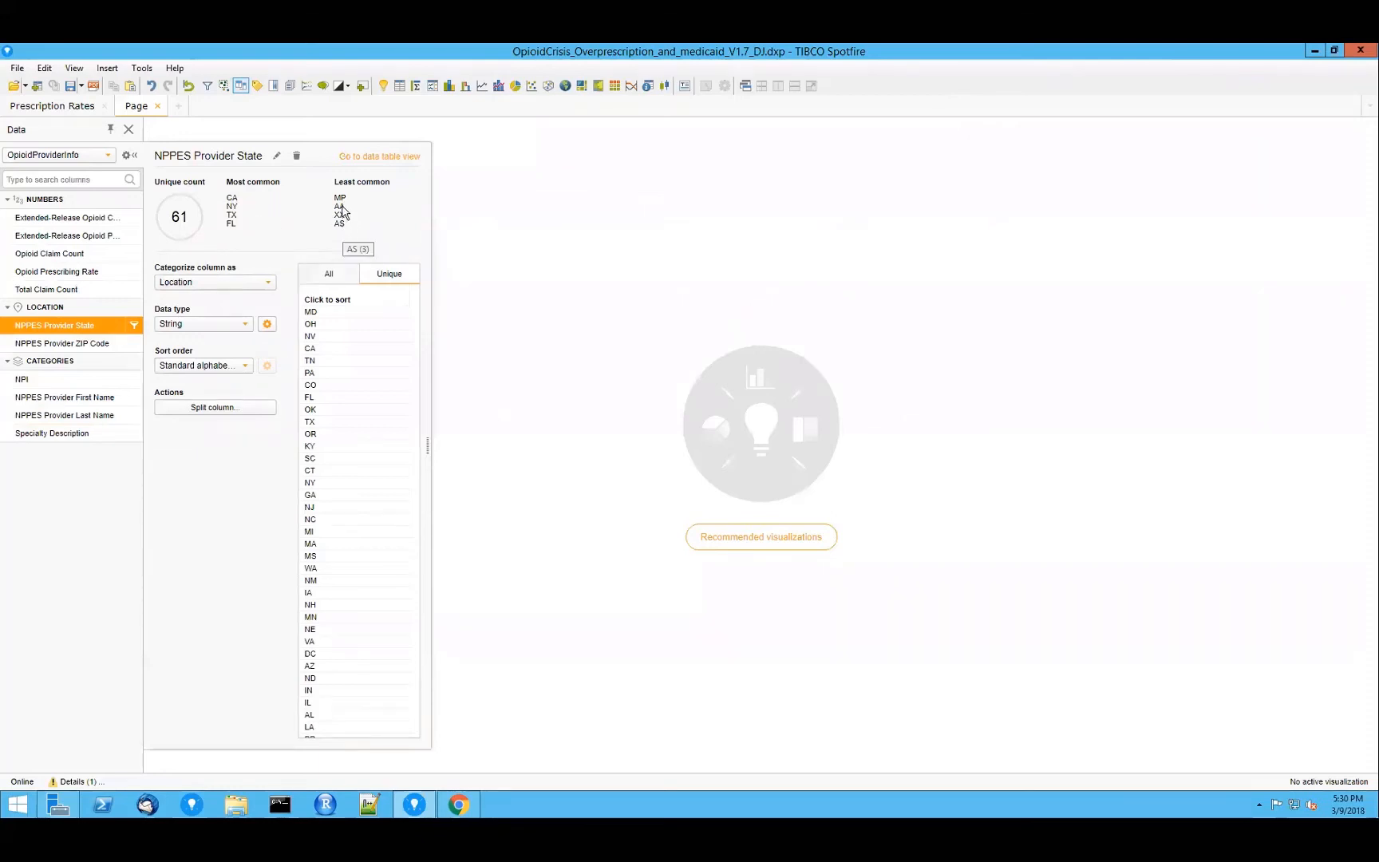
mouse_move(339, 223)
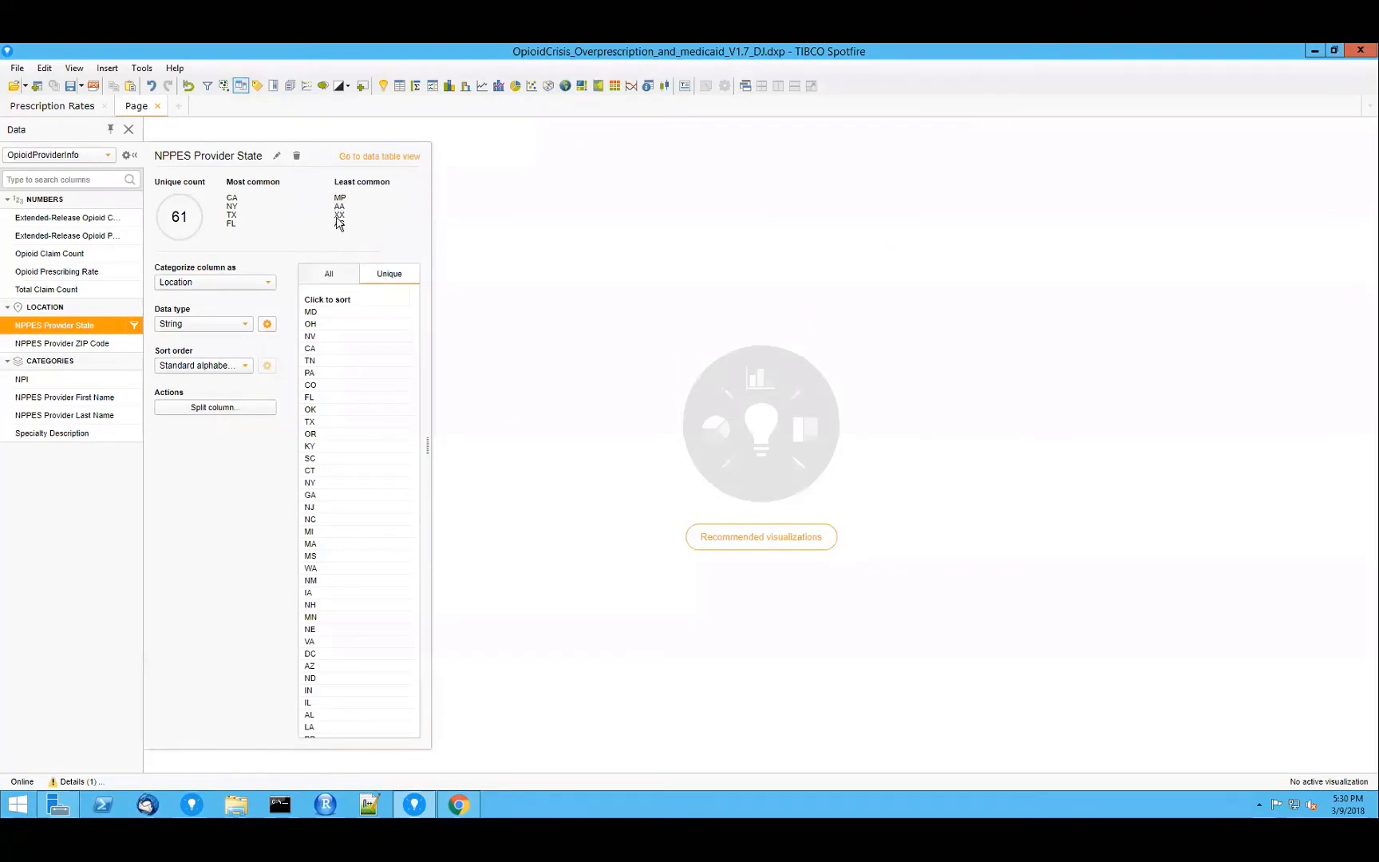
mouse_move(371, 224)
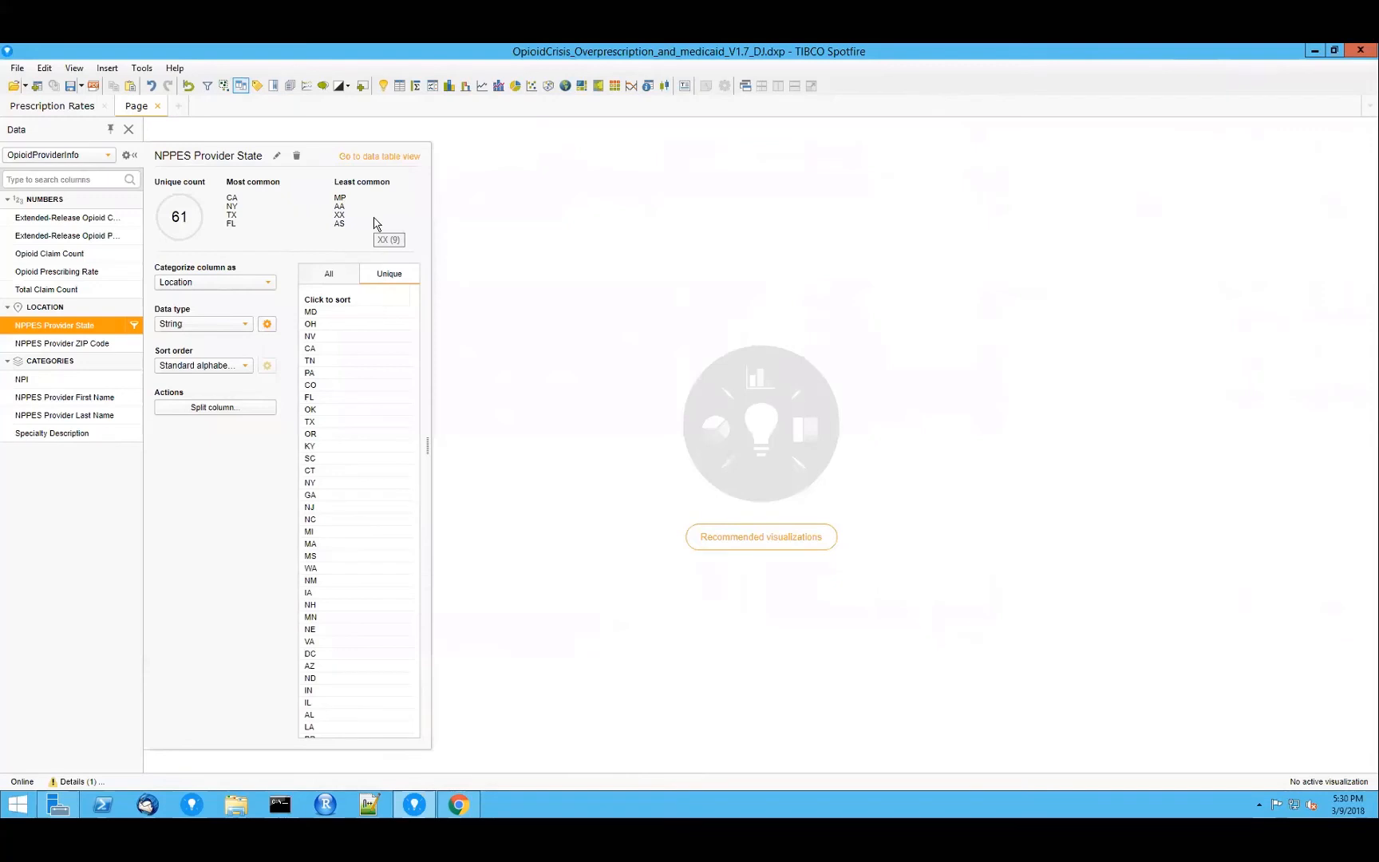
mouse_move(178, 518)
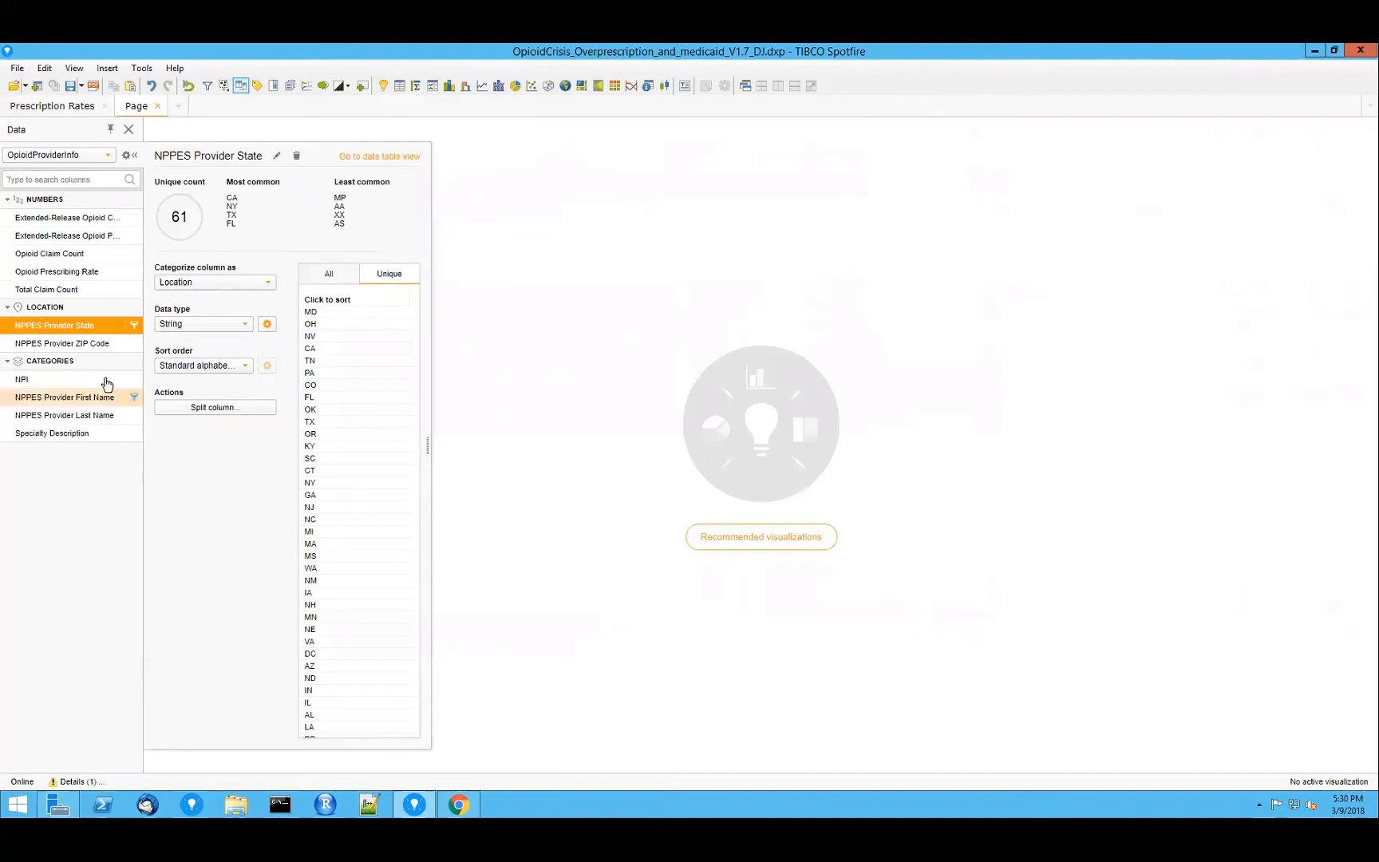
mouse_move(155, 106)
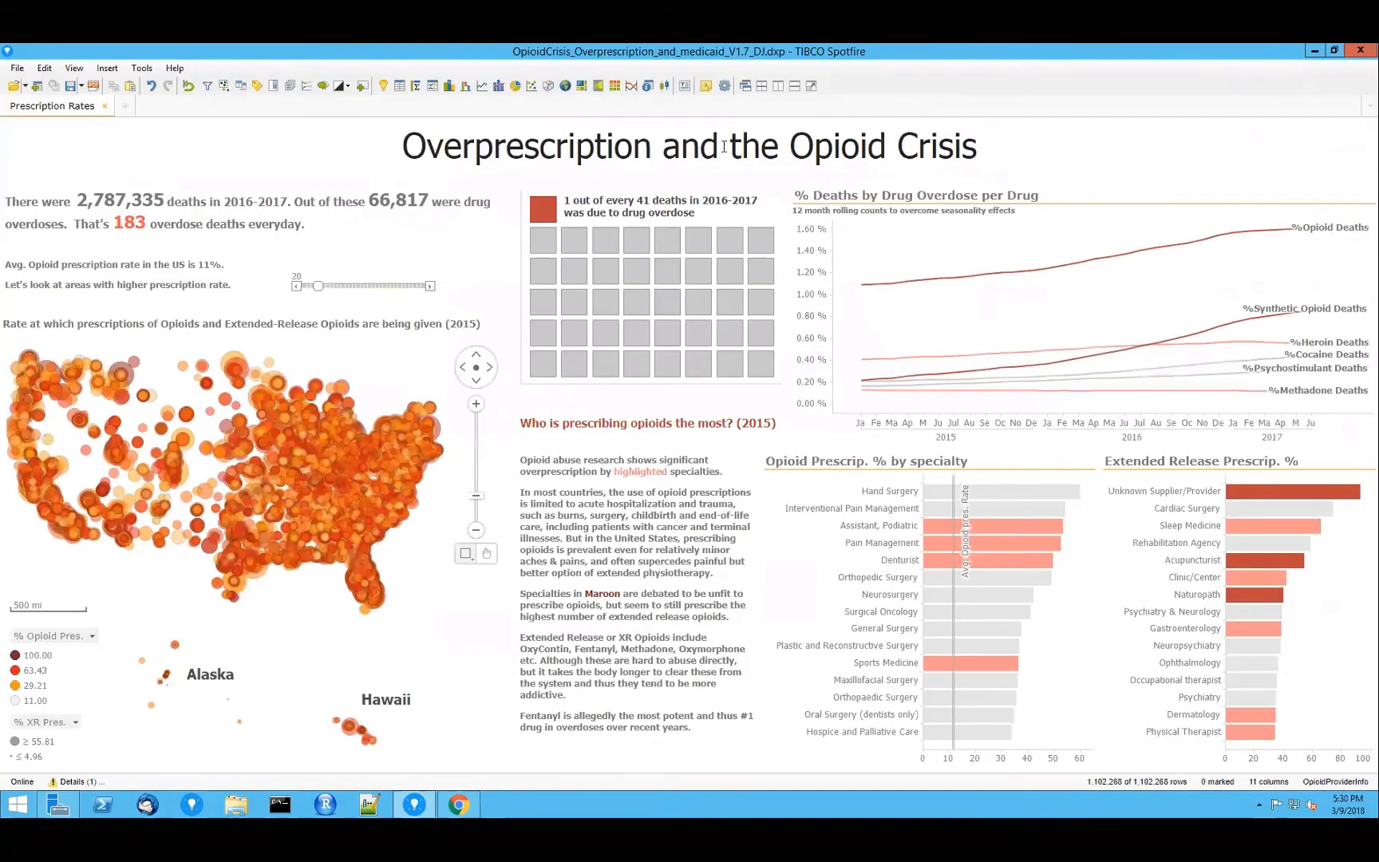
mouse_move(370, 183)
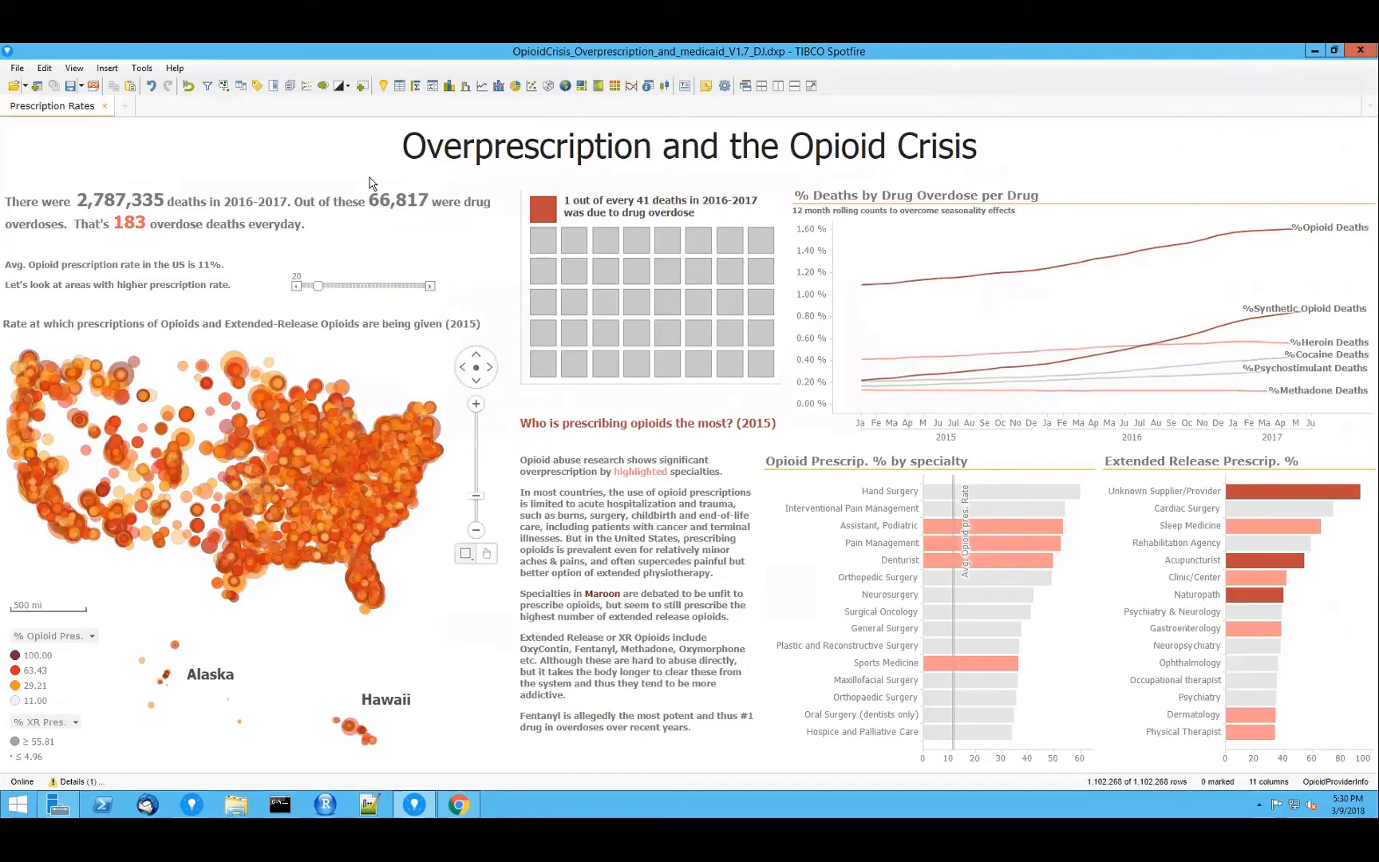
mouse_move(94, 217)
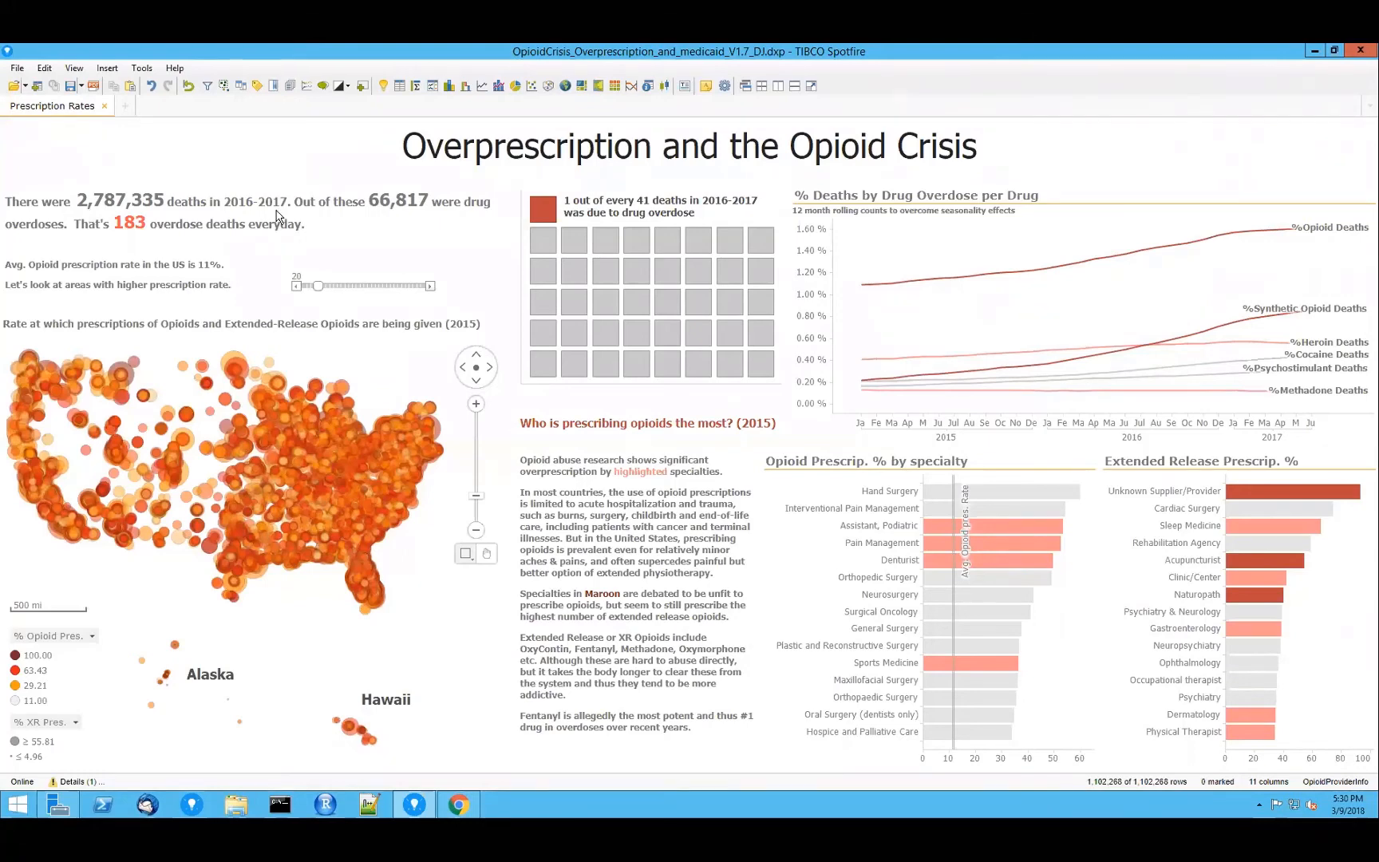
mouse_move(387, 235)
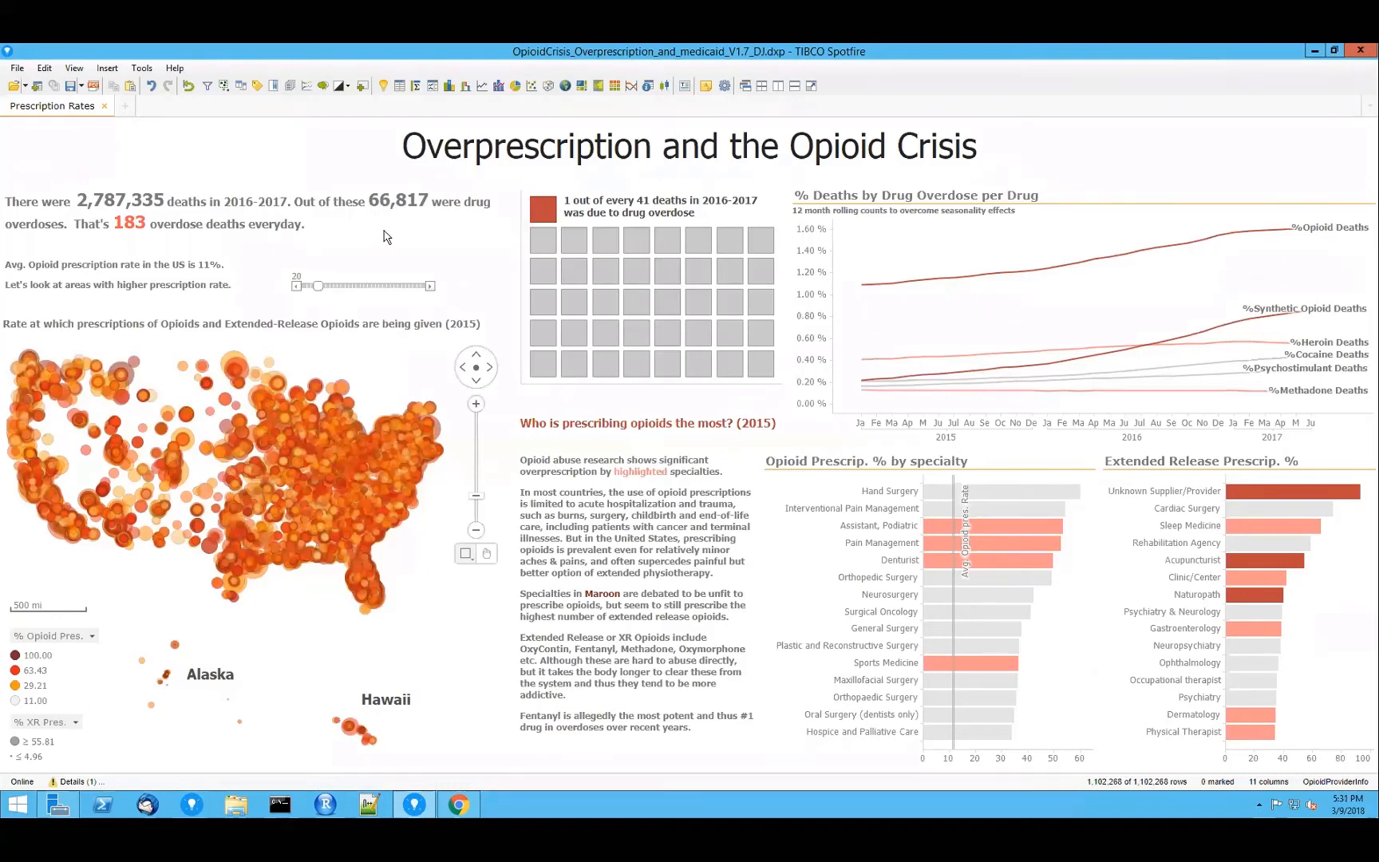
mouse_move(748, 191)
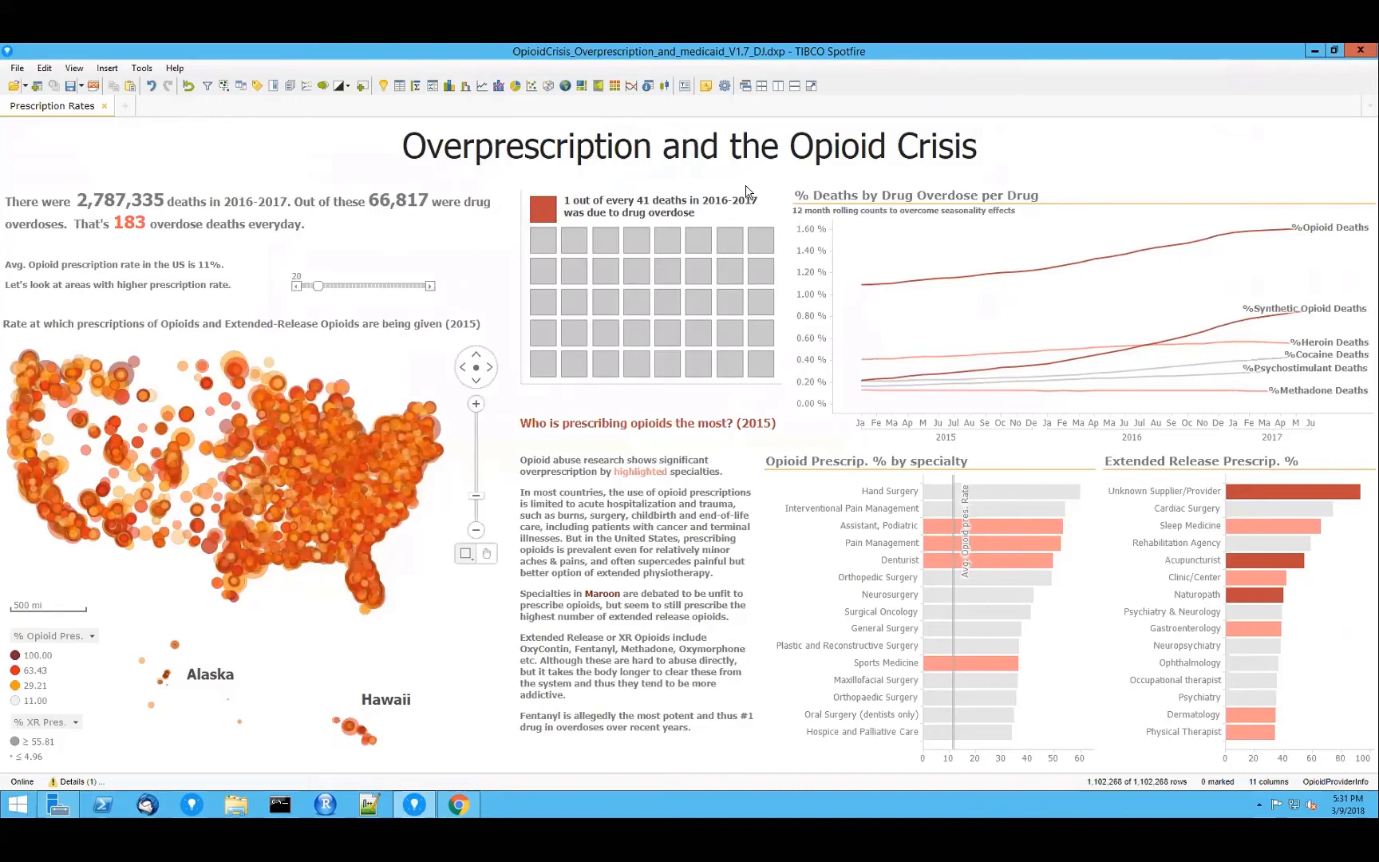
mouse_move(955, 192)
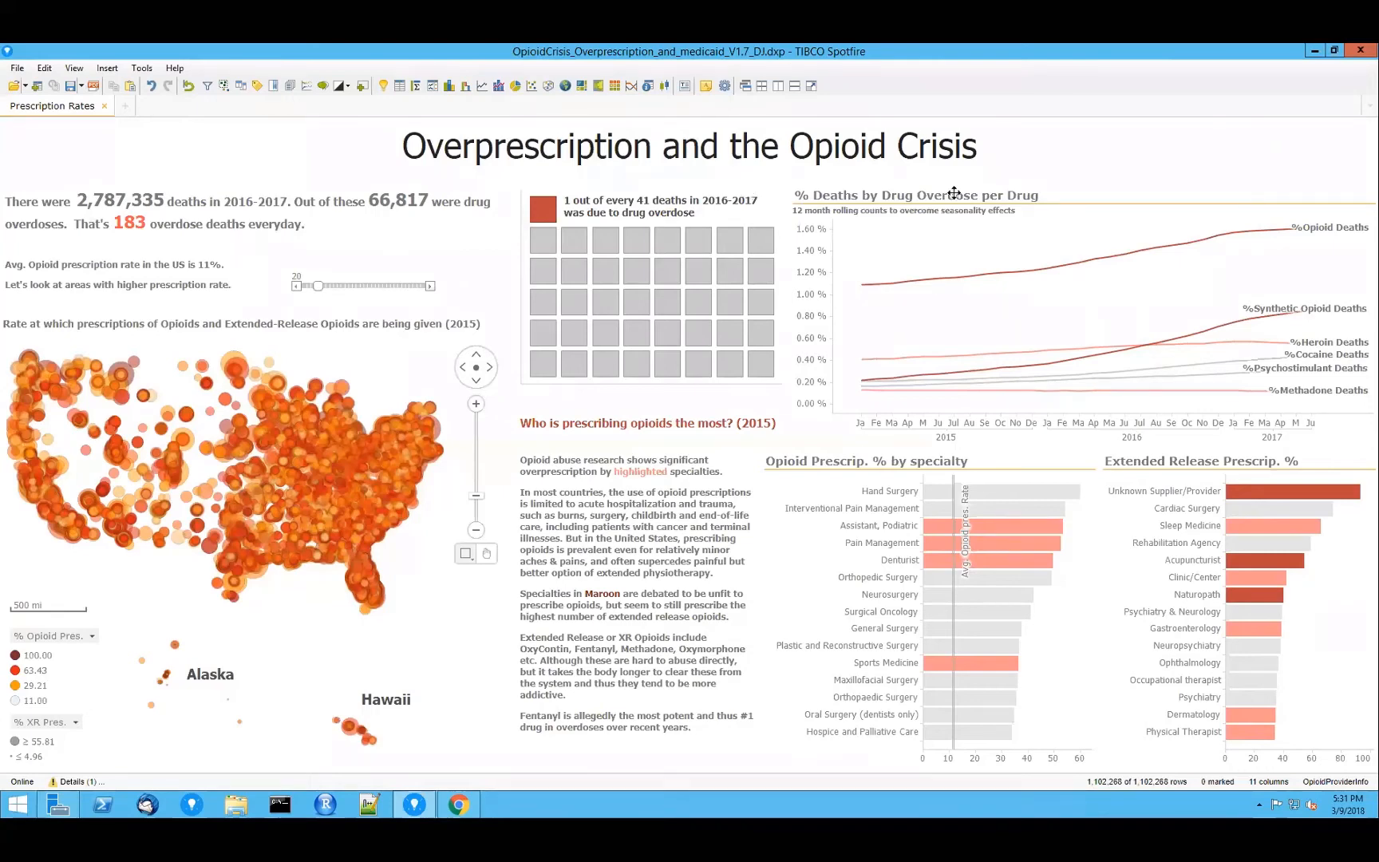
mouse_move(1008, 328)
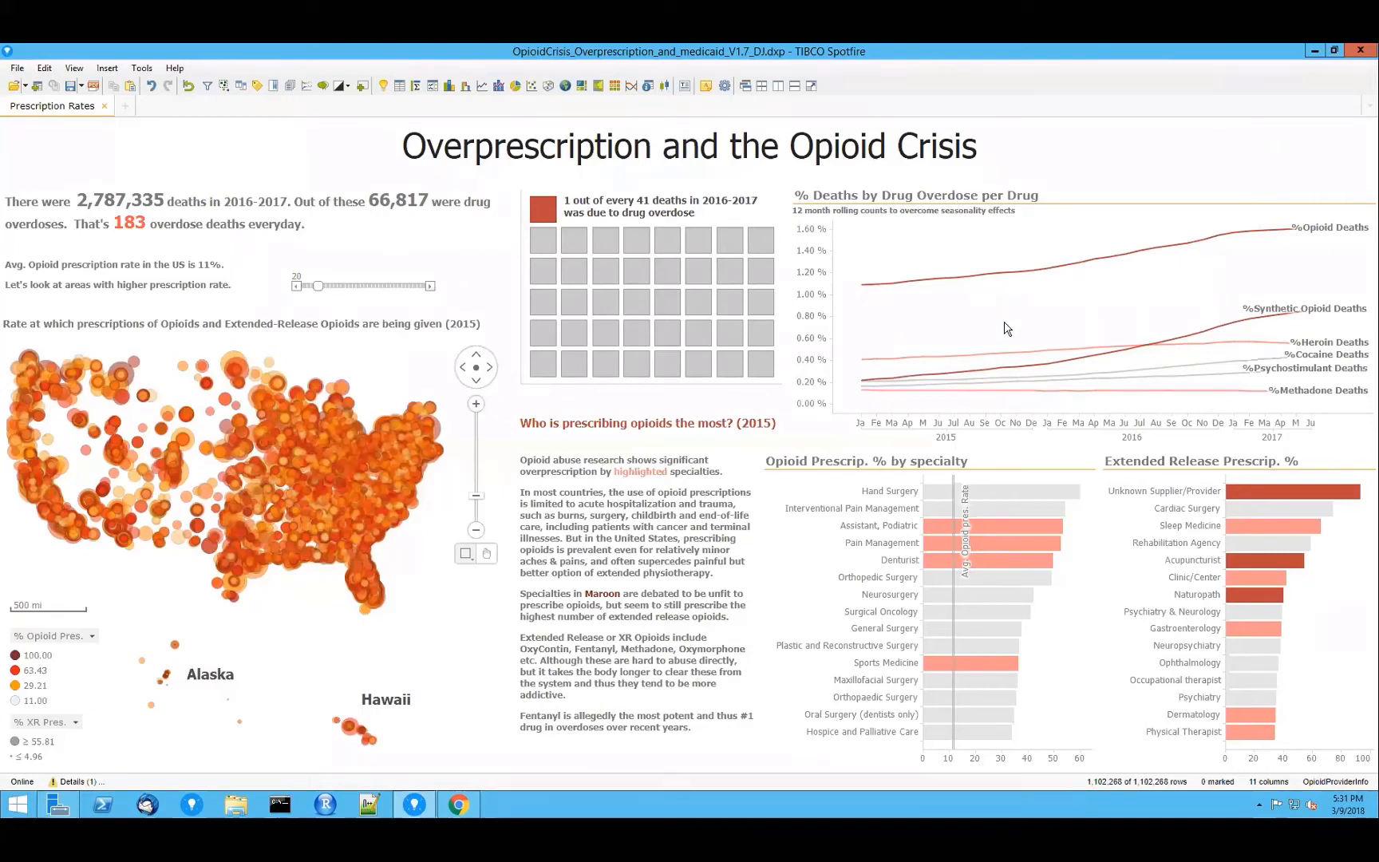
mouse_move(946, 320)
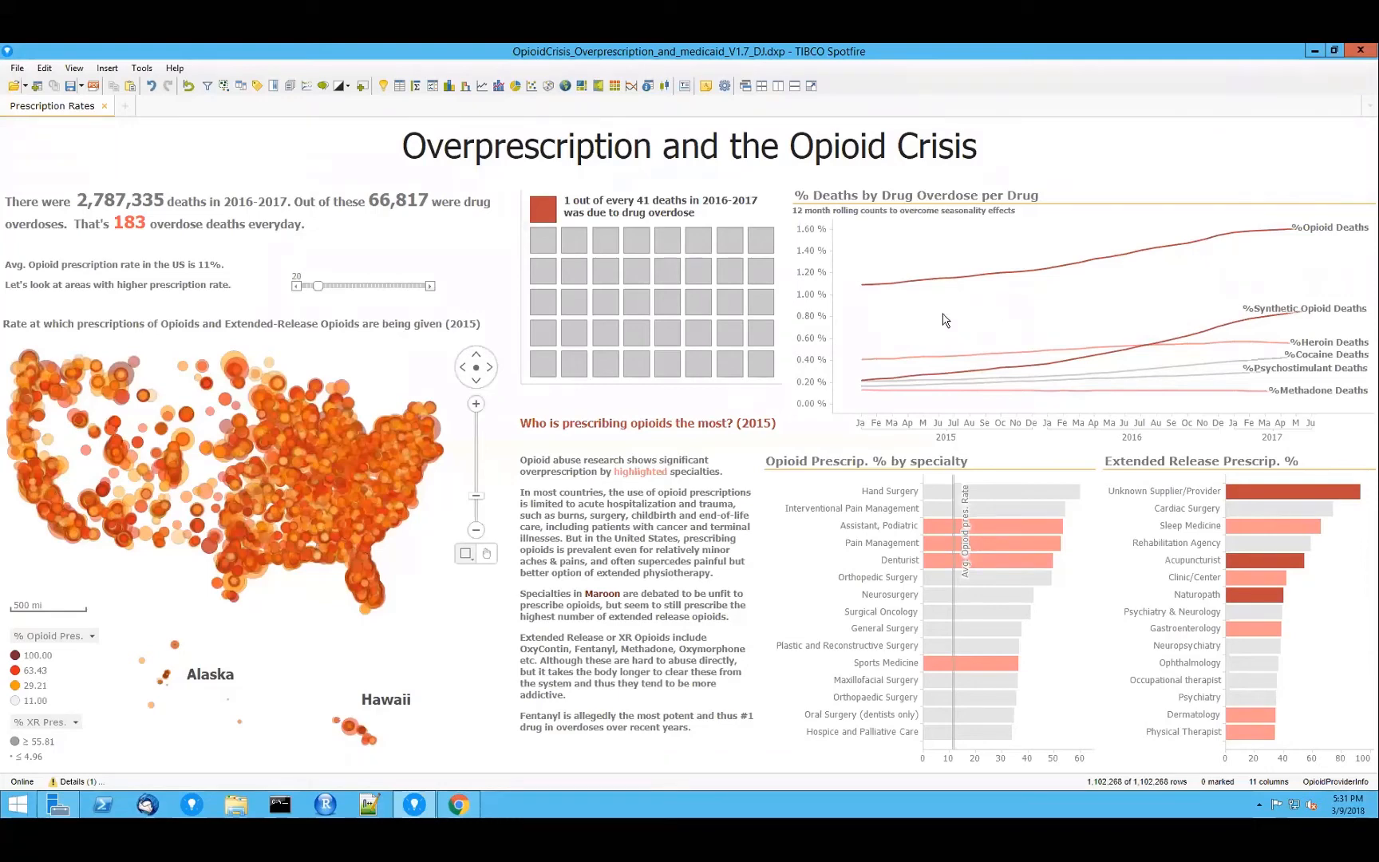
mouse_move(862, 337)
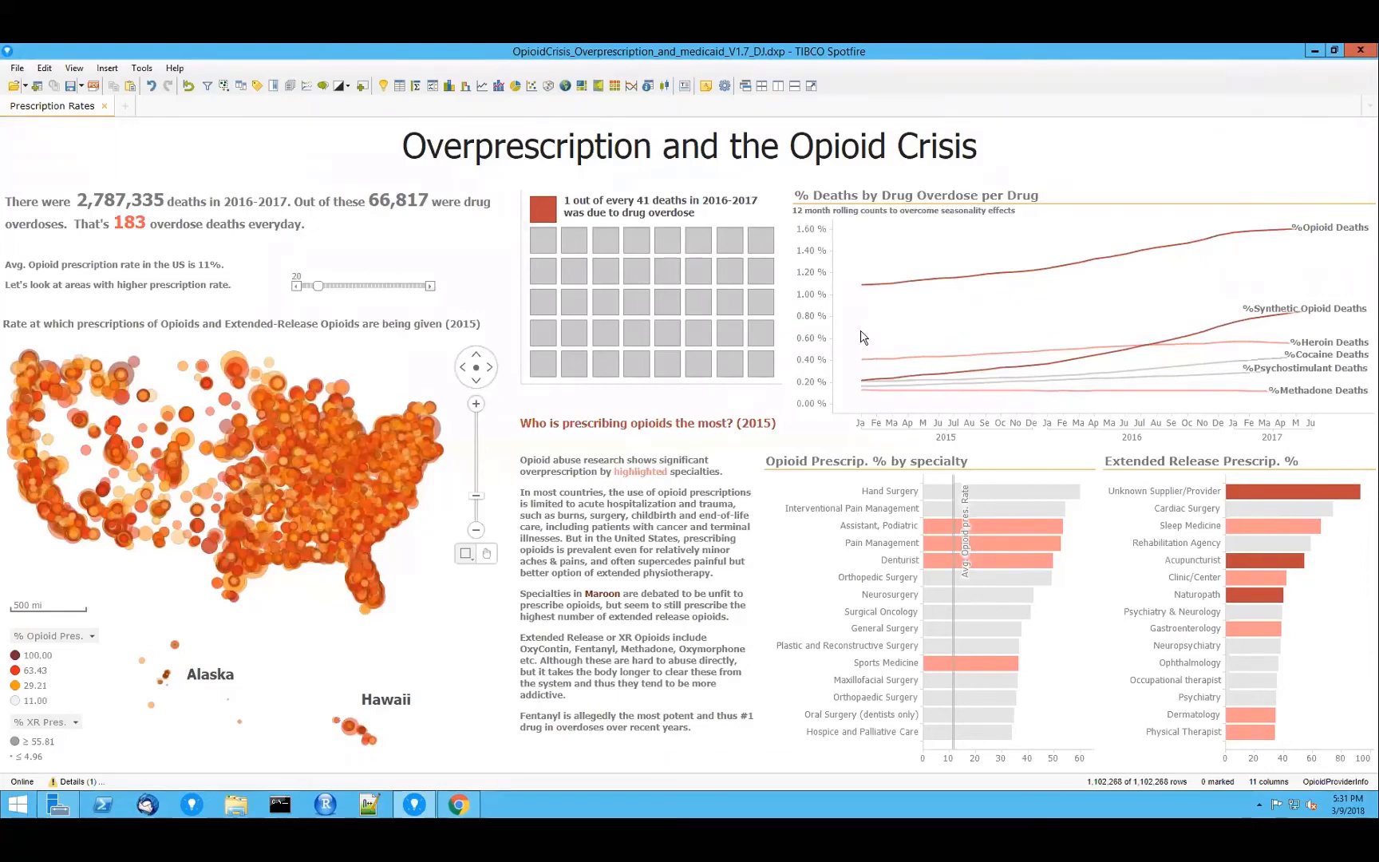
mouse_move(1264, 268)
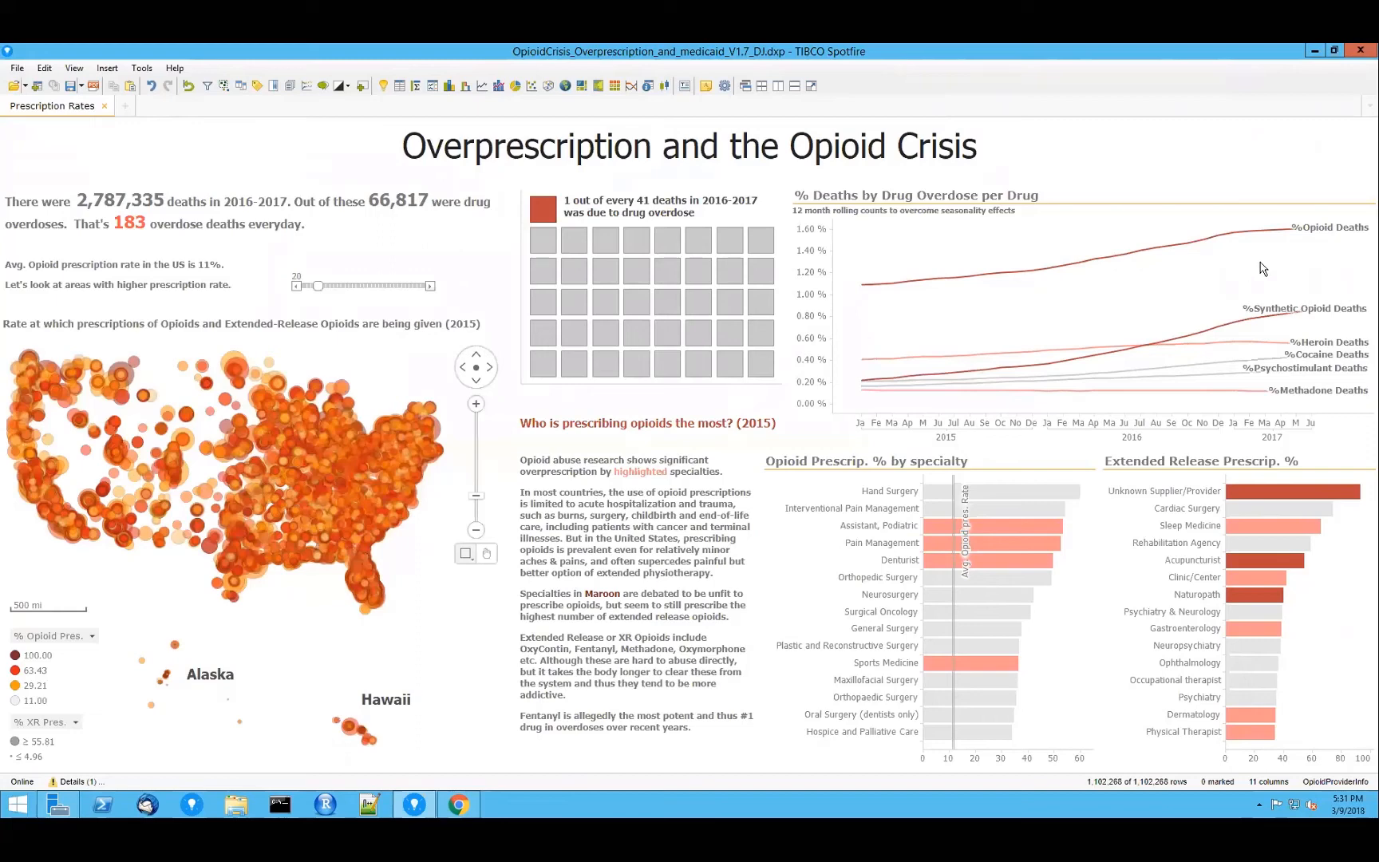
mouse_move(1346, 264)
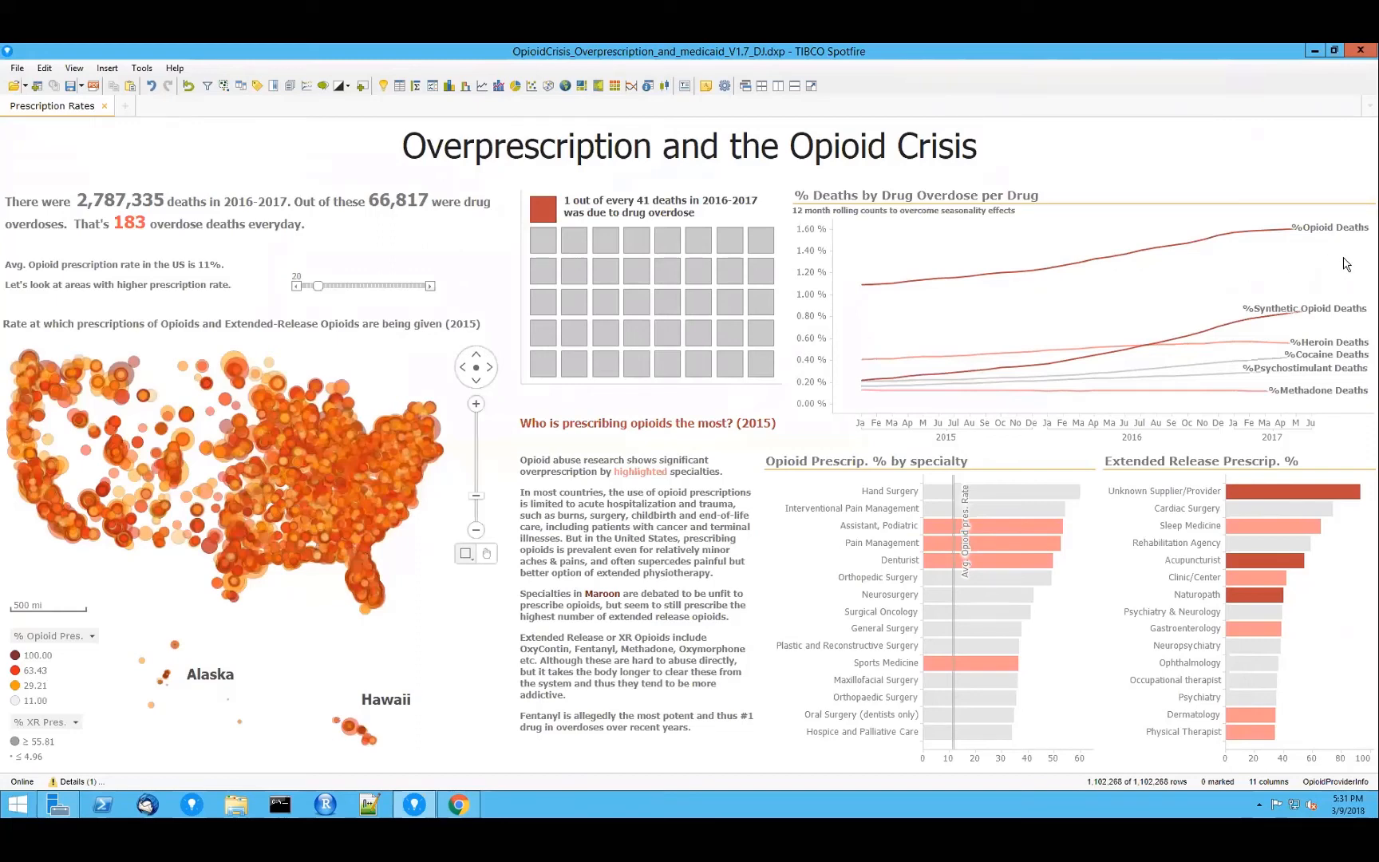
mouse_move(1320, 187)
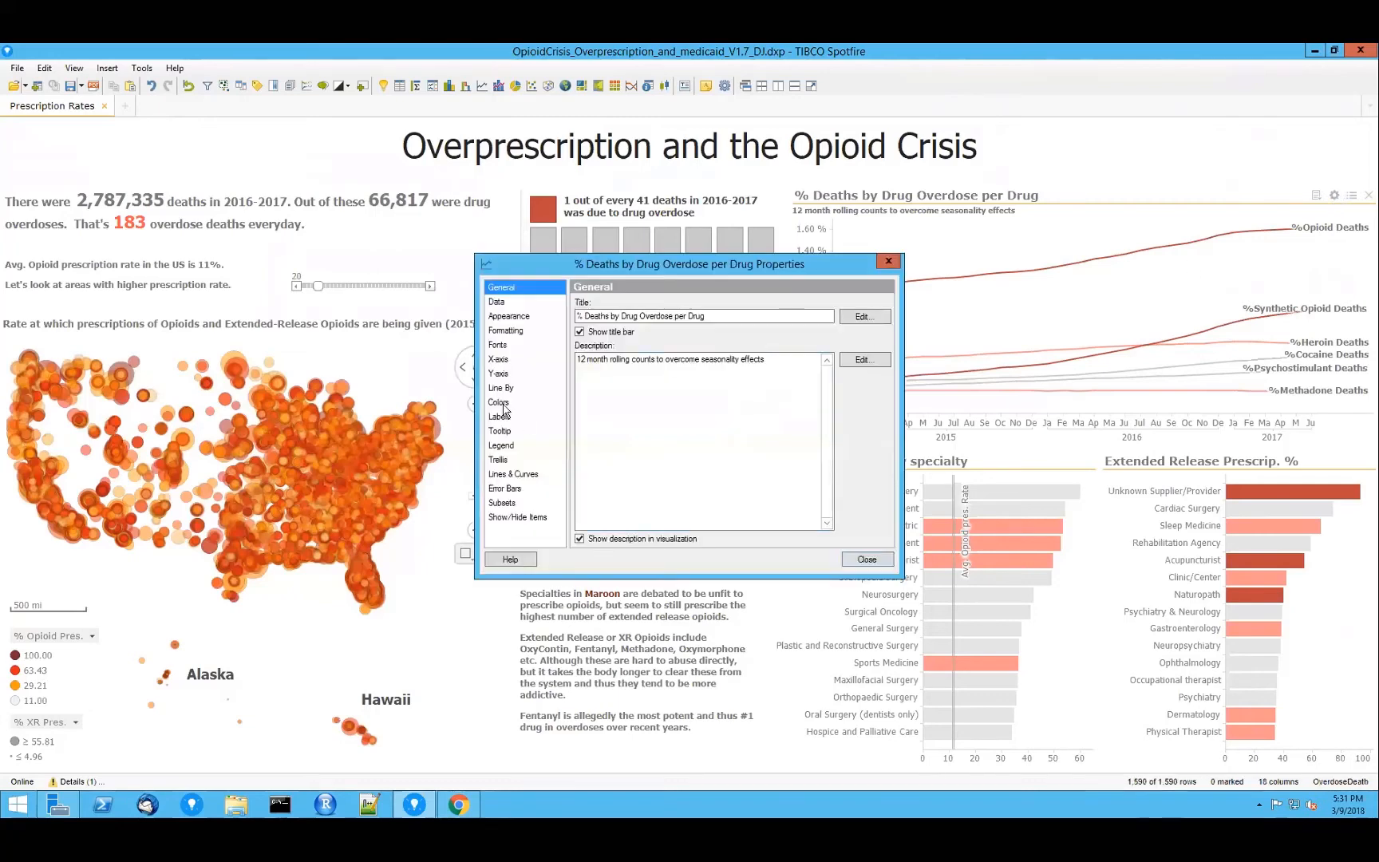
Step: Review the trend chart's Y-axis range and scale settings, then close the Properties dialog
click(499, 373)
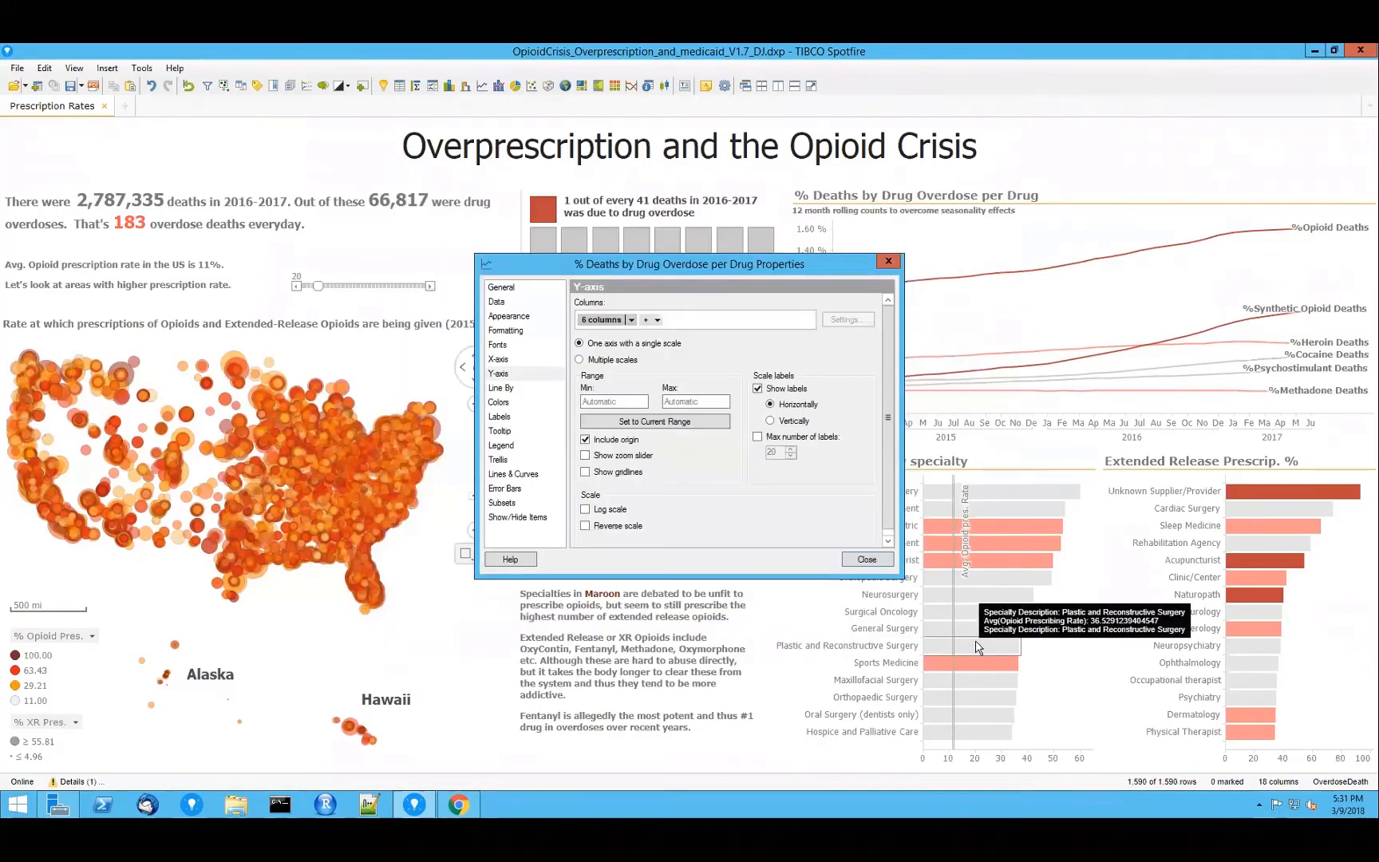
click(866, 560)
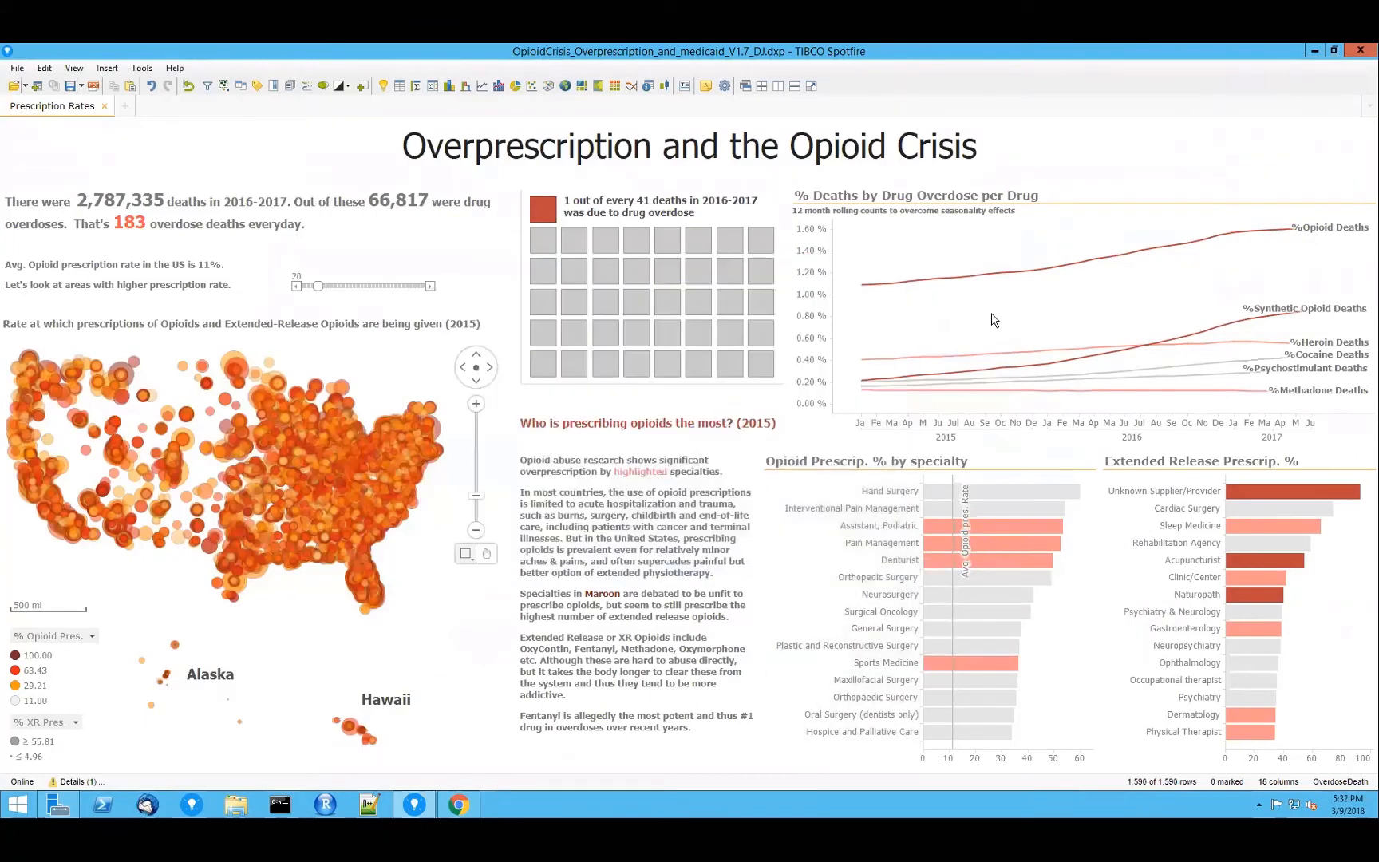
mouse_move(913, 325)
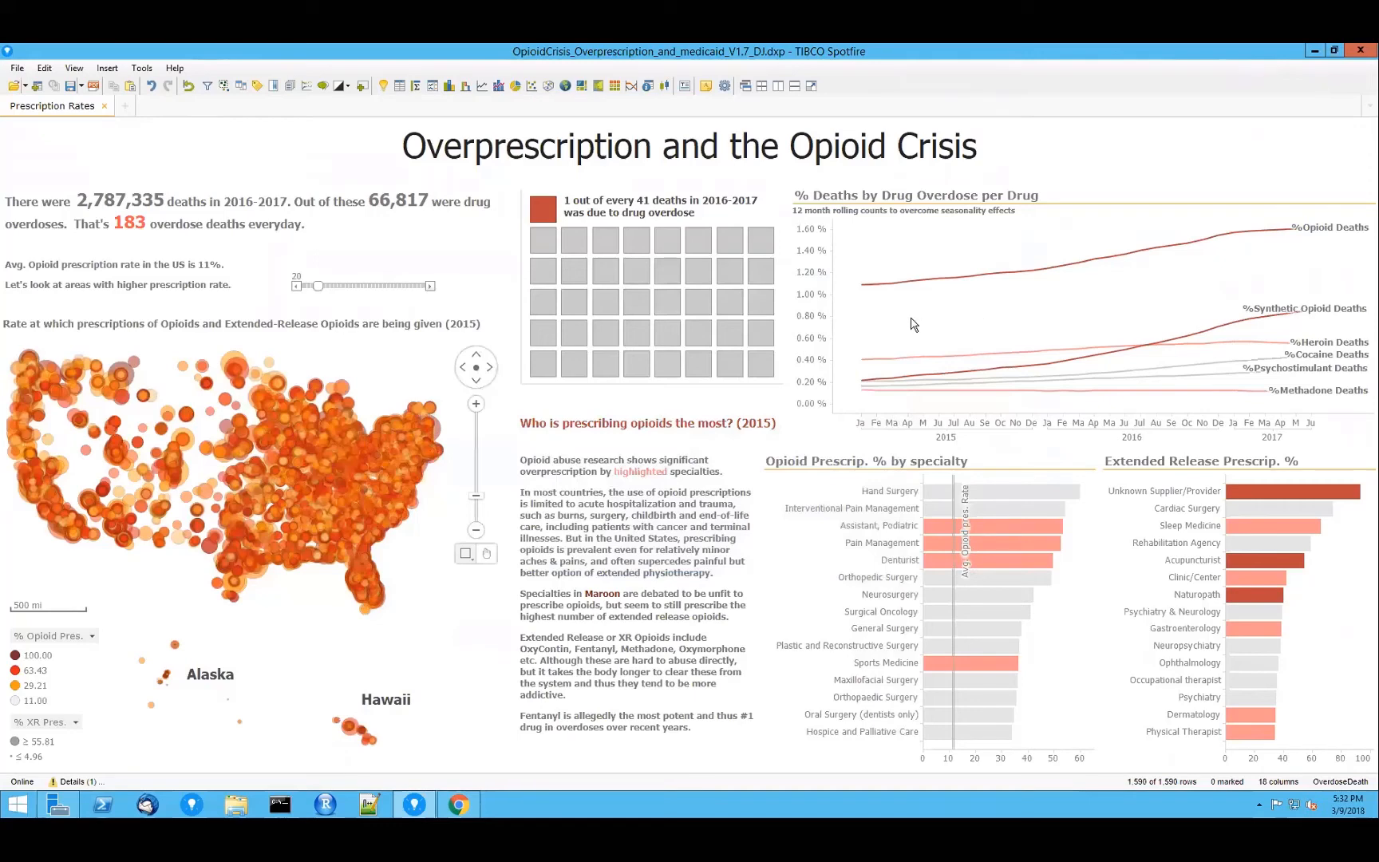
mouse_move(1142, 330)
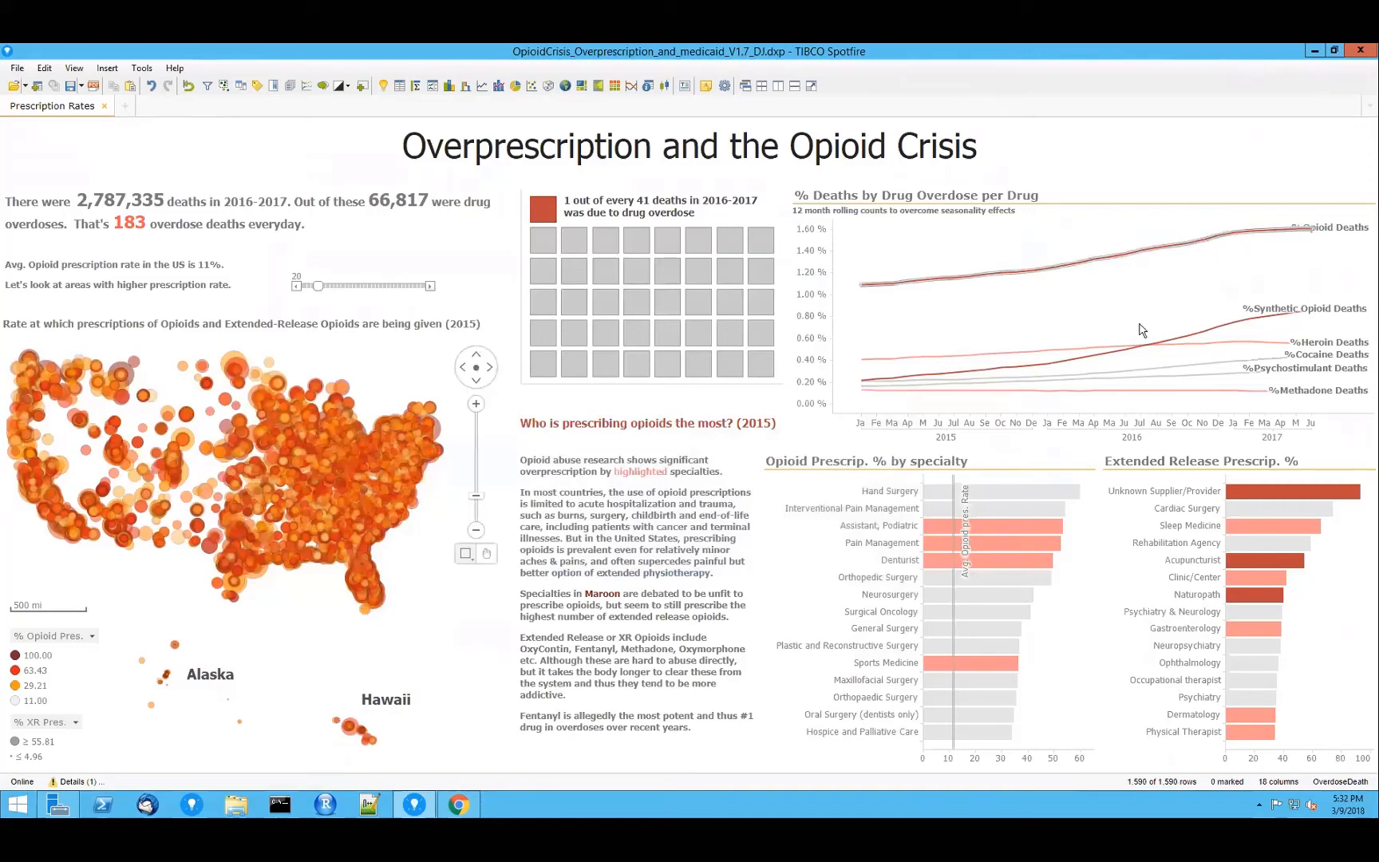
mouse_move(1282, 282)
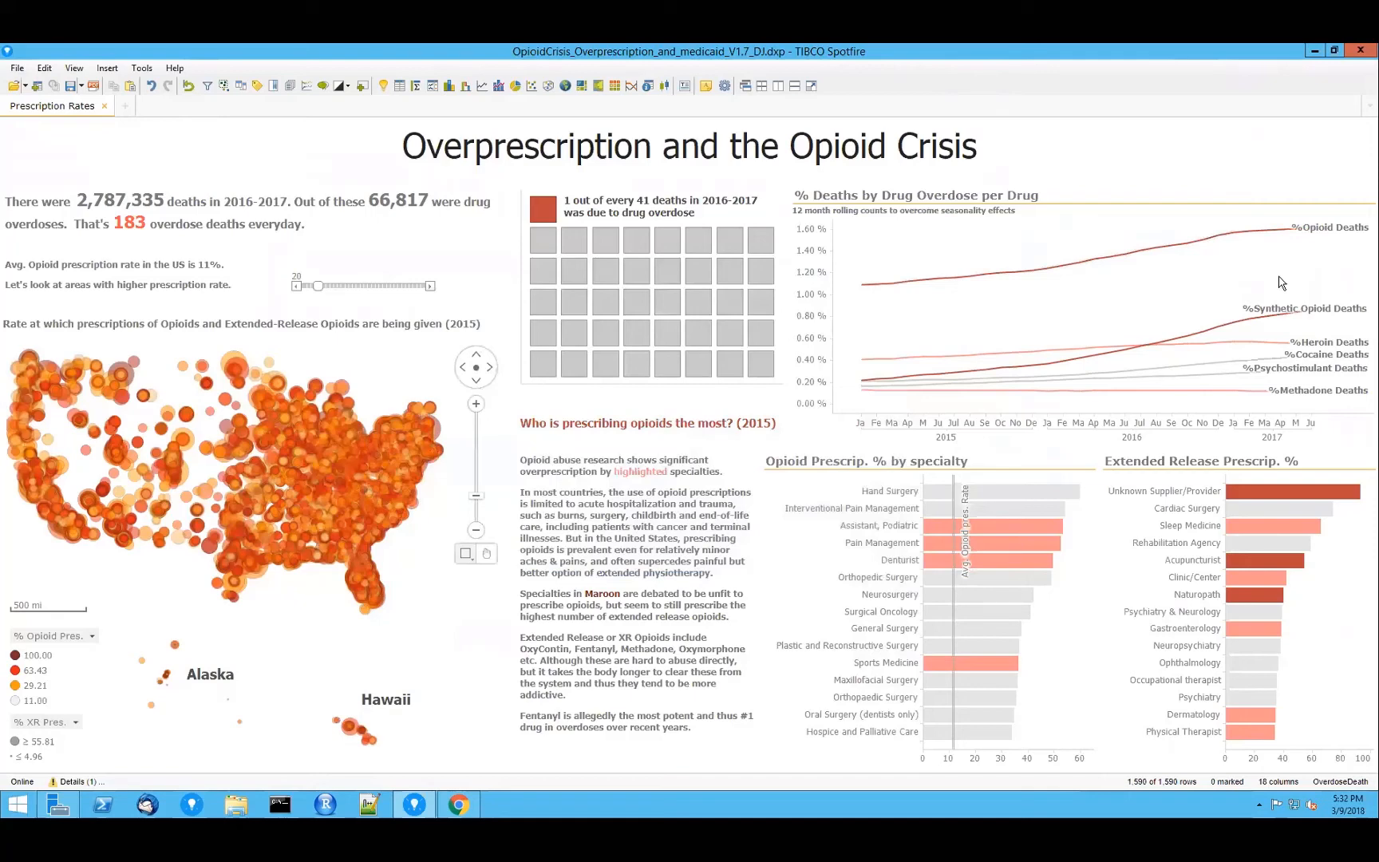
mouse_move(1338, 285)
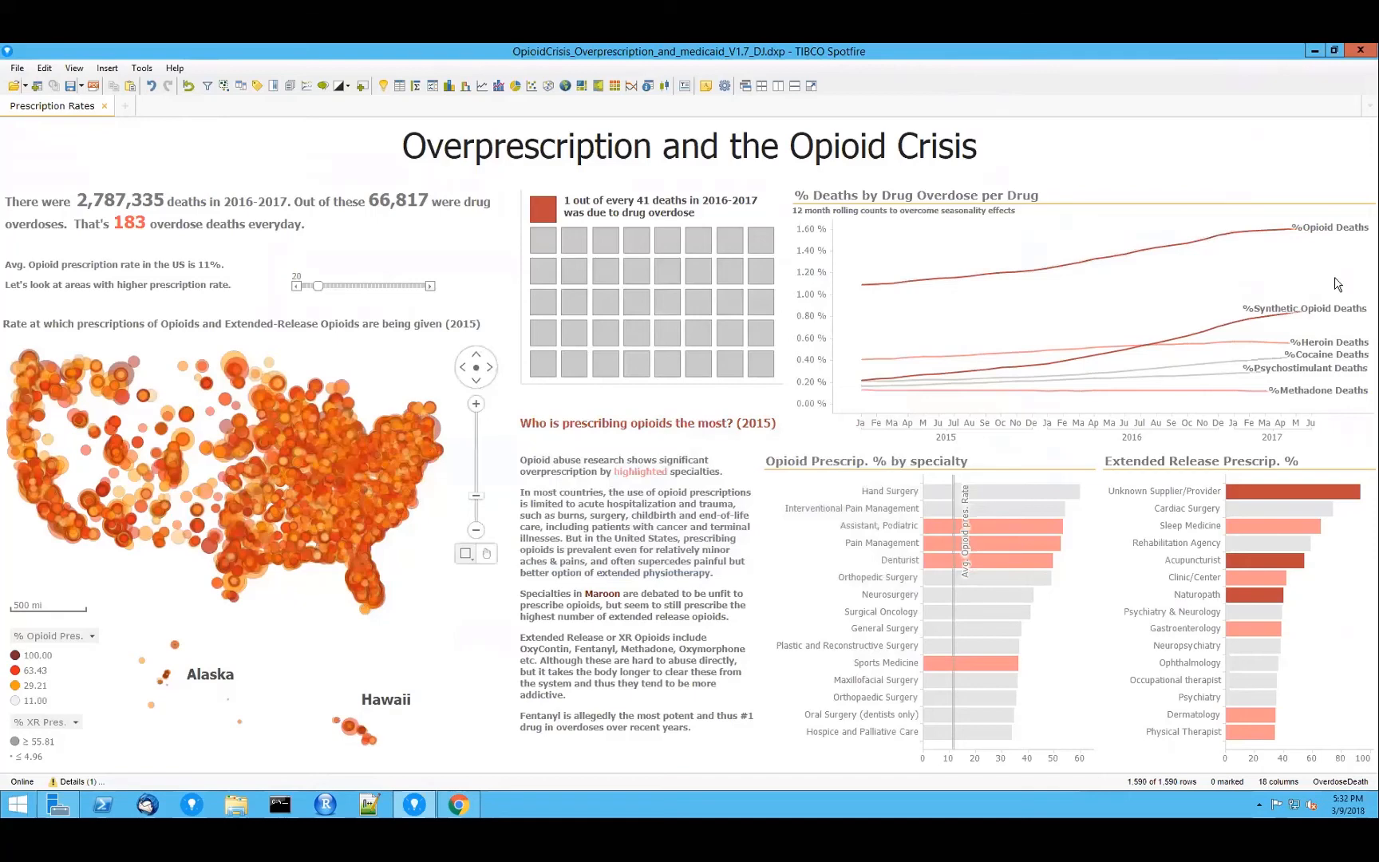
mouse_move(1325, 396)
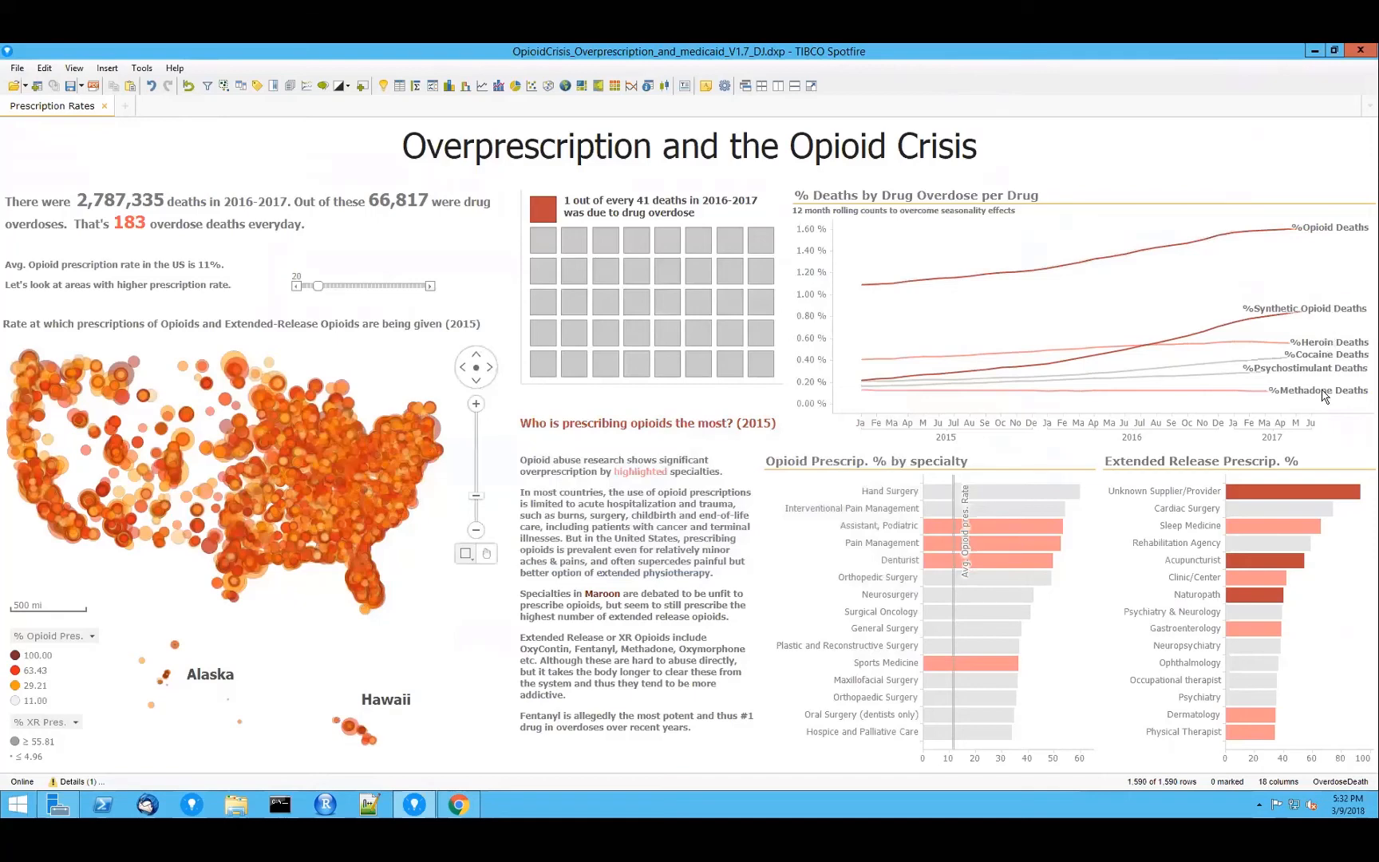
mouse_move(1329, 408)
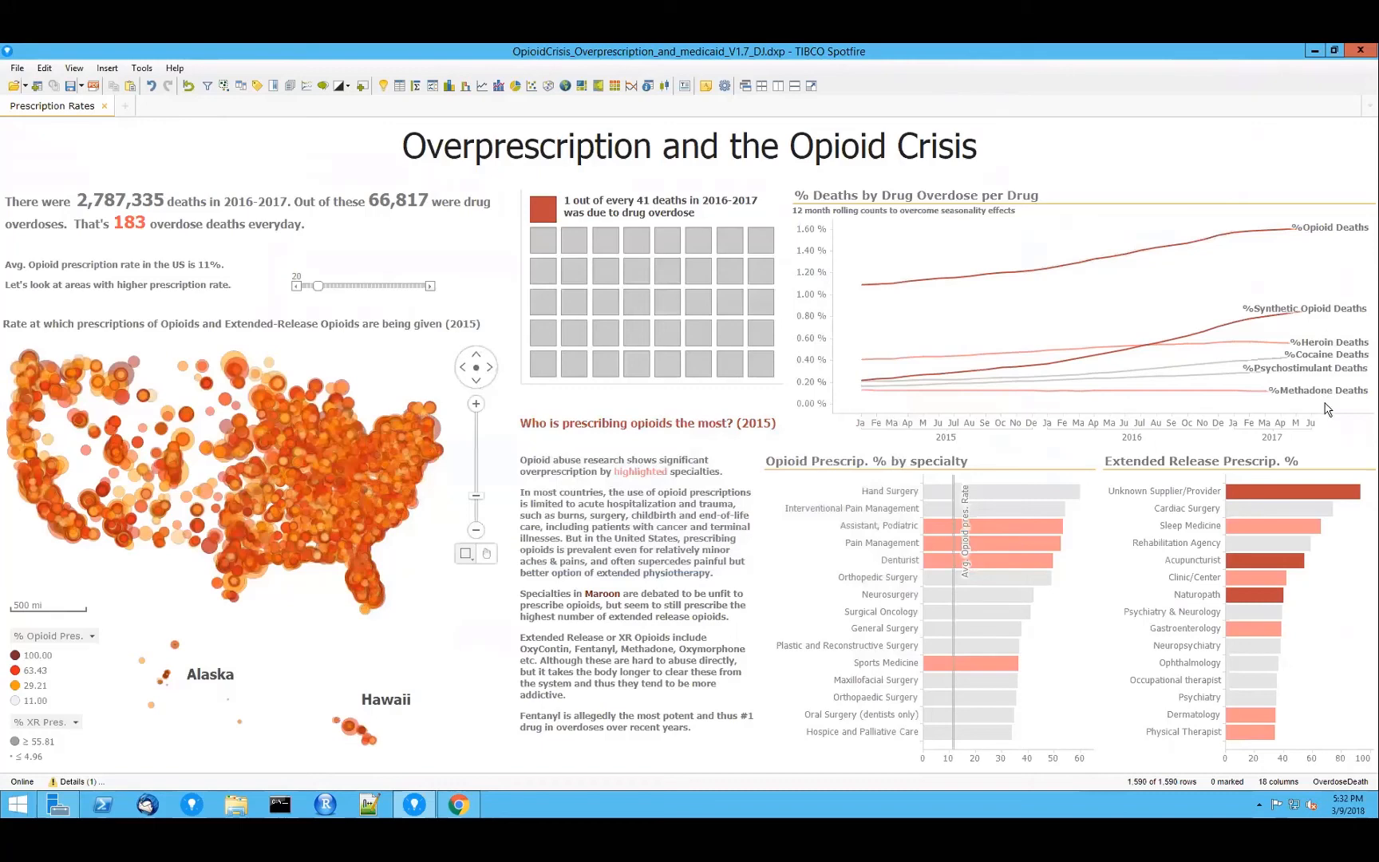
mouse_move(1265, 387)
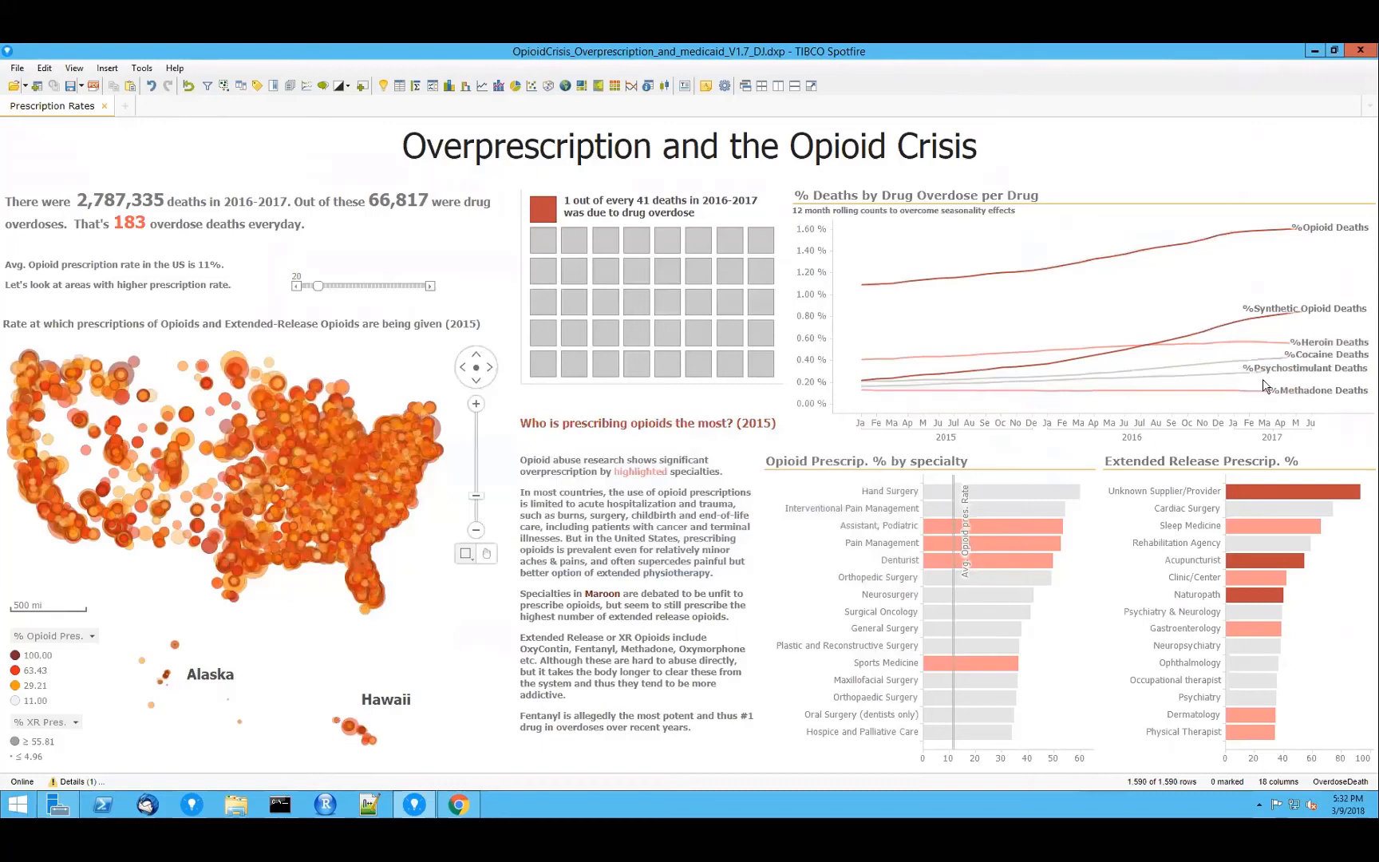
mouse_move(1239, 307)
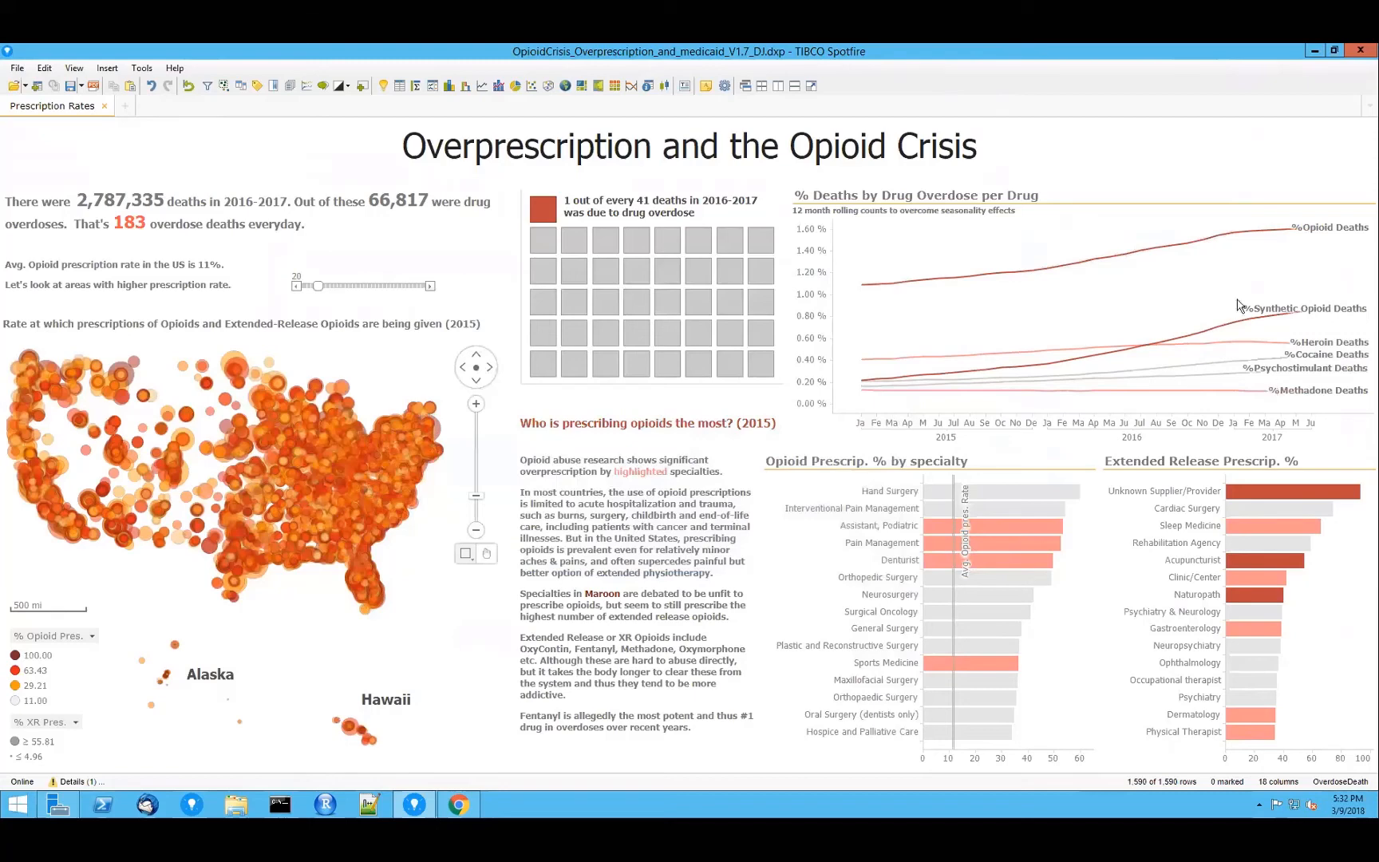
mouse_move(1238, 242)
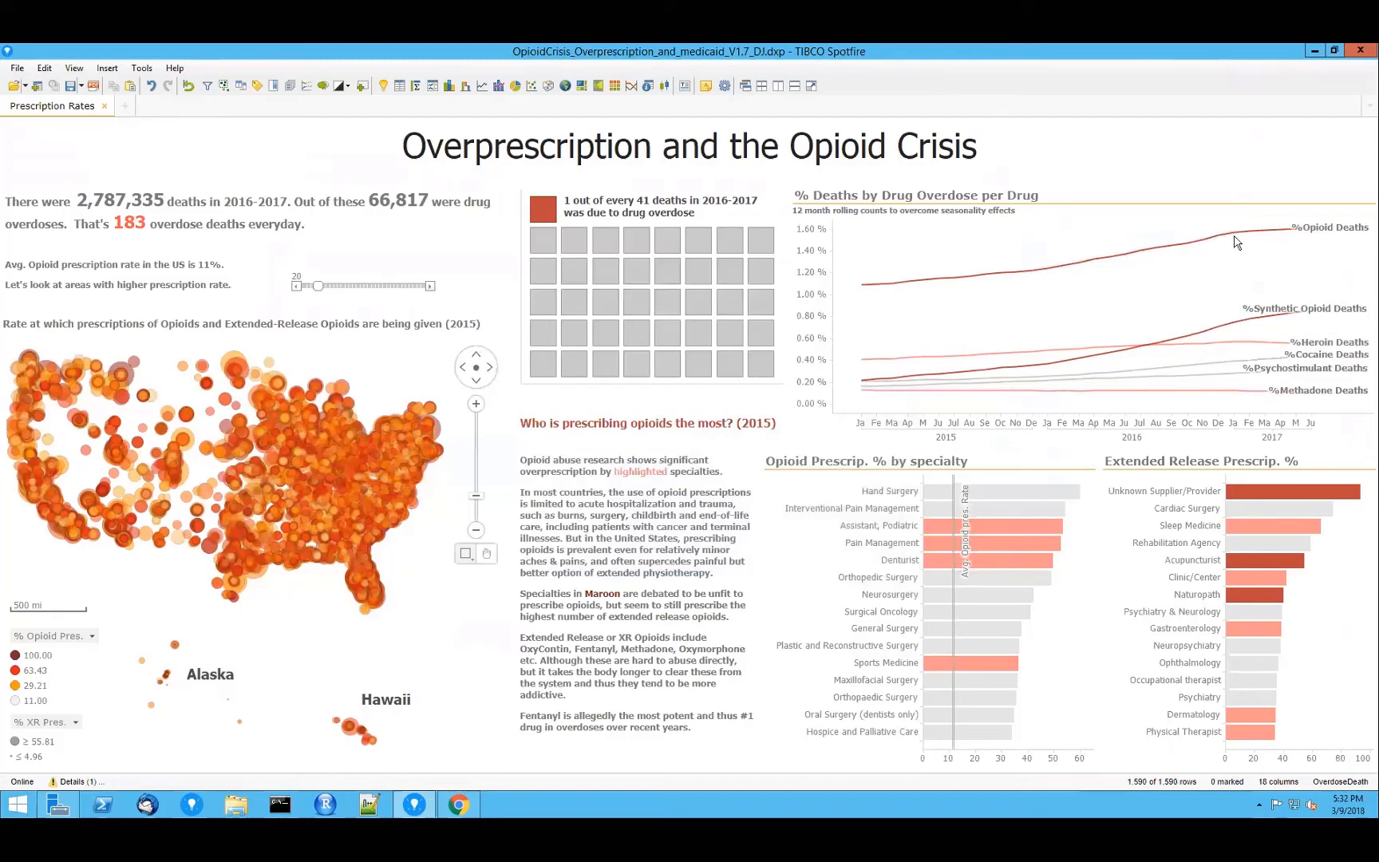
mouse_move(1238, 305)
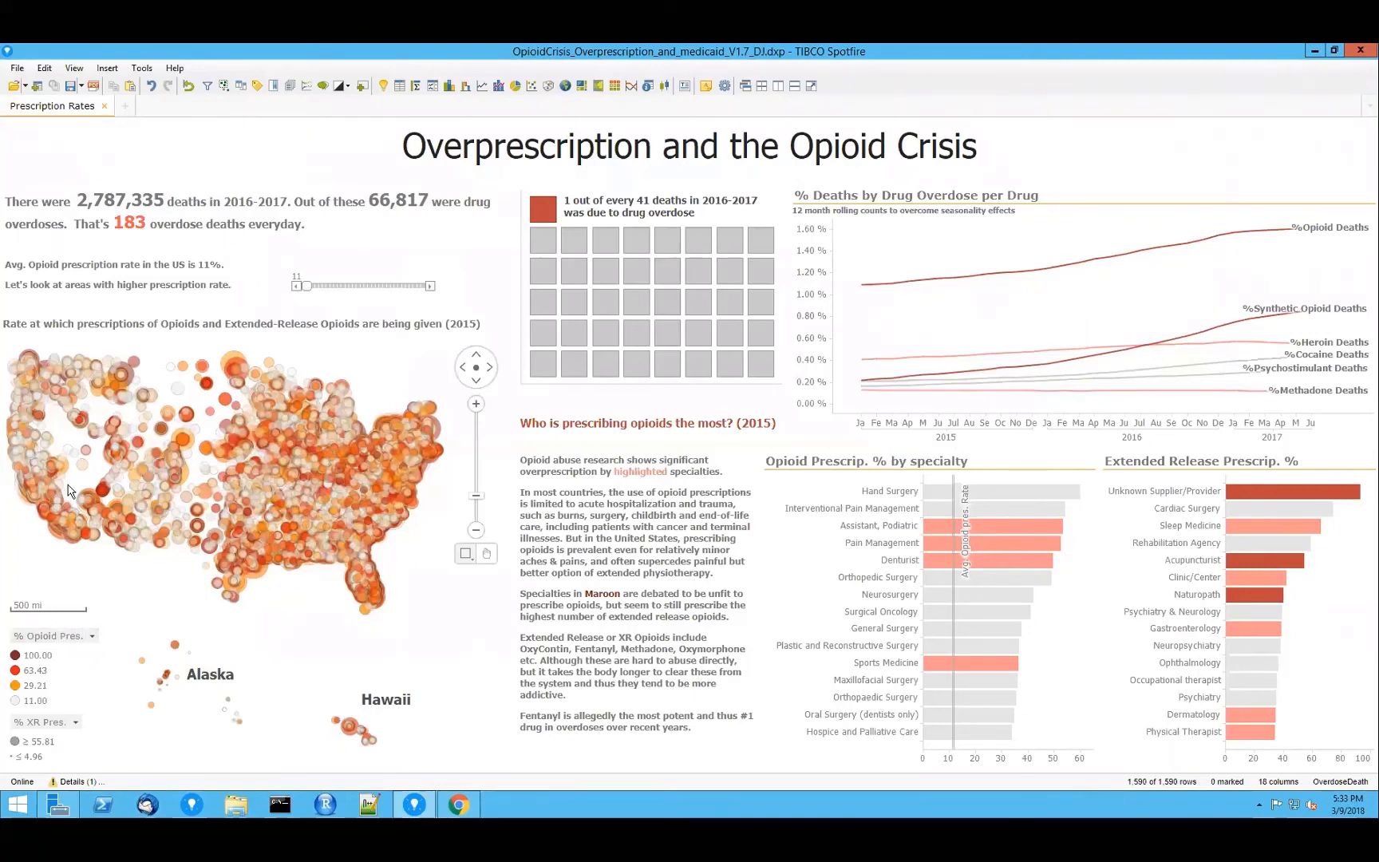
mouse_move(70, 440)
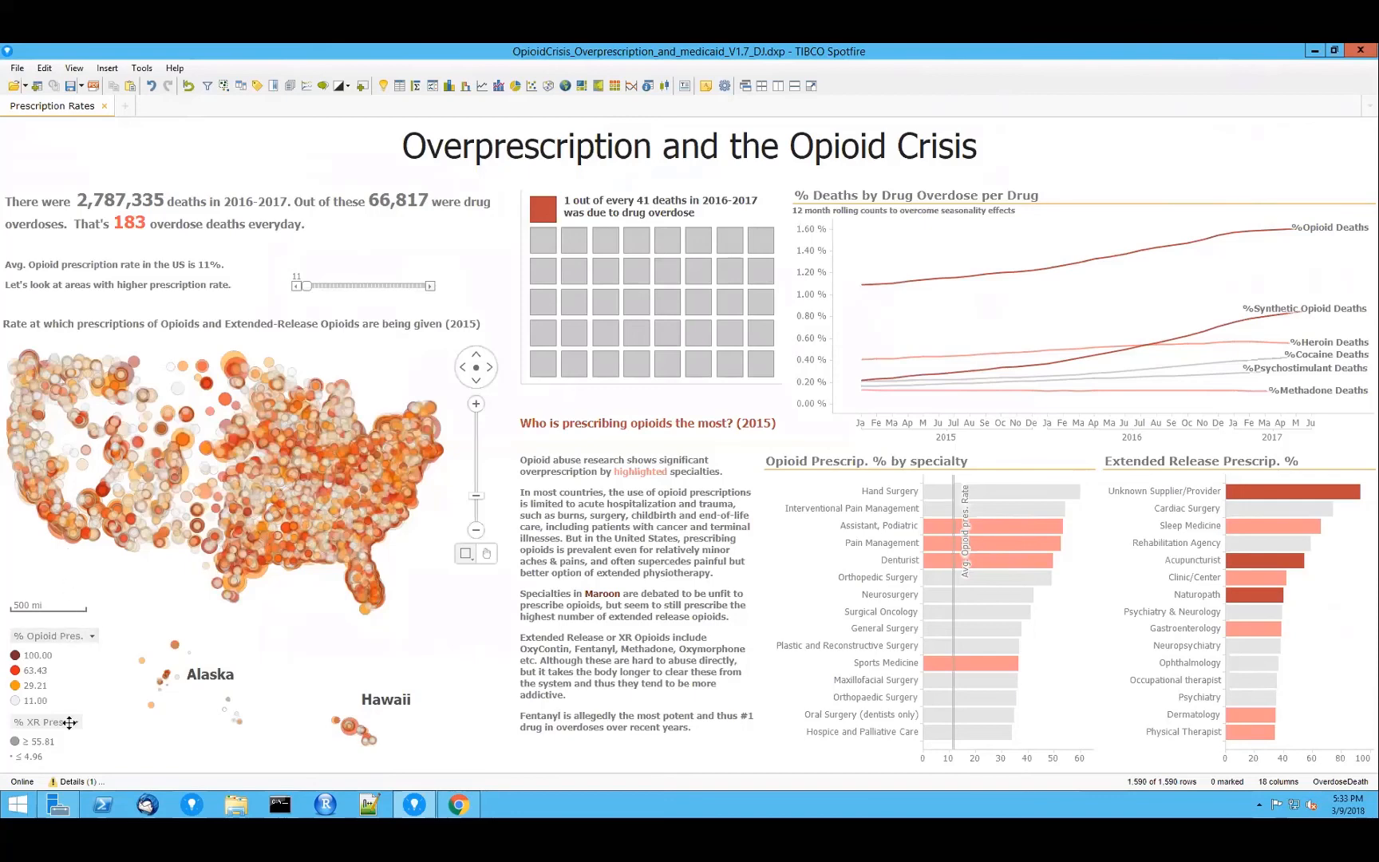
mouse_move(49, 722)
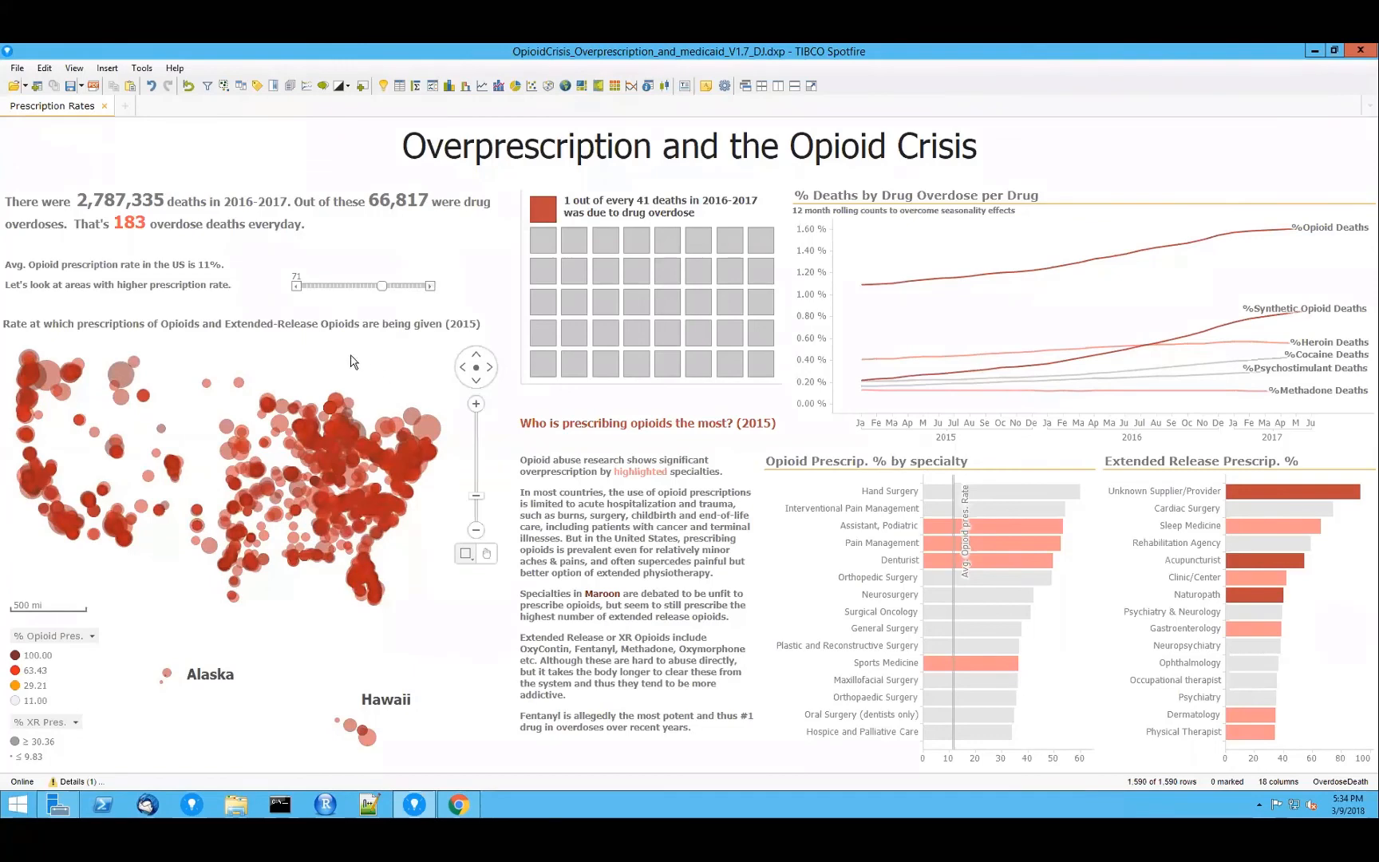
mouse_move(402, 519)
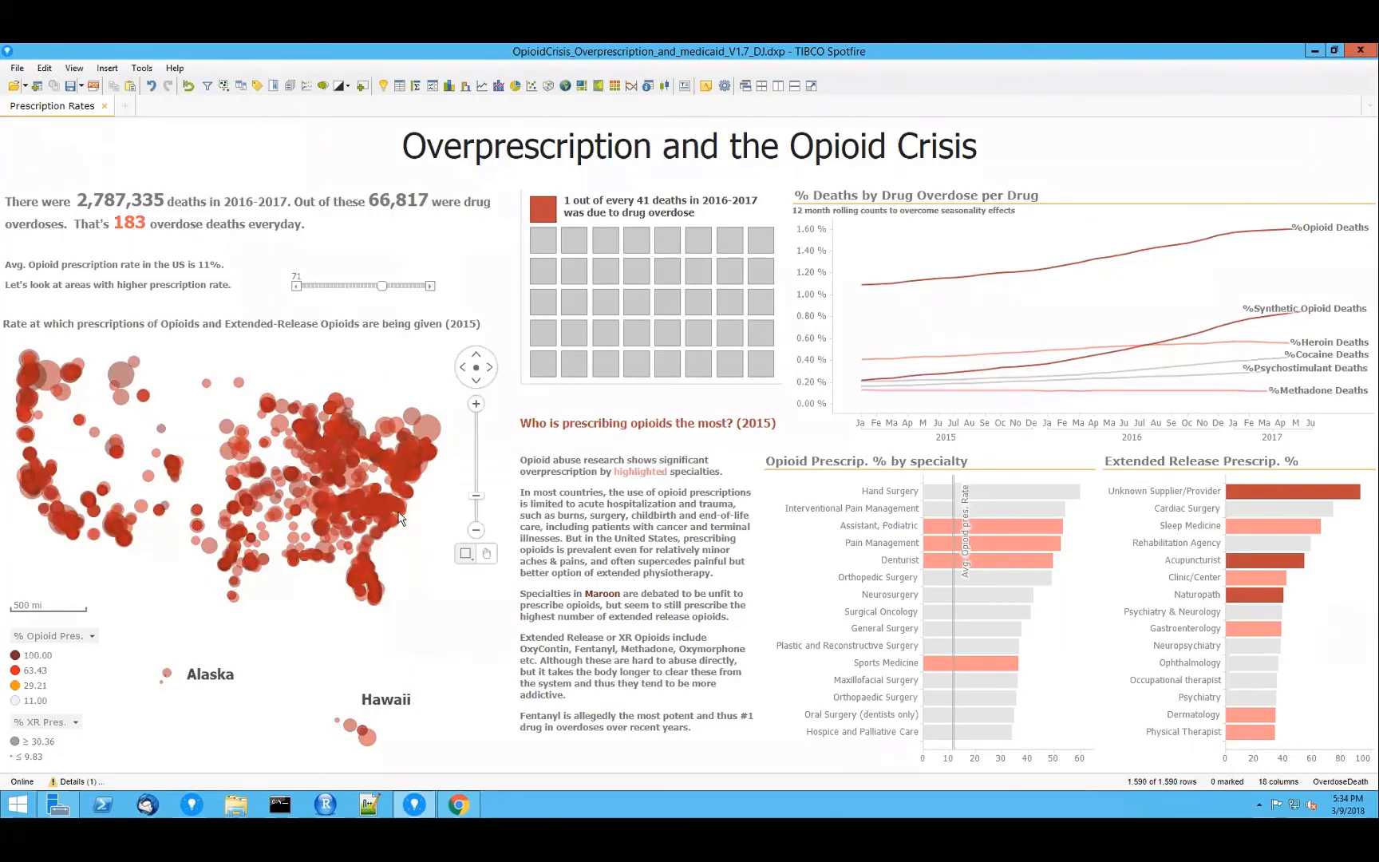
mouse_move(26, 529)
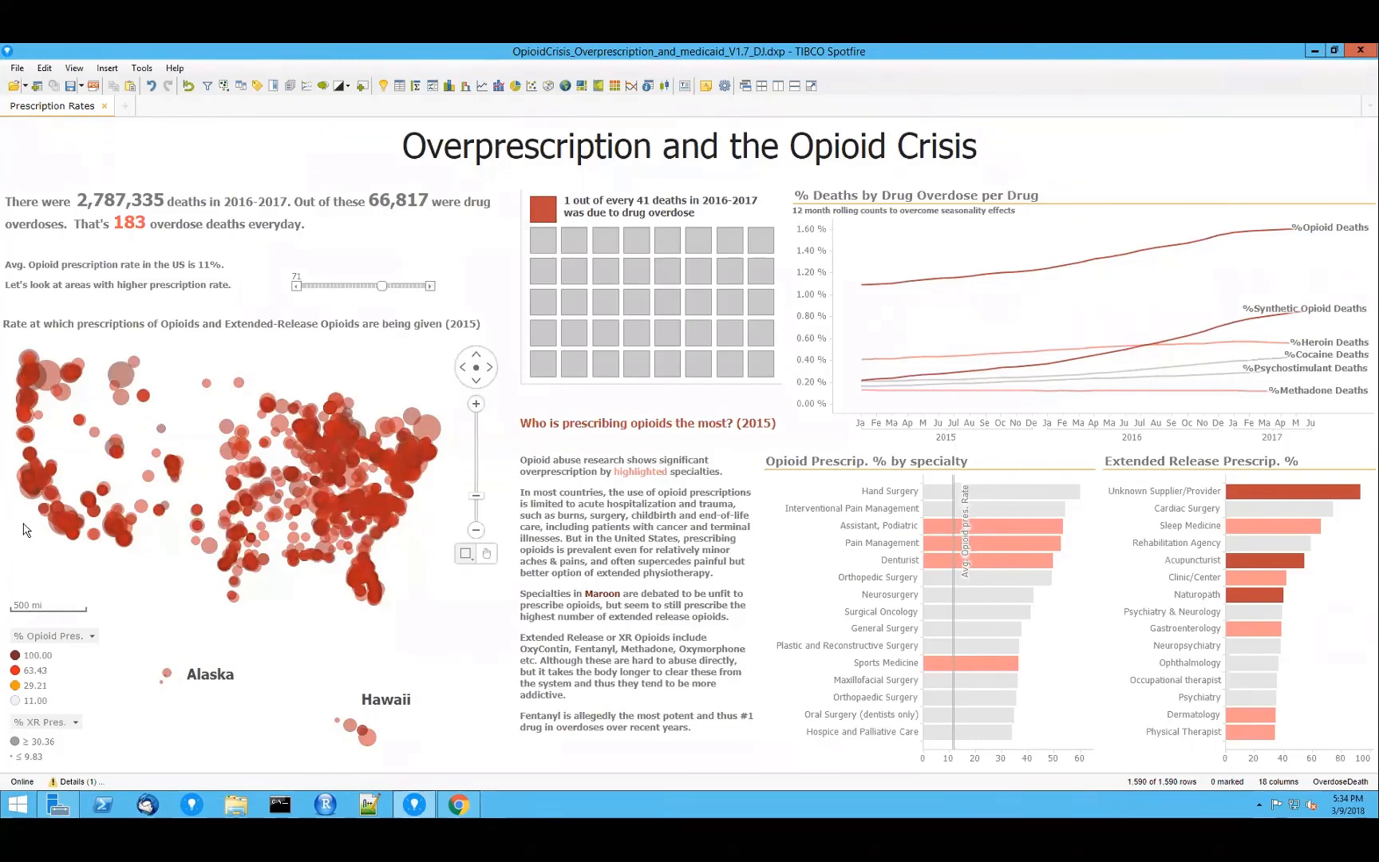
Step: Raise the prescription-rate slider to 77, leaving only sparse dark red high-rate providers on the map
click(121, 374)
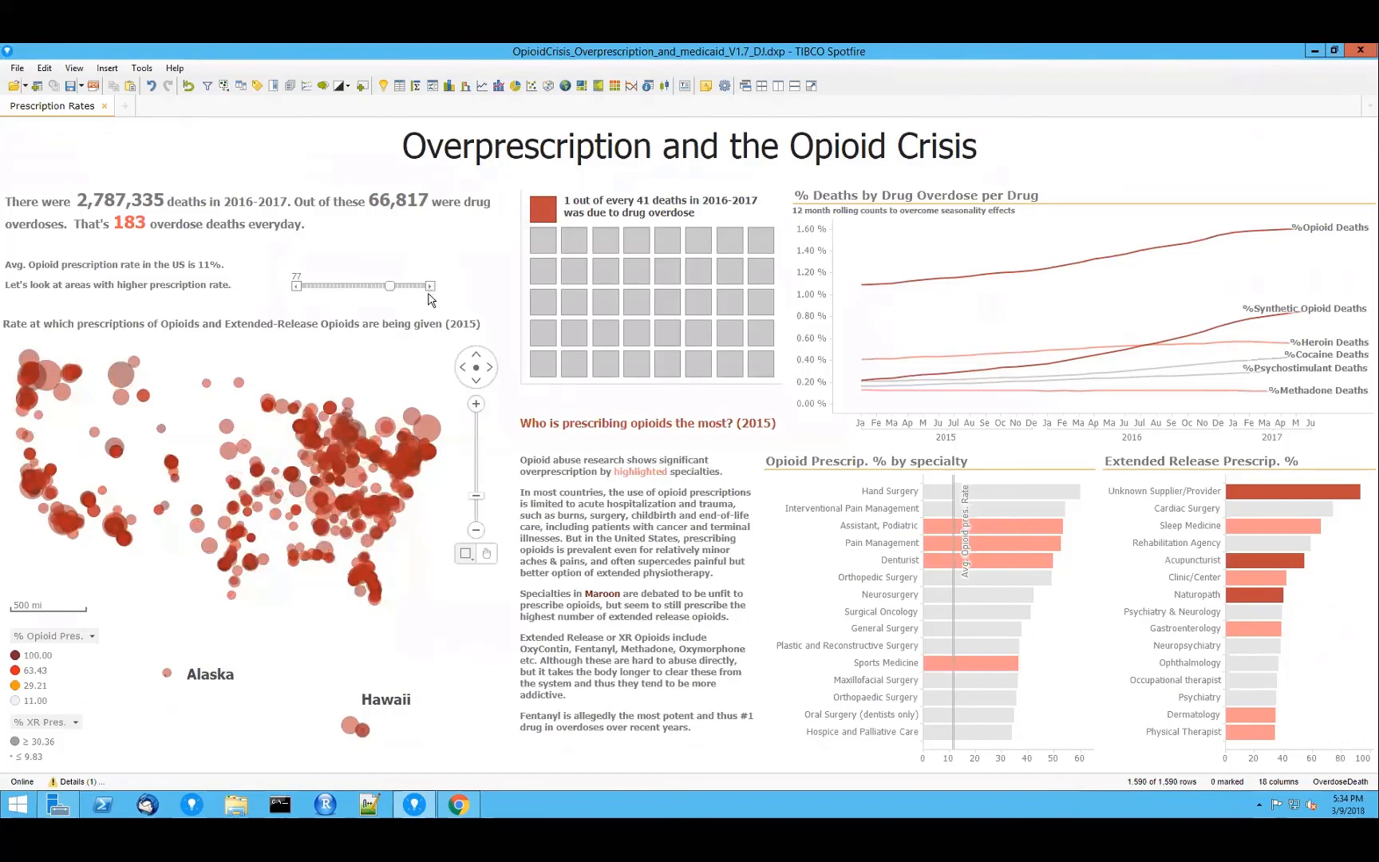
mouse_move(424, 370)
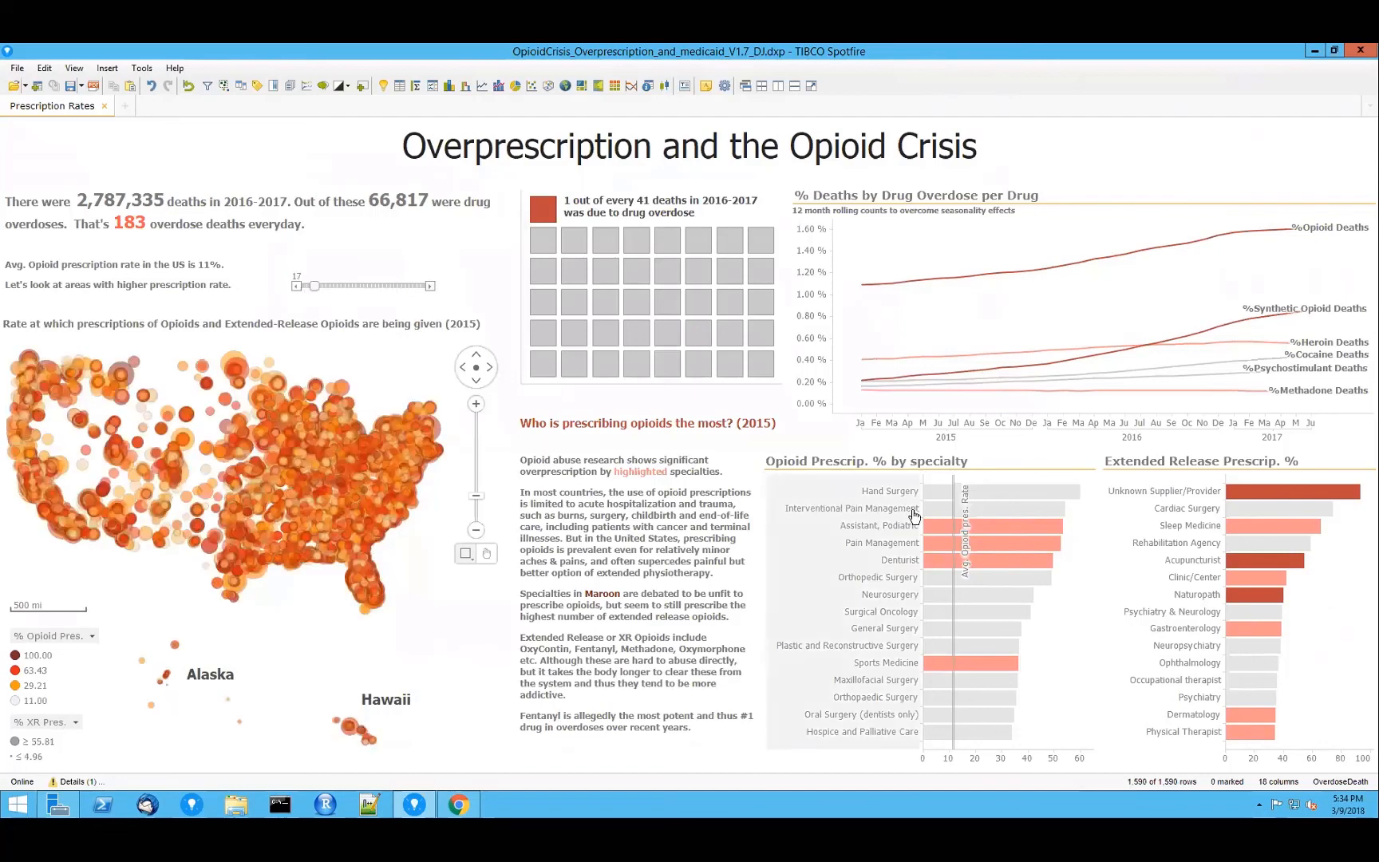
mouse_move(954, 451)
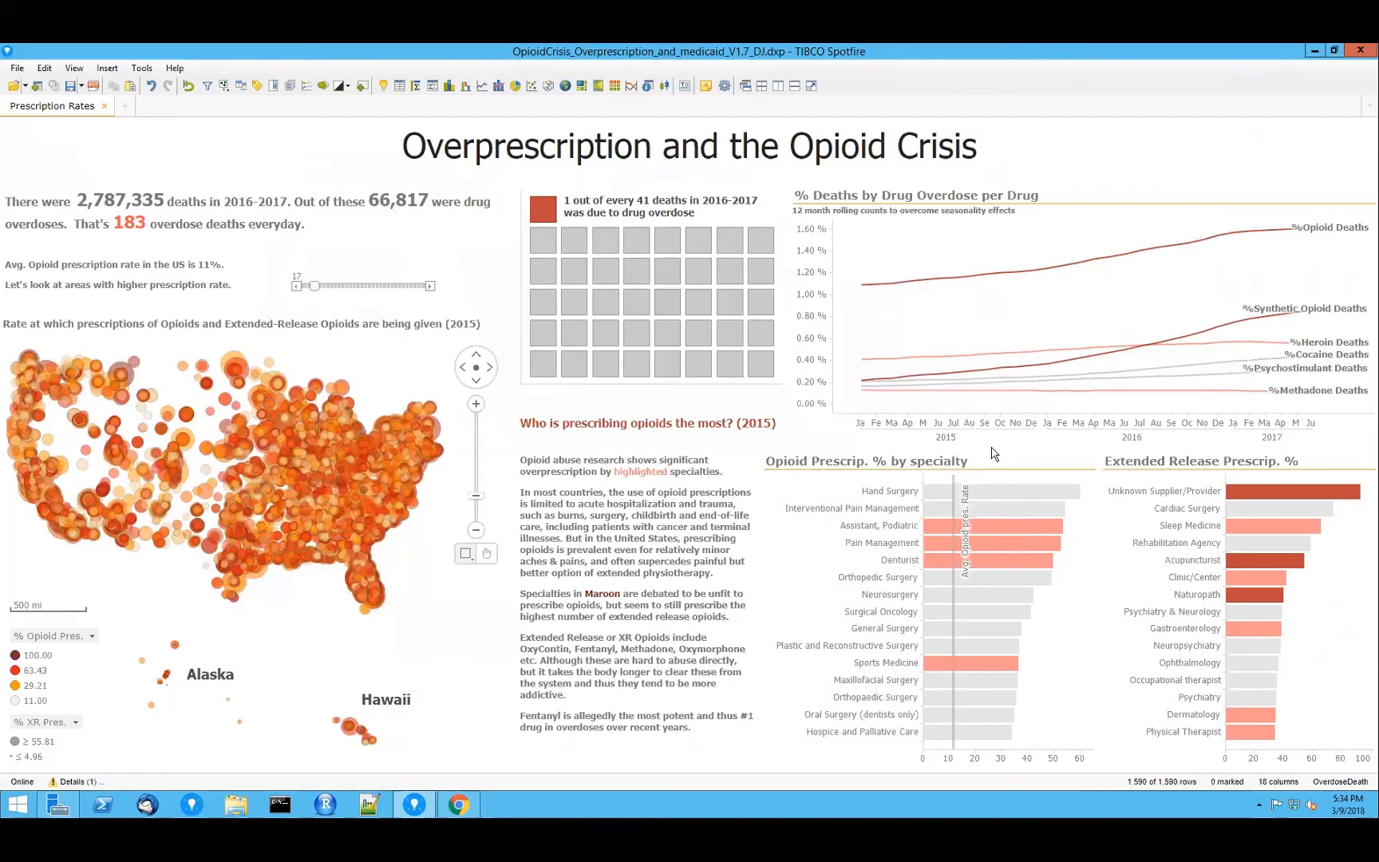
mouse_move(1257, 460)
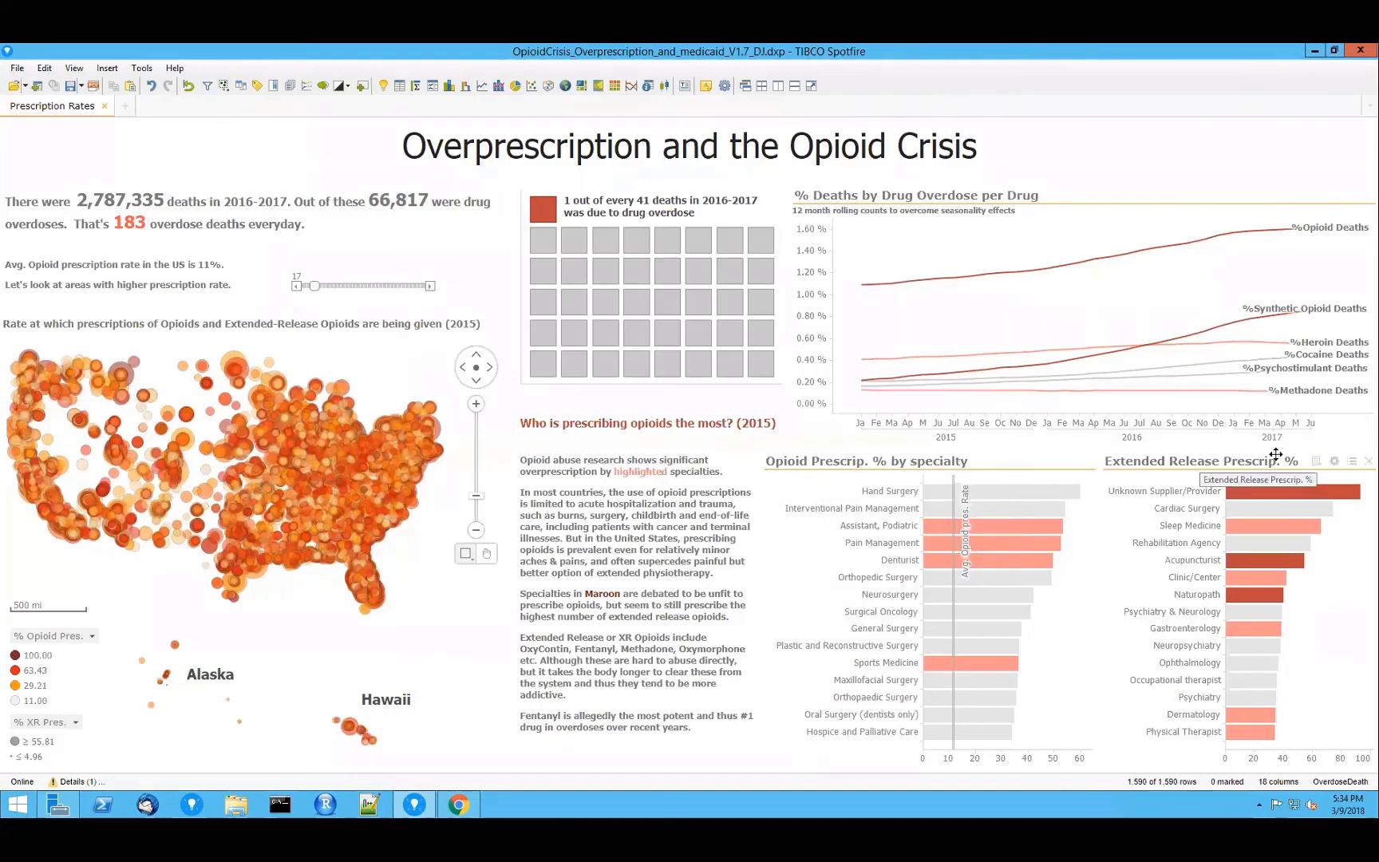
mouse_move(1335, 684)
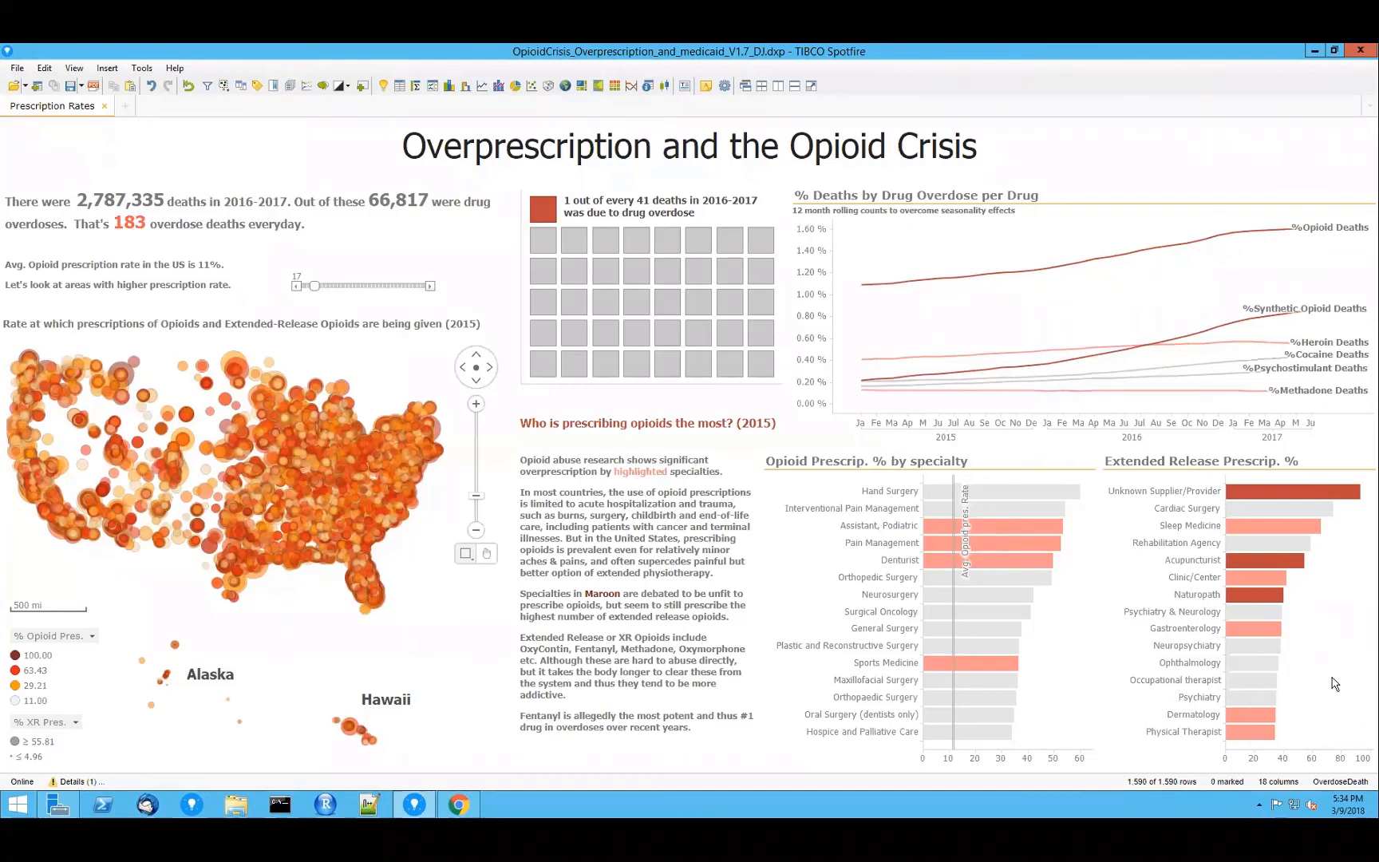
mouse_move(1043, 540)
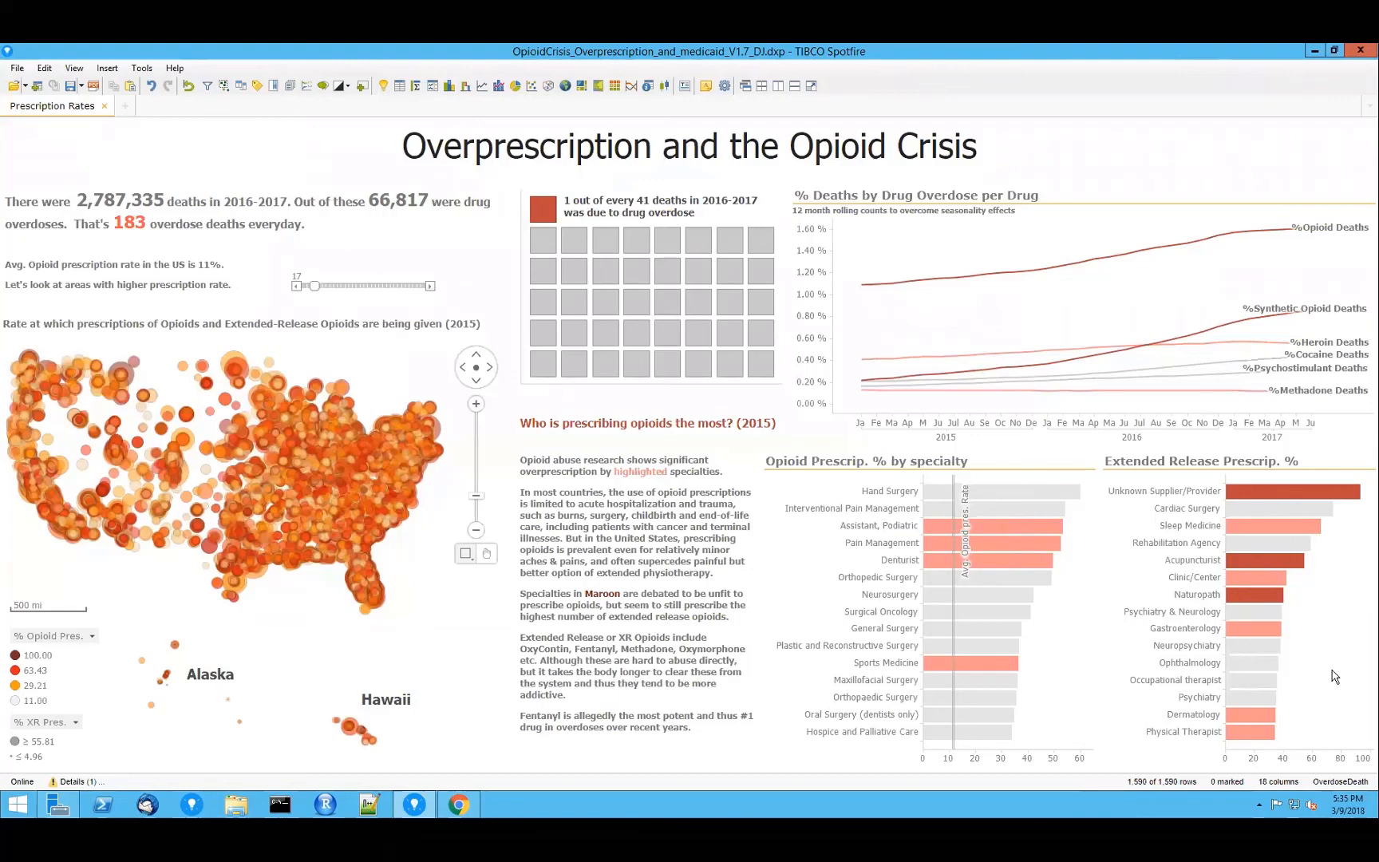
mouse_move(1301, 615)
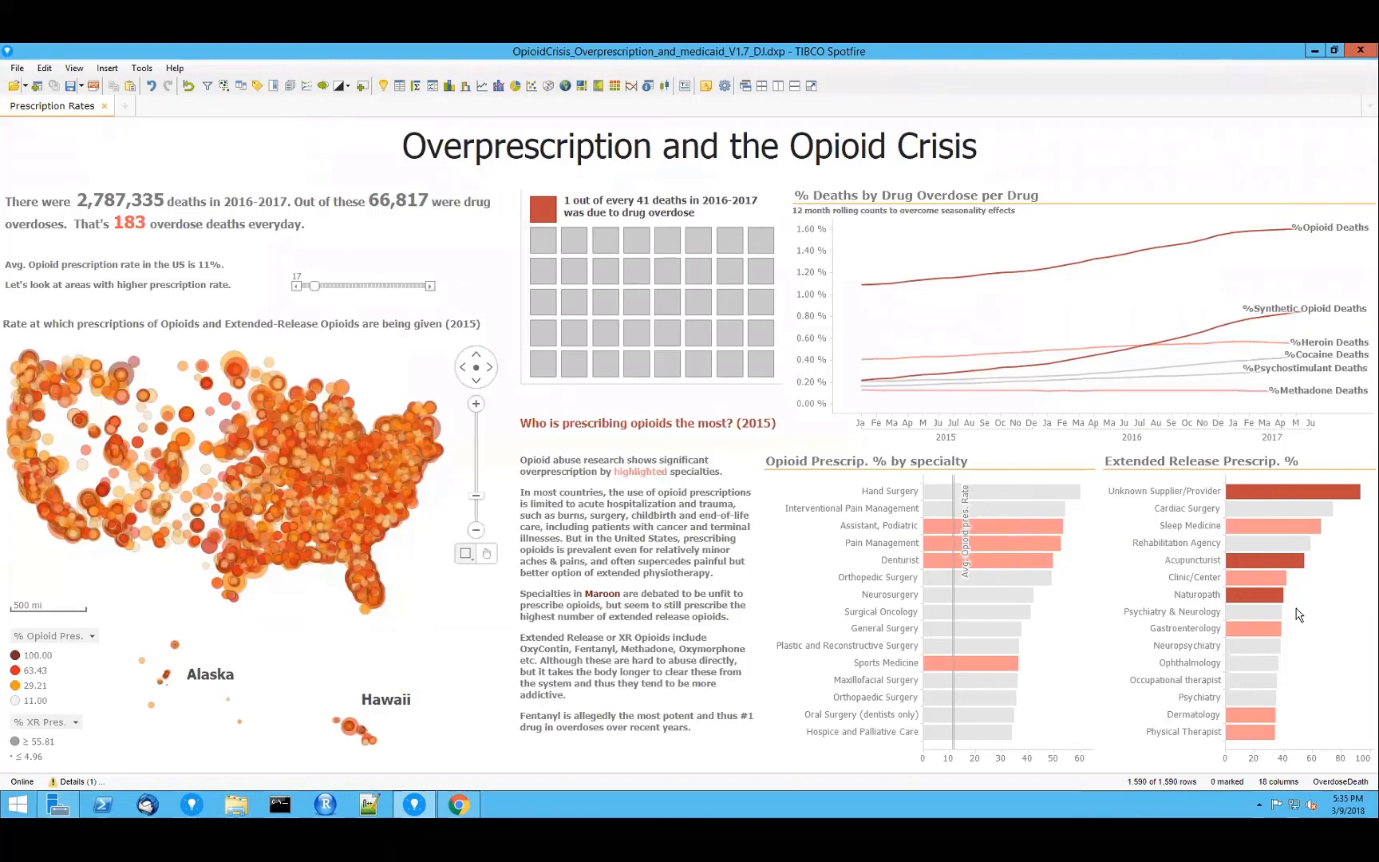
mouse_move(1296, 593)
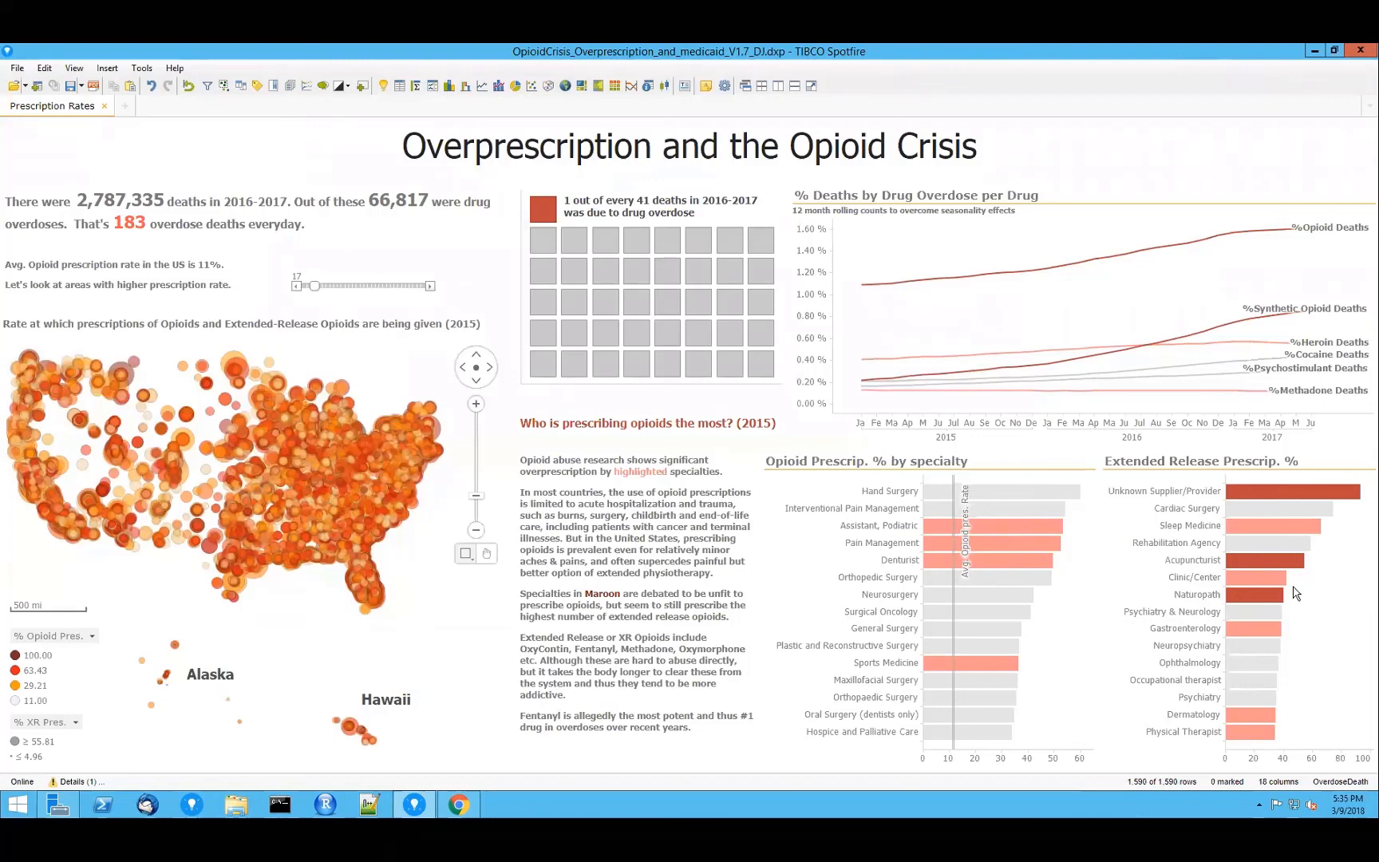
mouse_move(1314, 636)
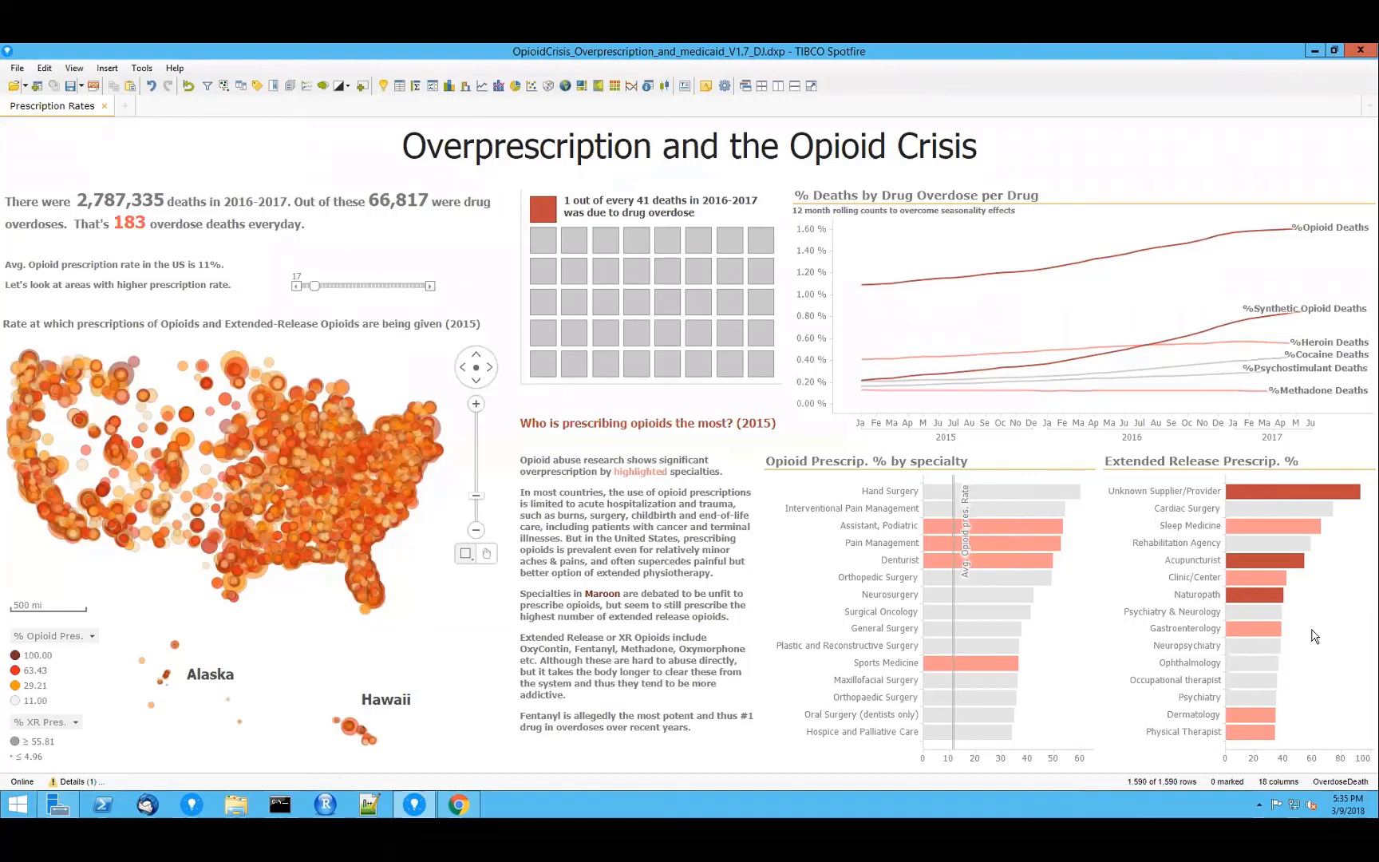